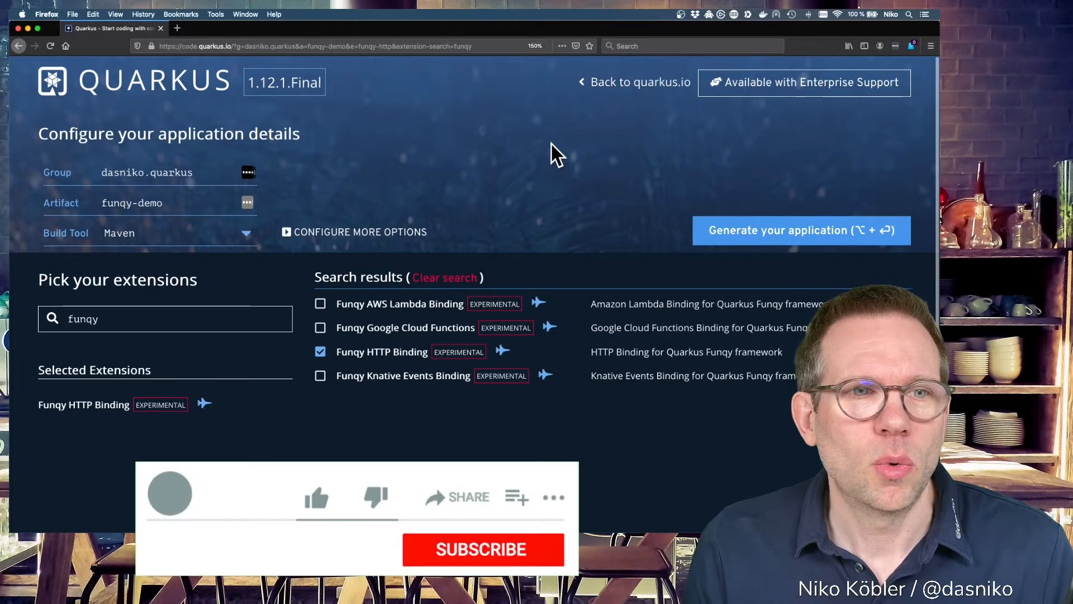
Generate the funqy-demo application with Funqy HTTP Binding from code.quarkus.io
left_click(315, 496)
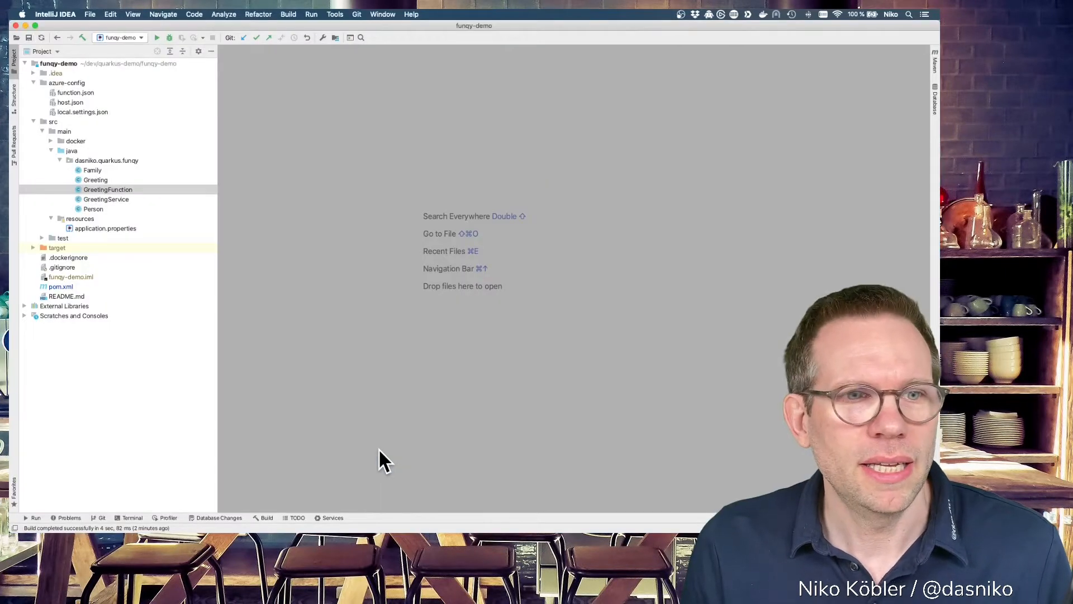
Open GreetingFunction.java, highlight the hello function name, and scroll through the class
double_click(107, 189)
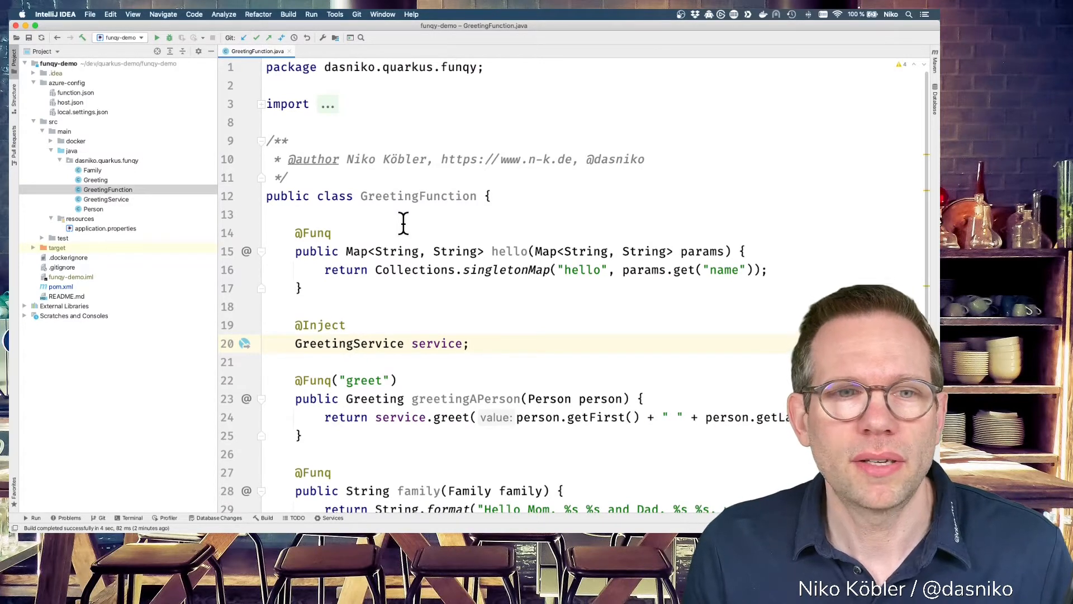
double_click(313, 233)
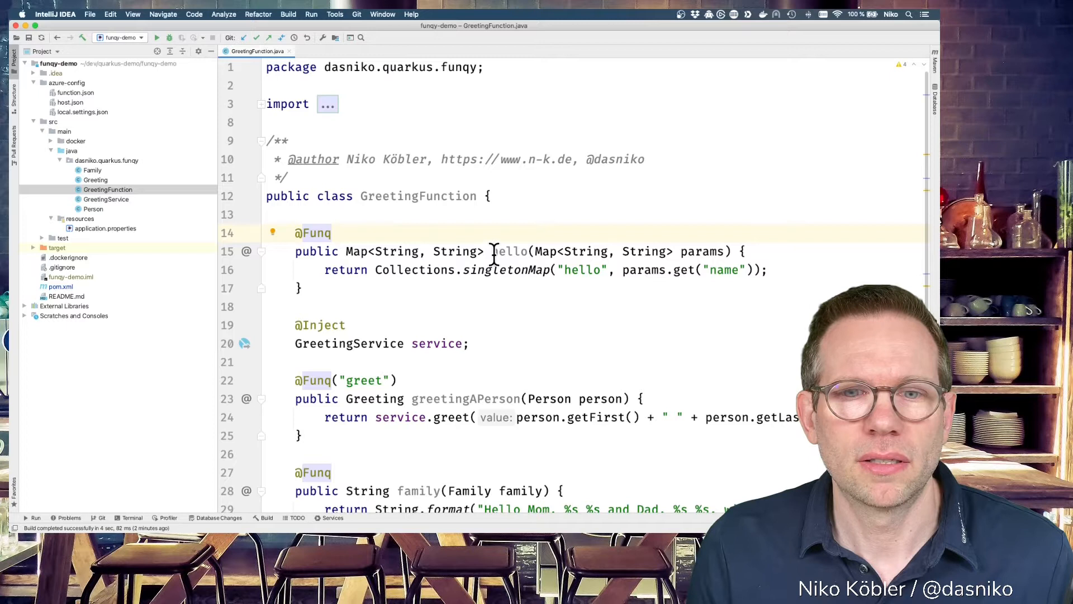
double_click(509, 251)
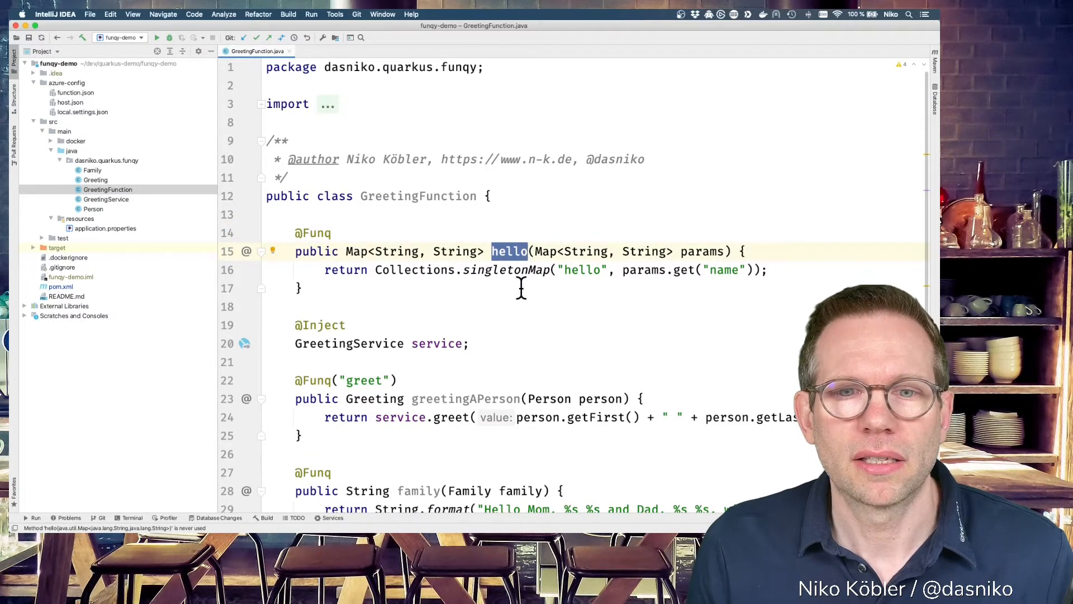
mouse_move(534, 251)
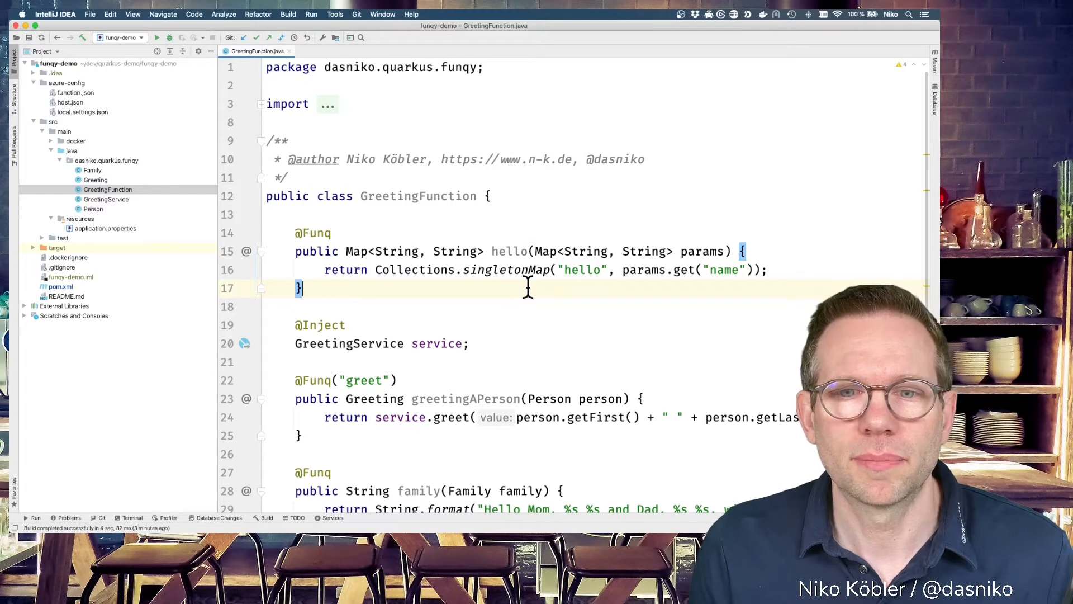
scroll("down", 3)
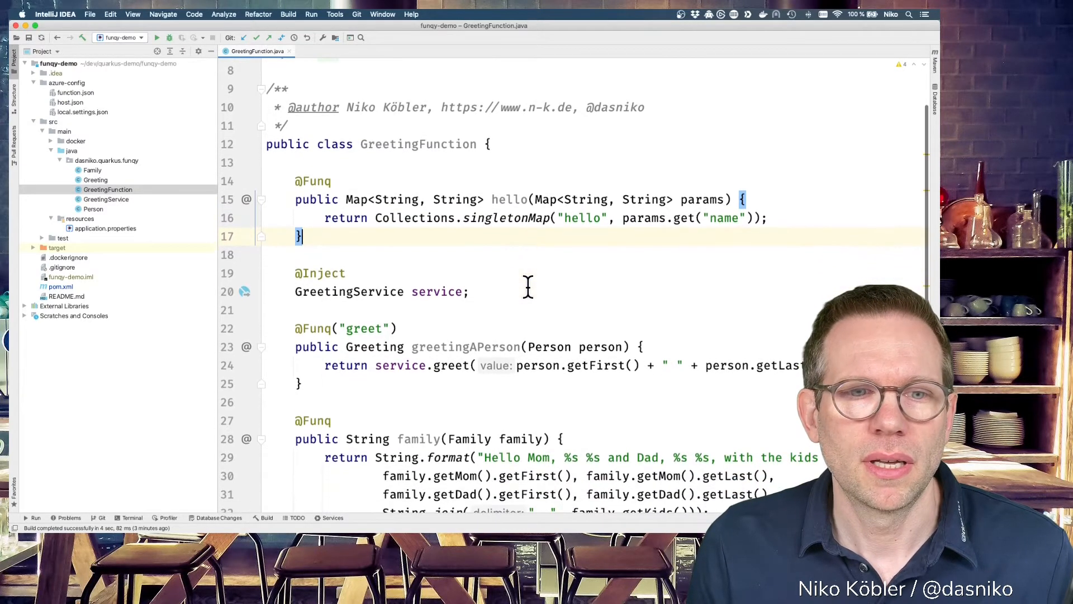
scroll("down", 3)
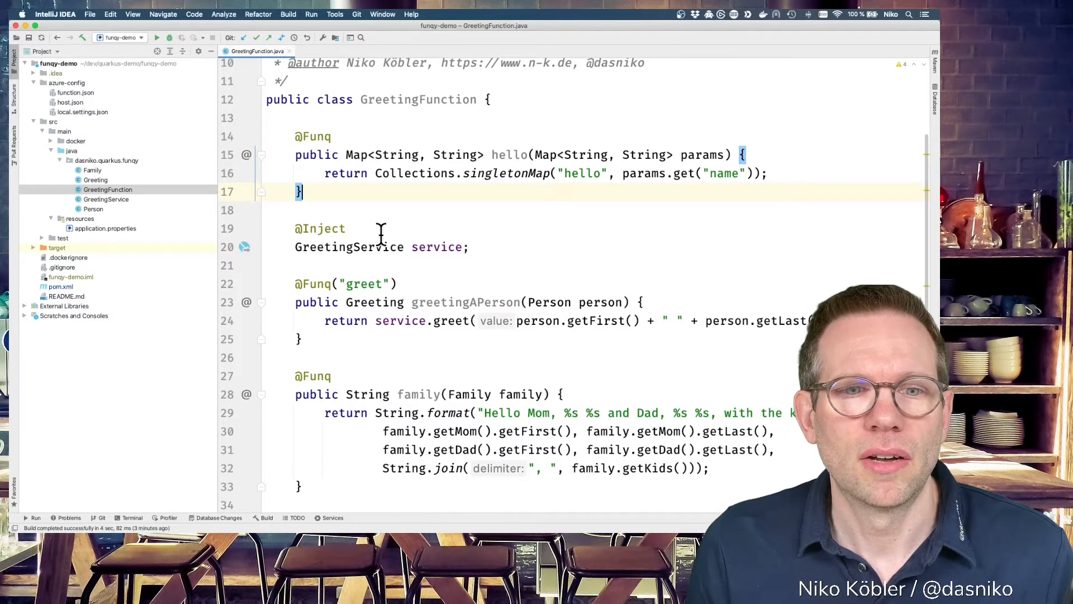
mouse_move(349, 247)
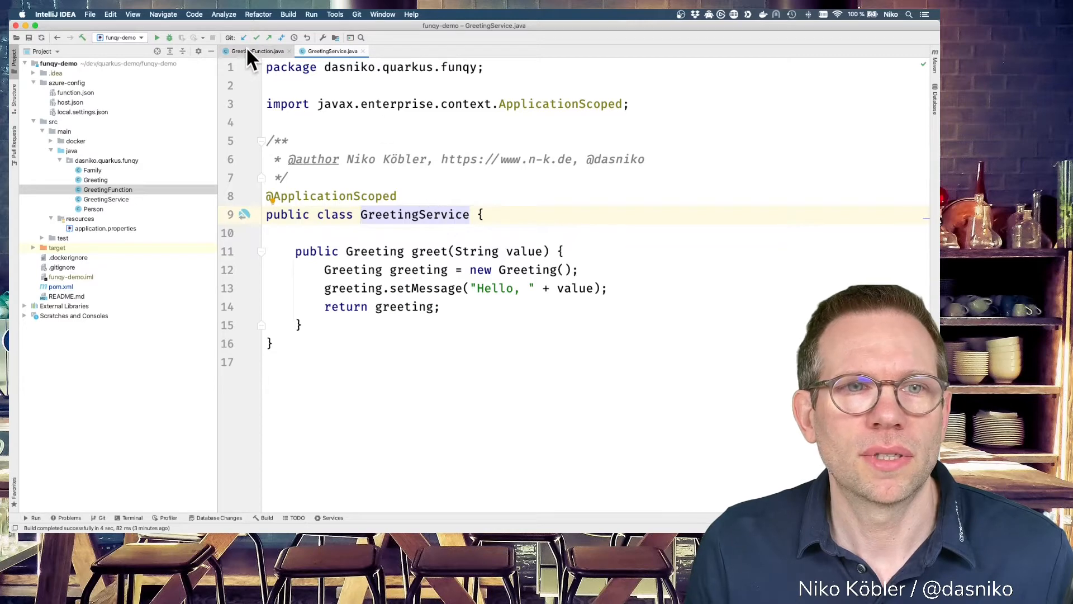
left_click(259, 51)
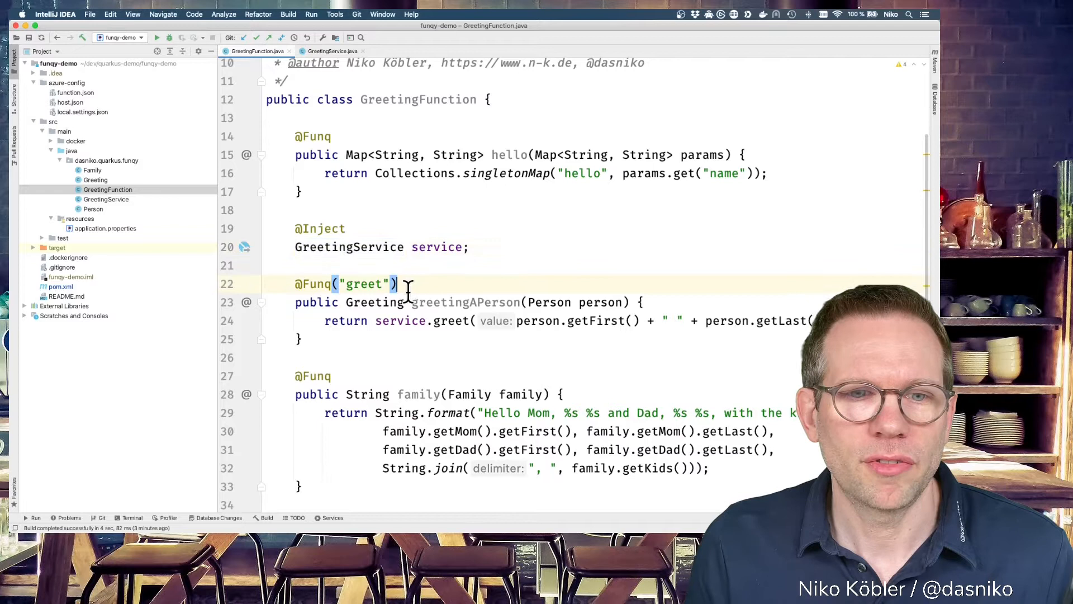
double_click(364, 284)
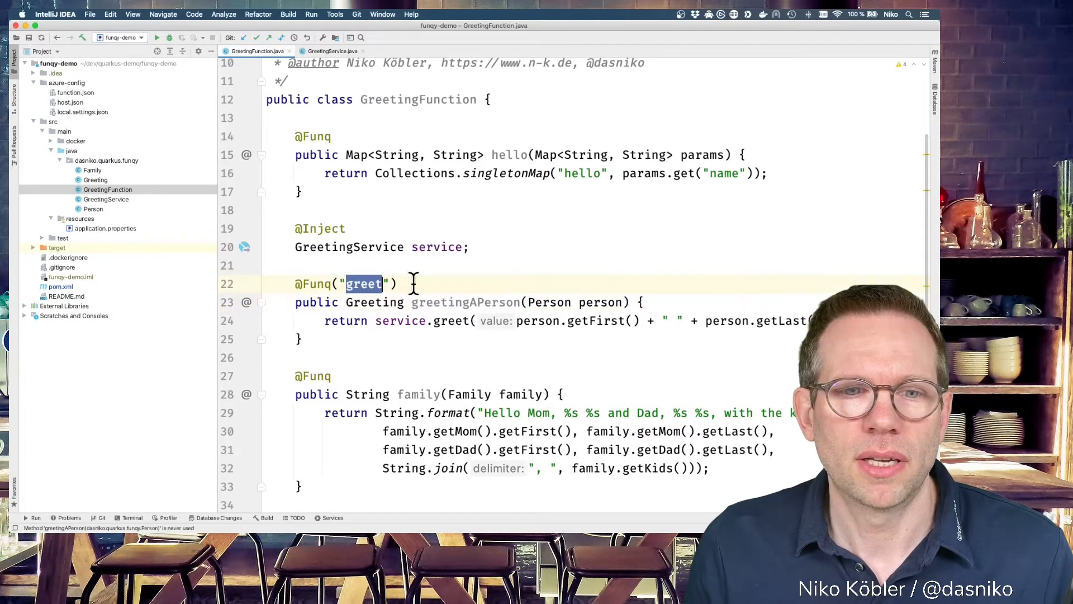
scroll("down", 3)
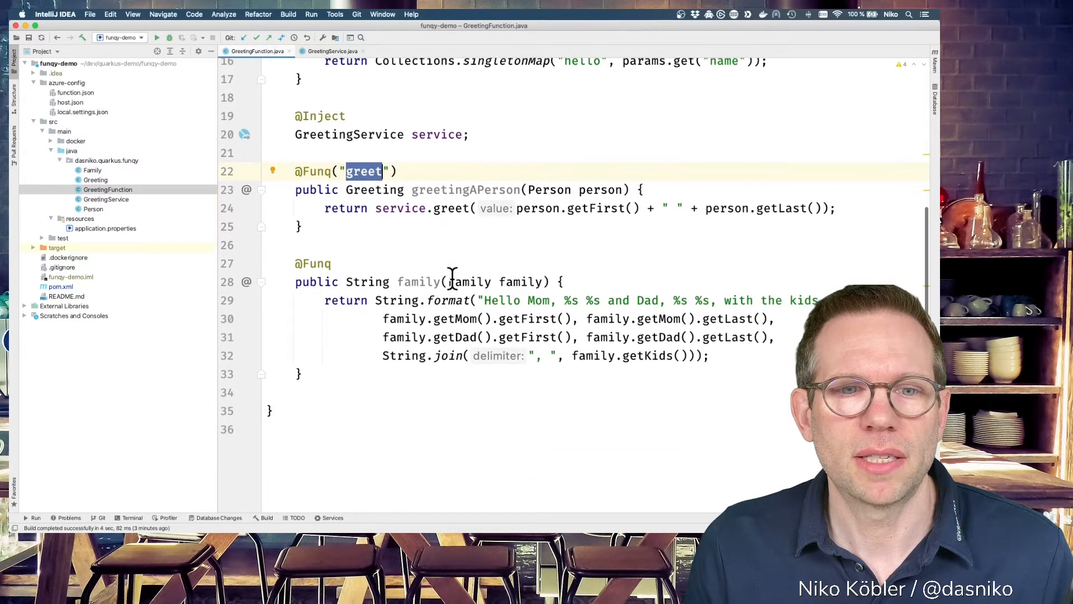
left_click(333, 263)
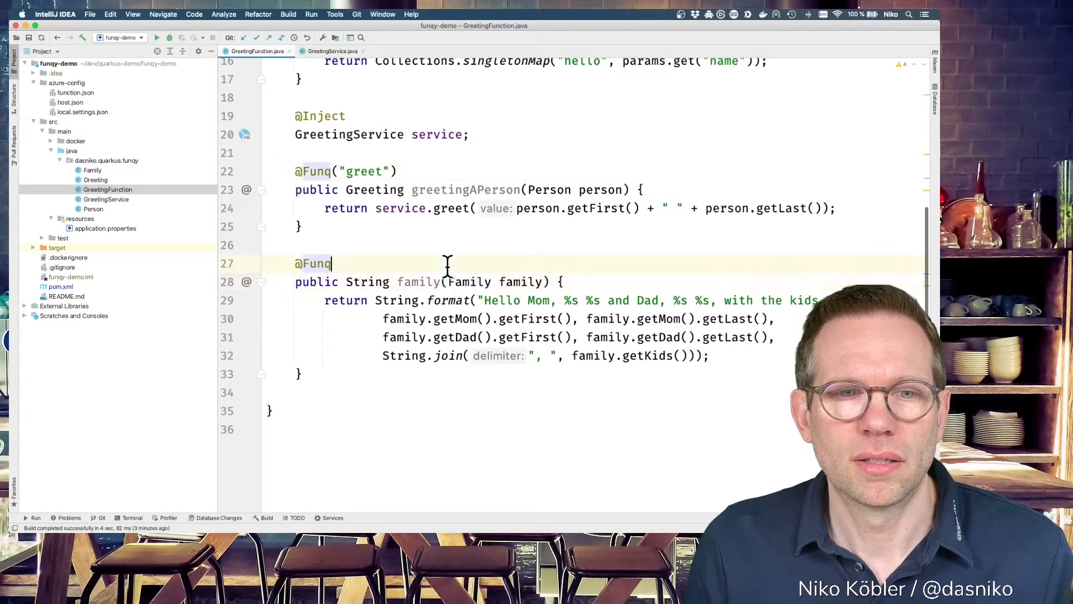
scroll("up", 3)
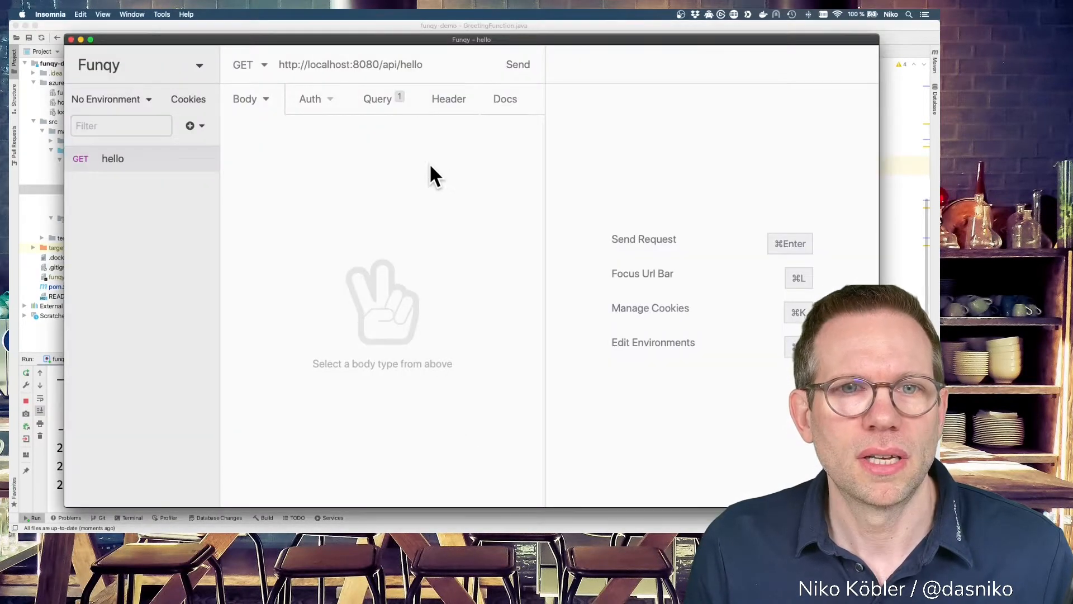
mouse_move(382, 65)
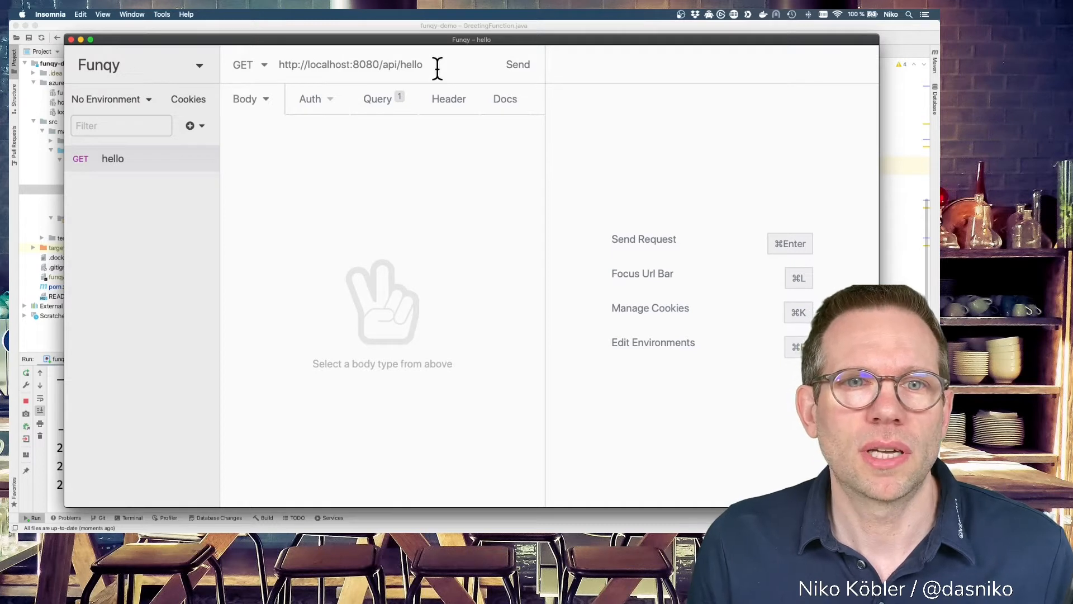
mouse_move(375, 113)
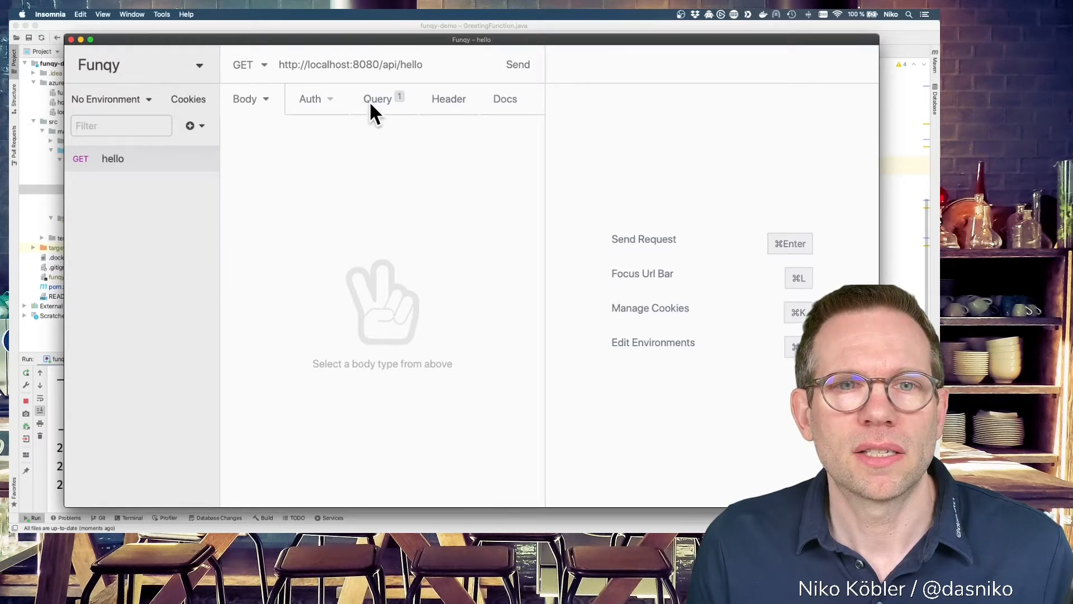
Send the hello request with query name=Funqy and inspect the JSON response
left_click(376, 98)
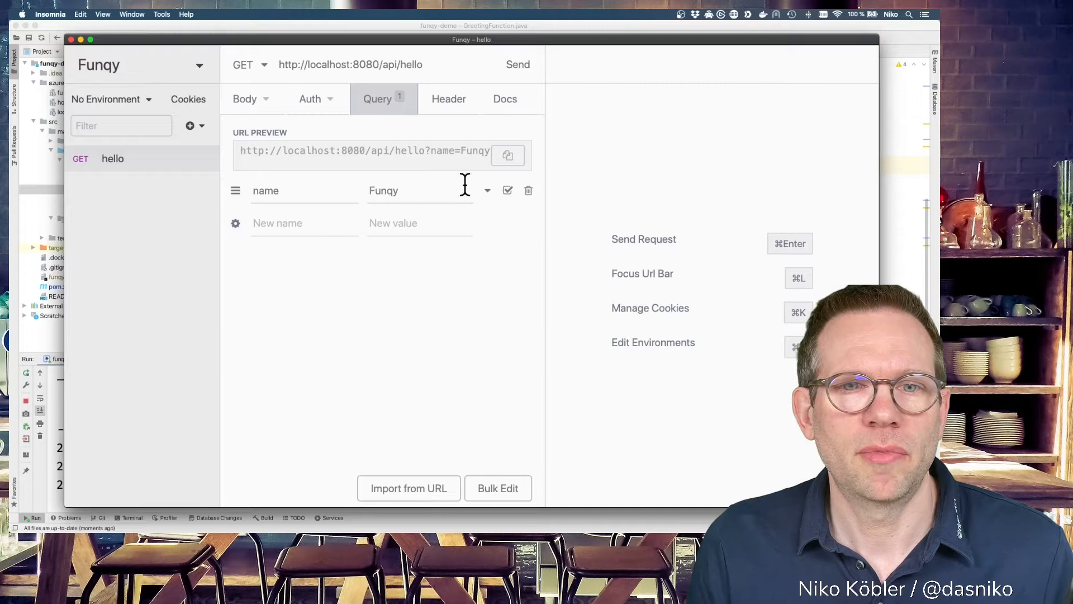
left_click(518, 64)
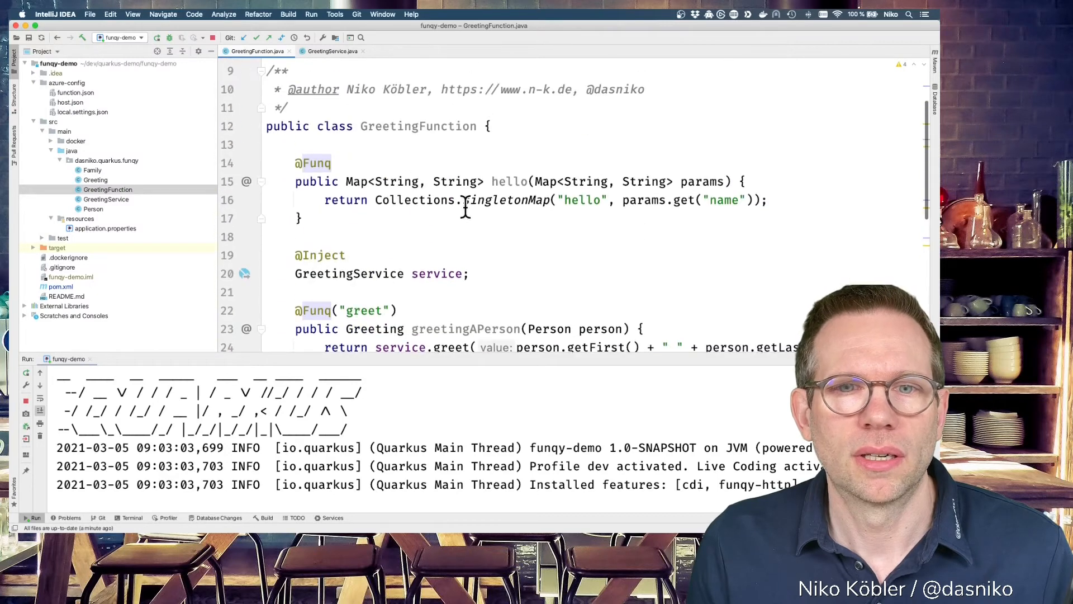
double_click(509, 181)
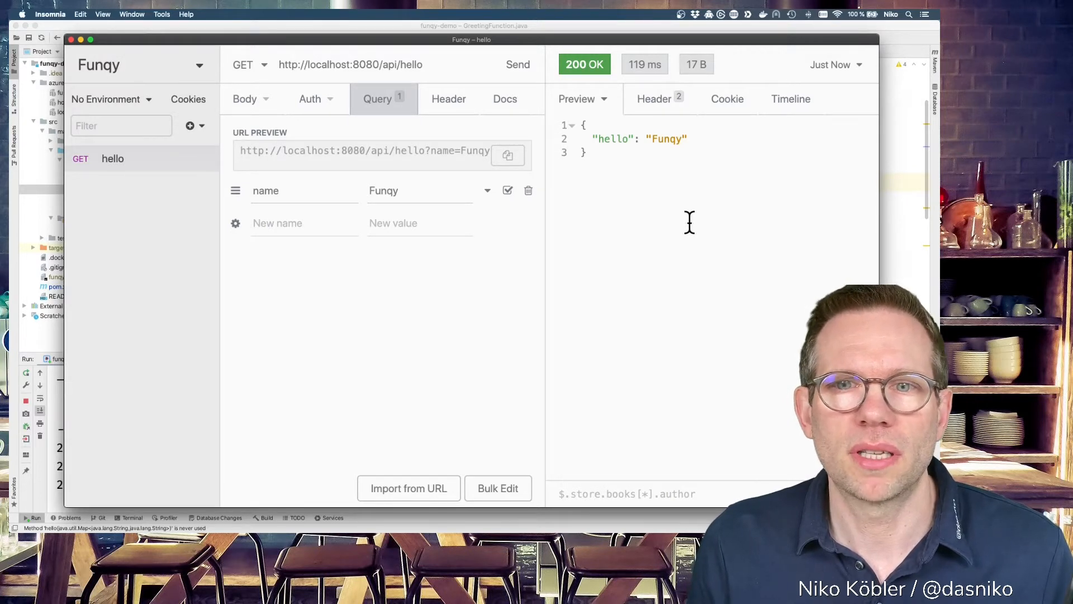
mouse_move(674, 156)
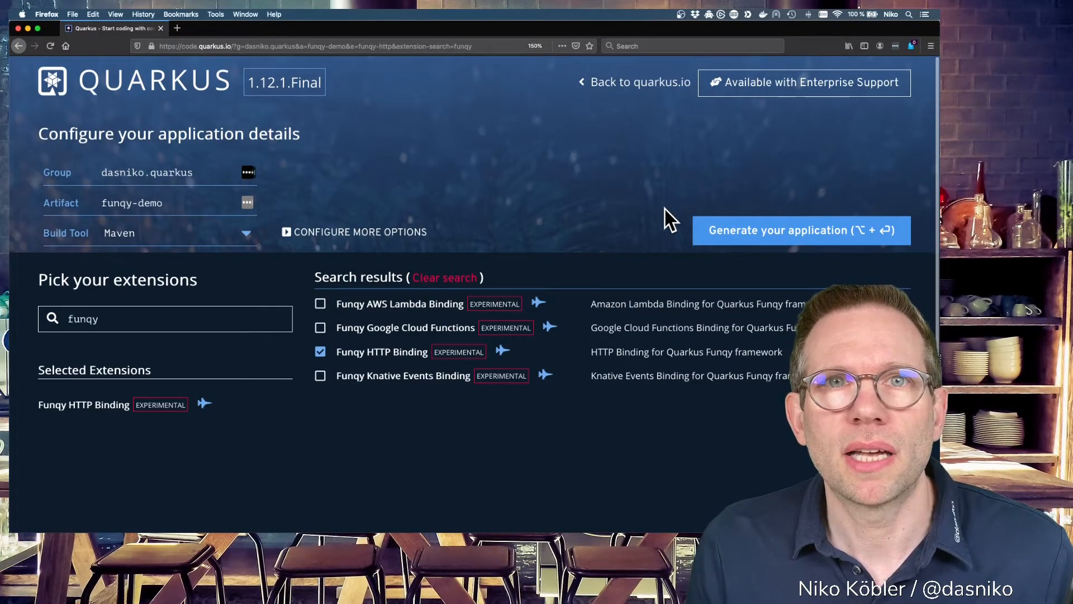
mouse_move(257, 366)
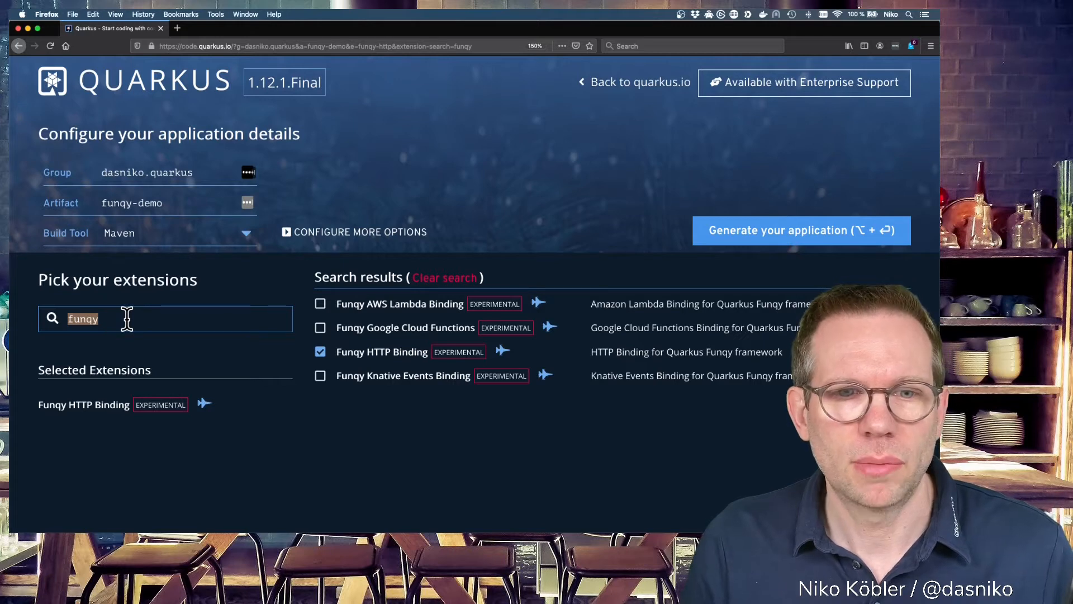
Search extensions for 'azure' and select Azure Functions HTTP
type("azu")
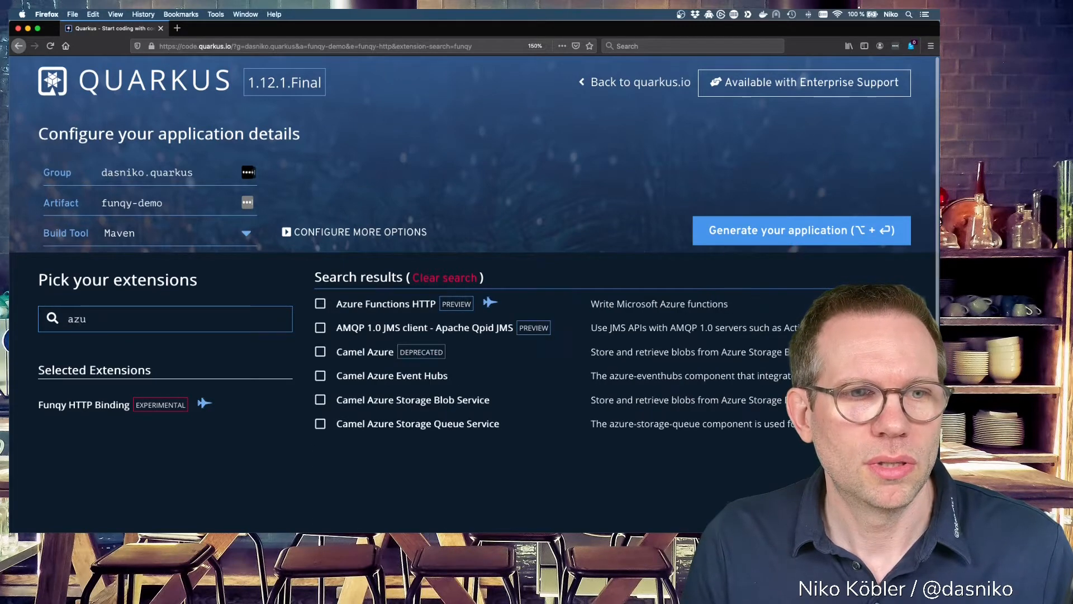
type("re")
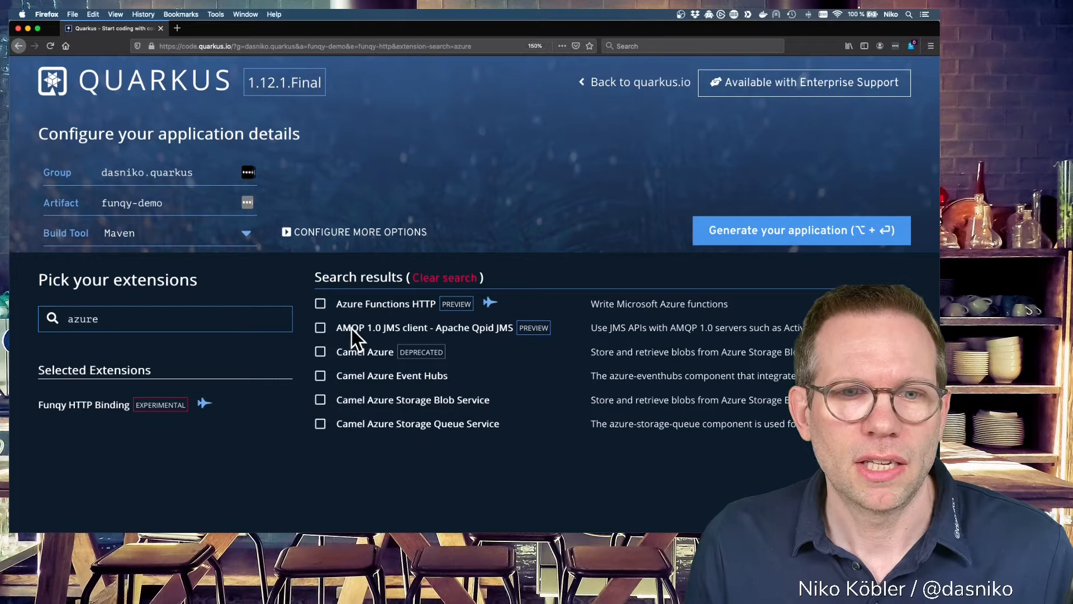
left_click(320, 303)
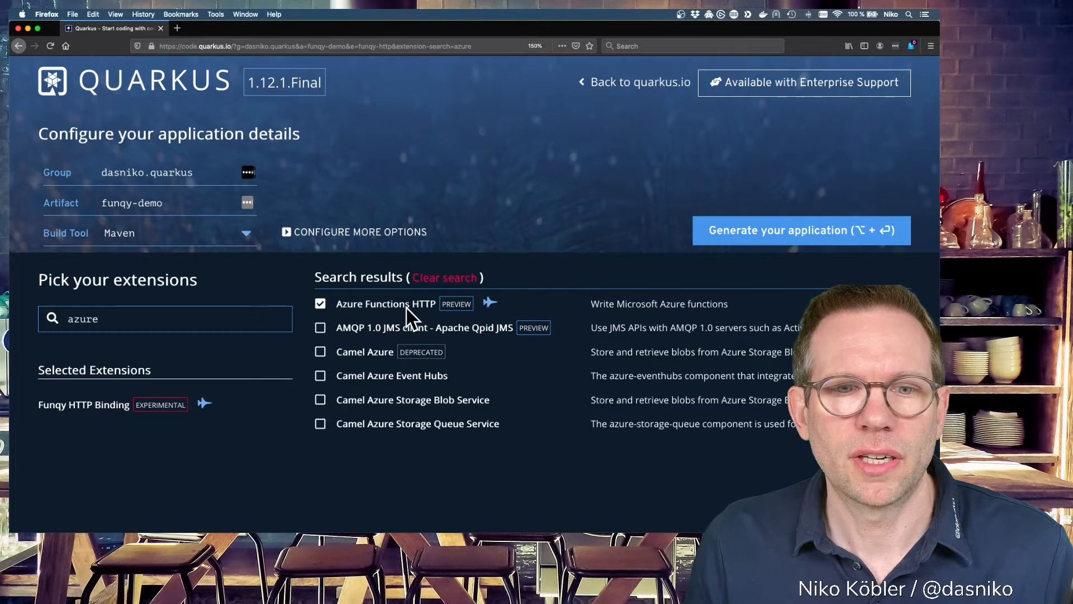
mouse_move(421, 312)
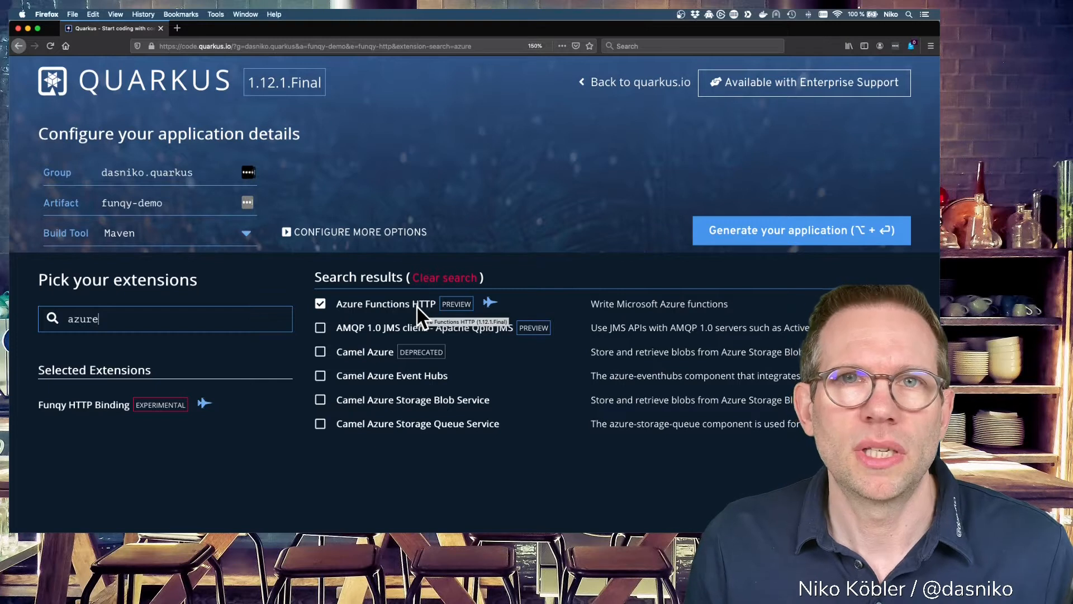
mouse_move(333, 318)
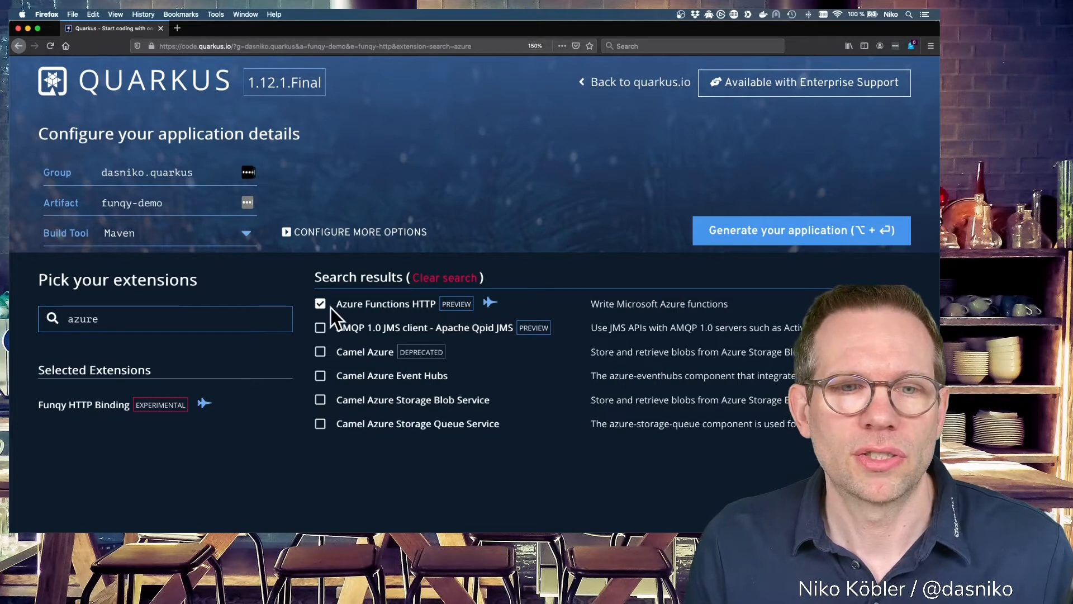
left_click(320, 303)
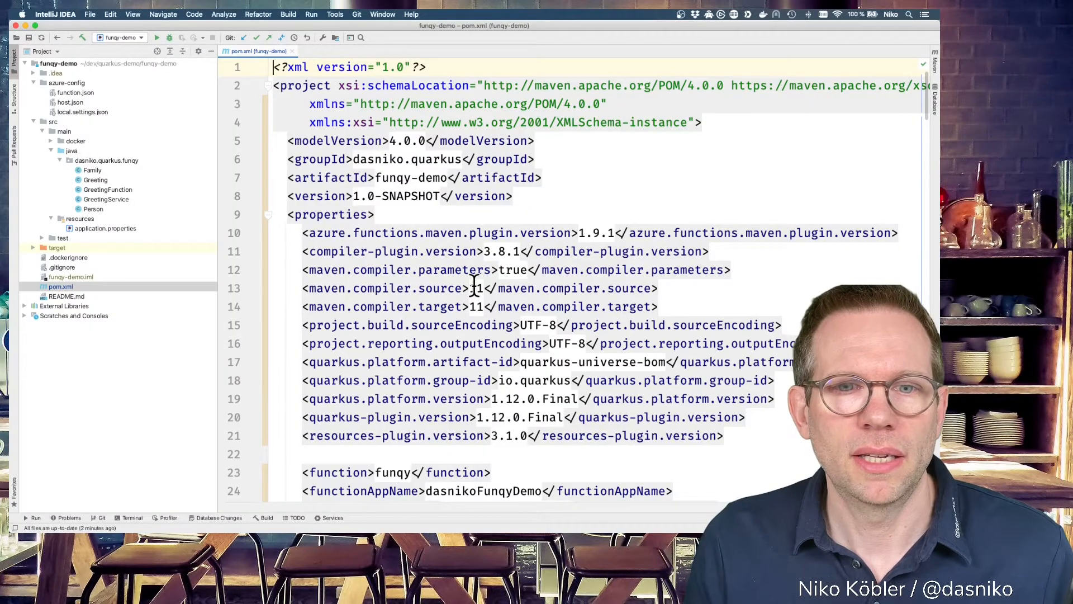
scroll("down", 3)
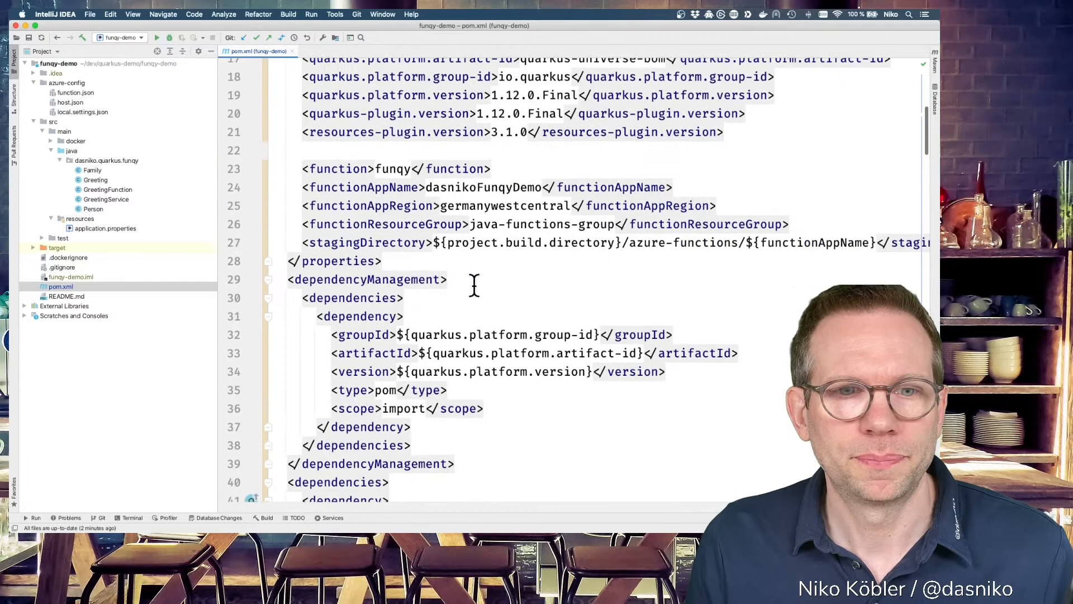
scroll("down", 3)
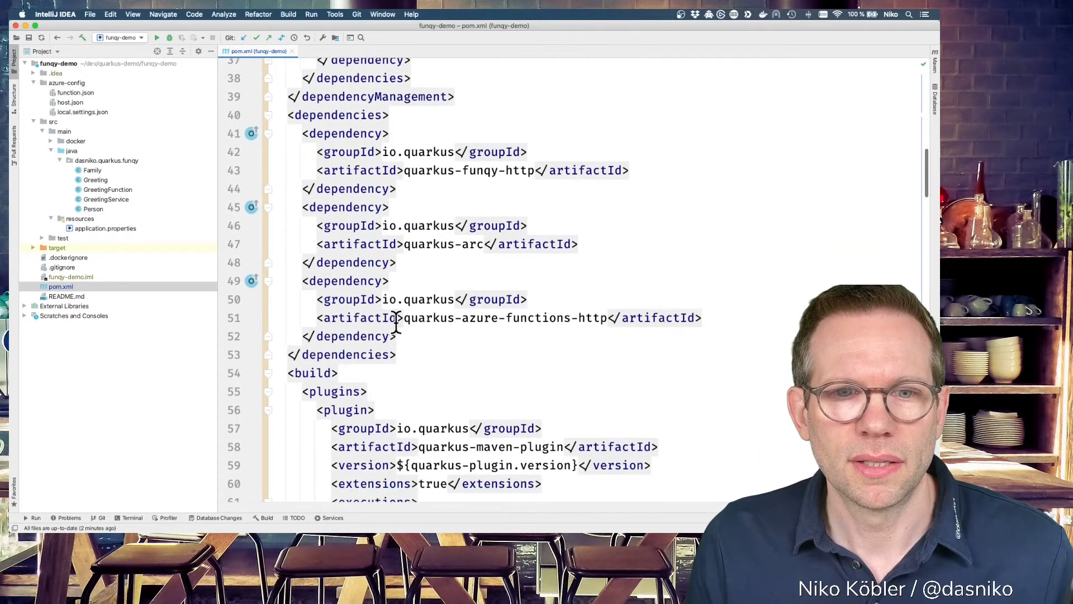
double_click(500, 317)
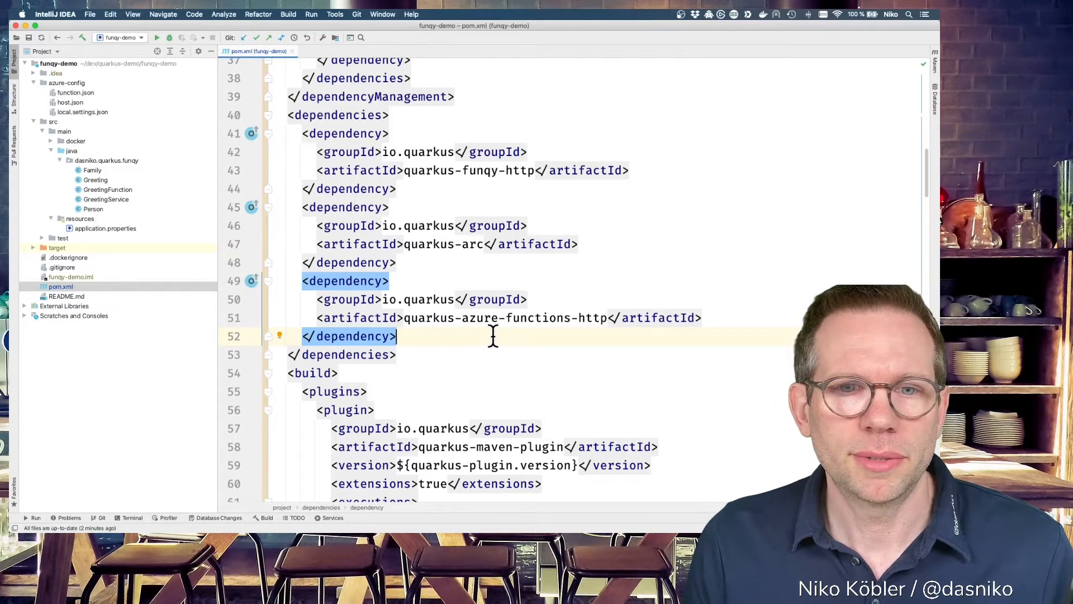
scroll("up", 3)
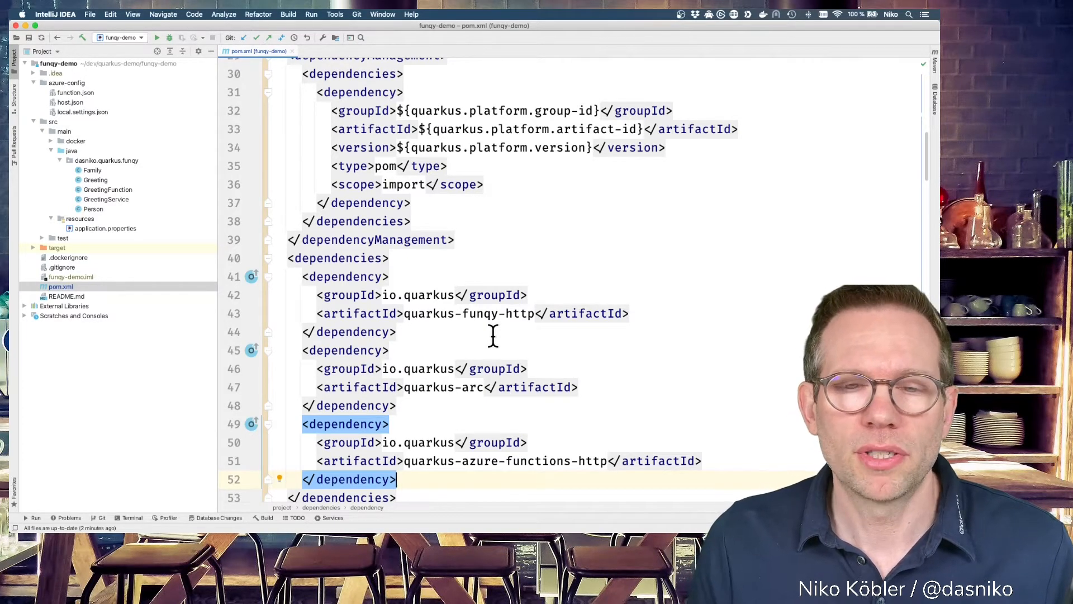
scroll("down", 3)
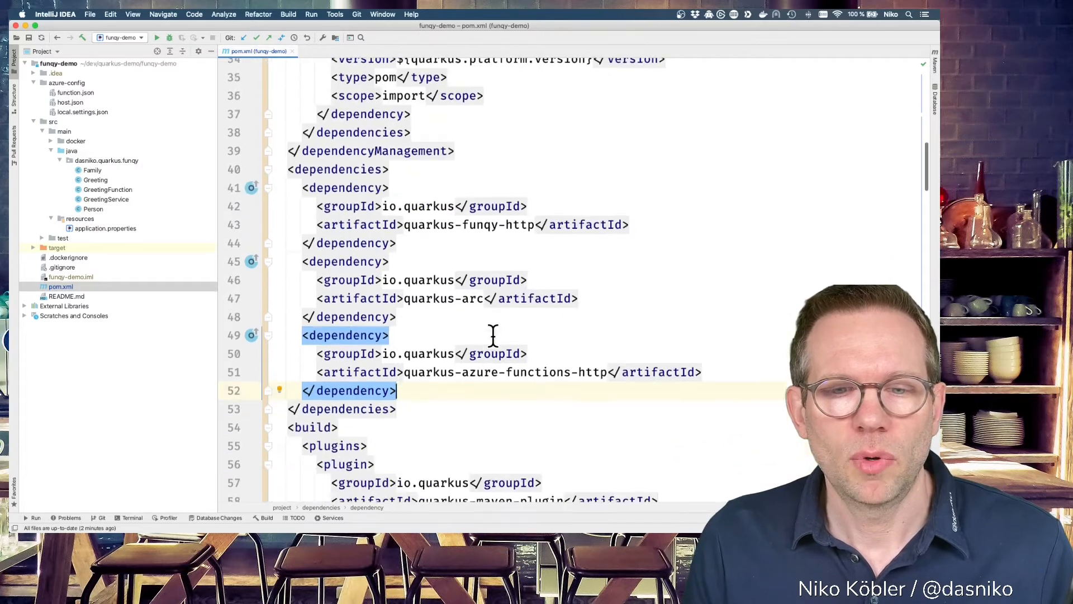
scroll("down", 3)
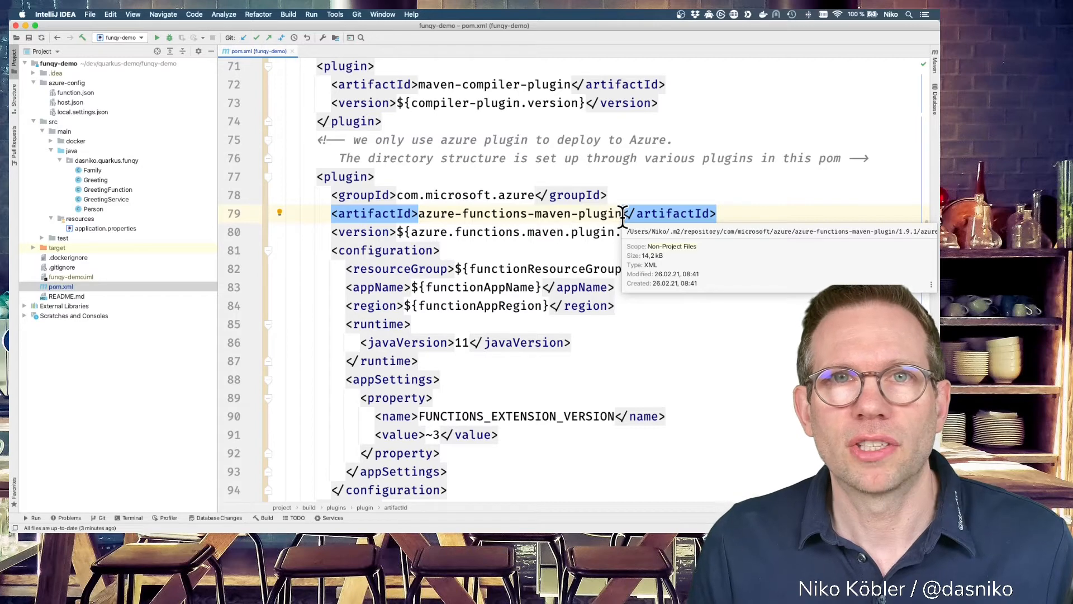
mouse_move(702, 311)
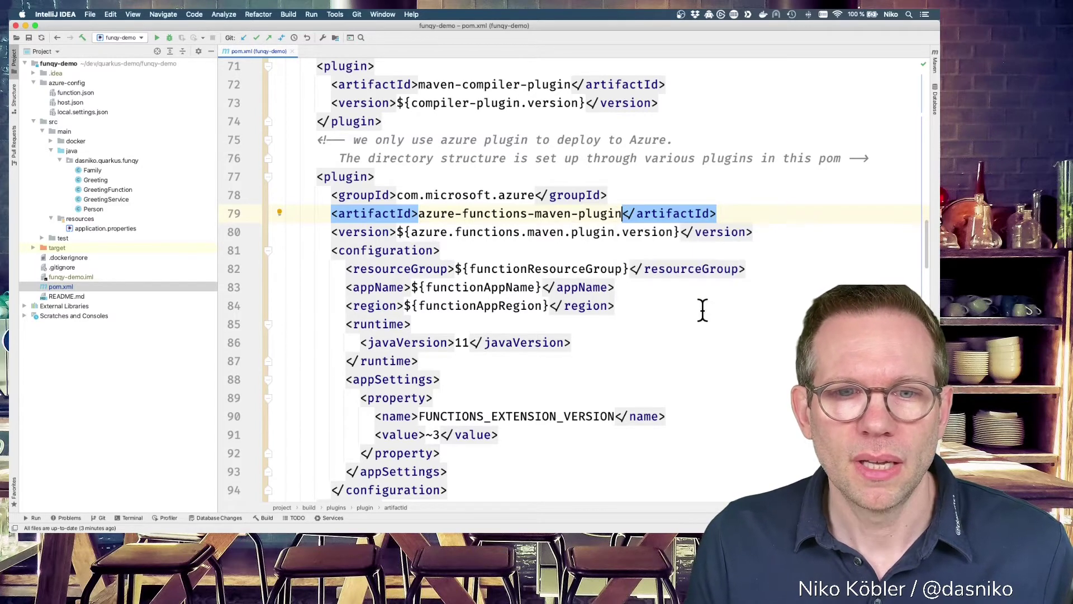
mouse_move(469, 268)
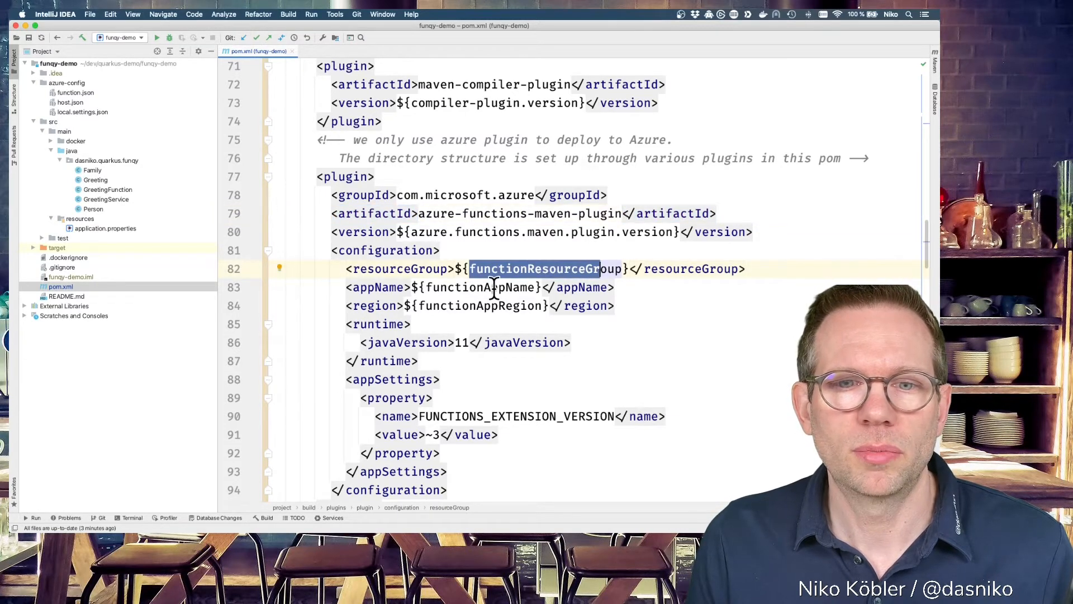
left_click(524, 306)
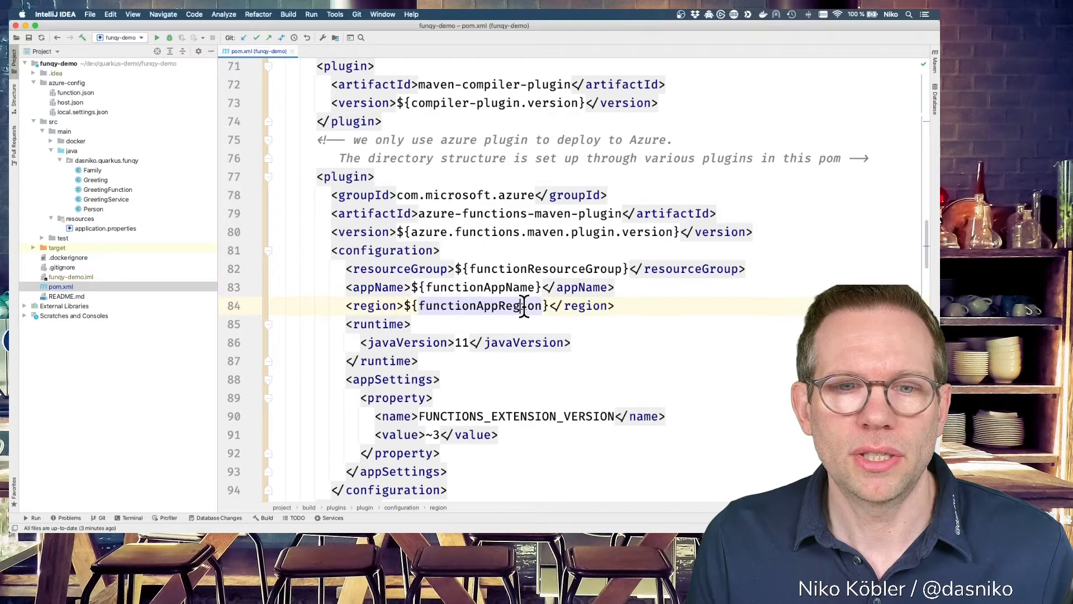
scroll("up", 3)
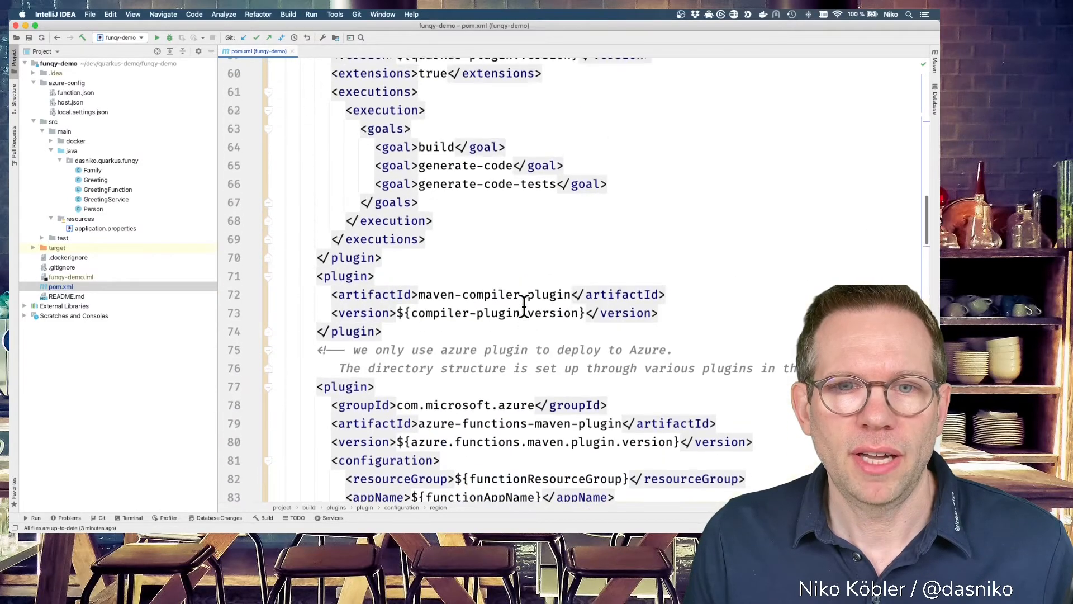
scroll("up", 3)
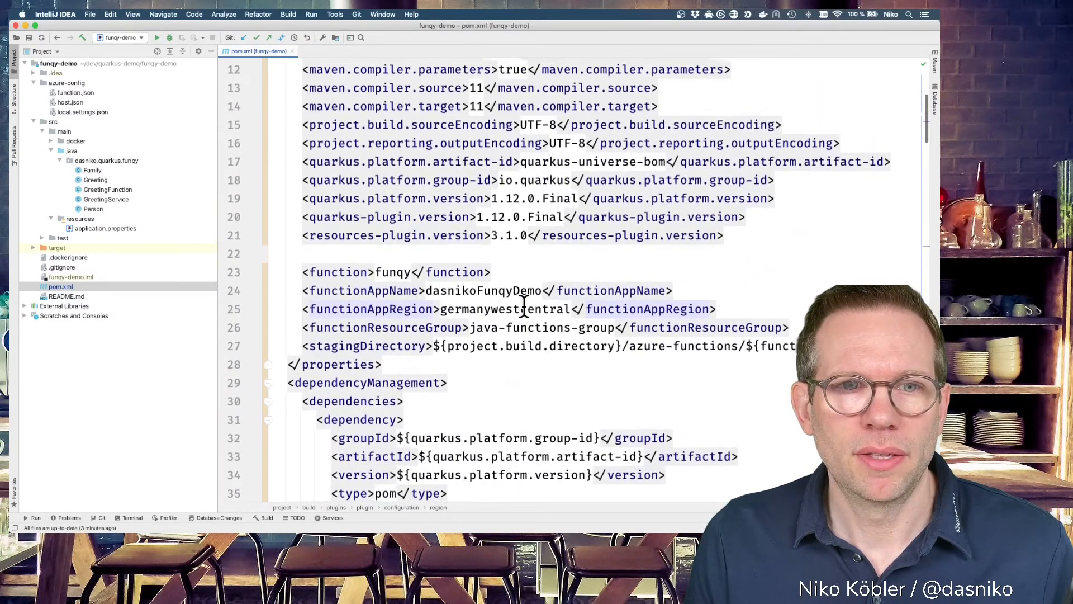
scroll("up", 3)
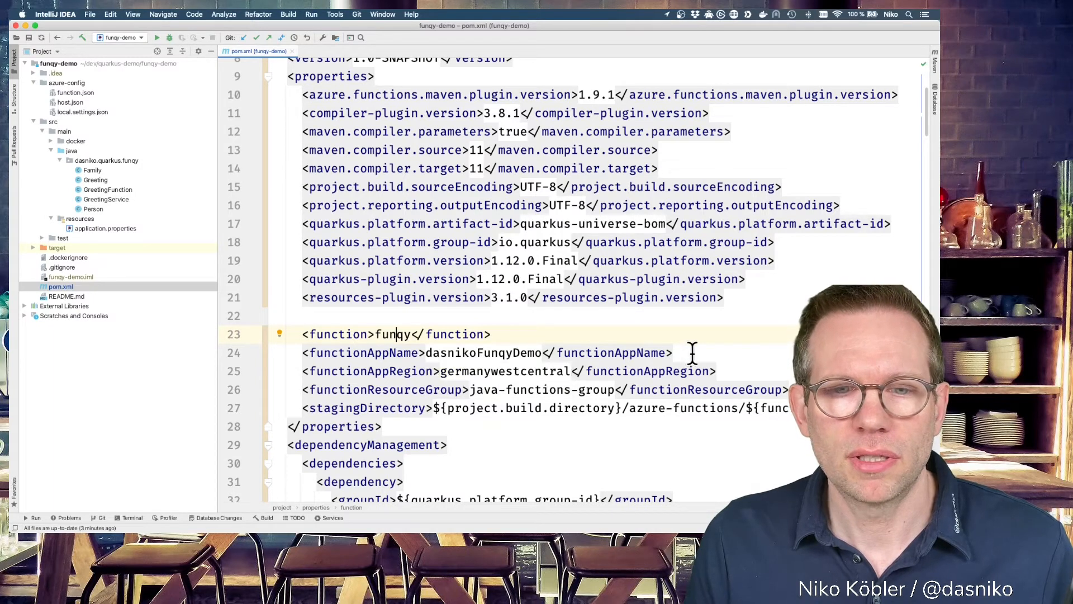
mouse_move(653, 360)
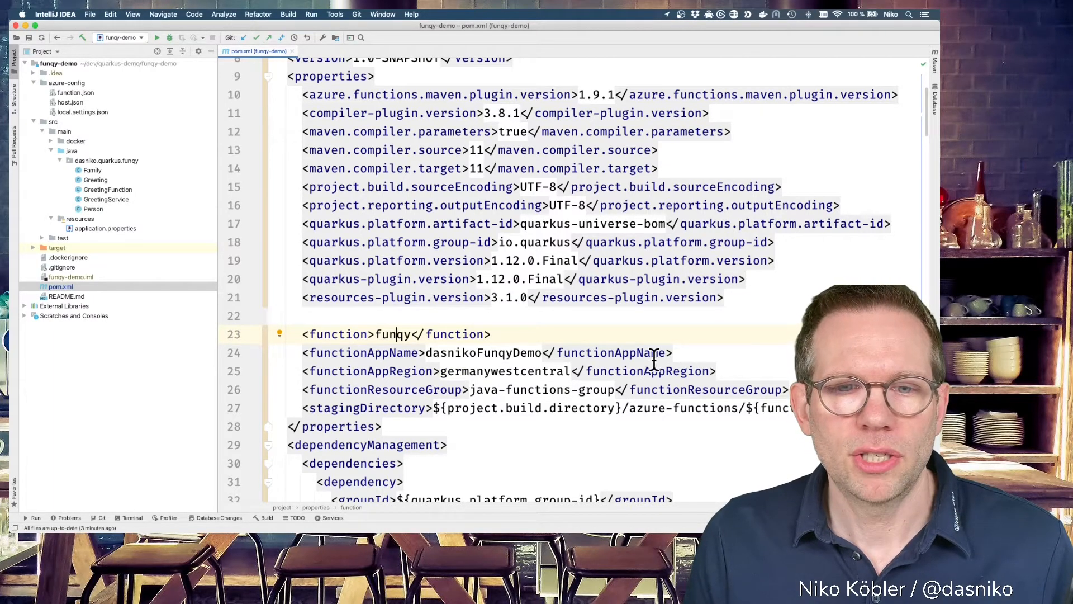
mouse_move(722, 366)
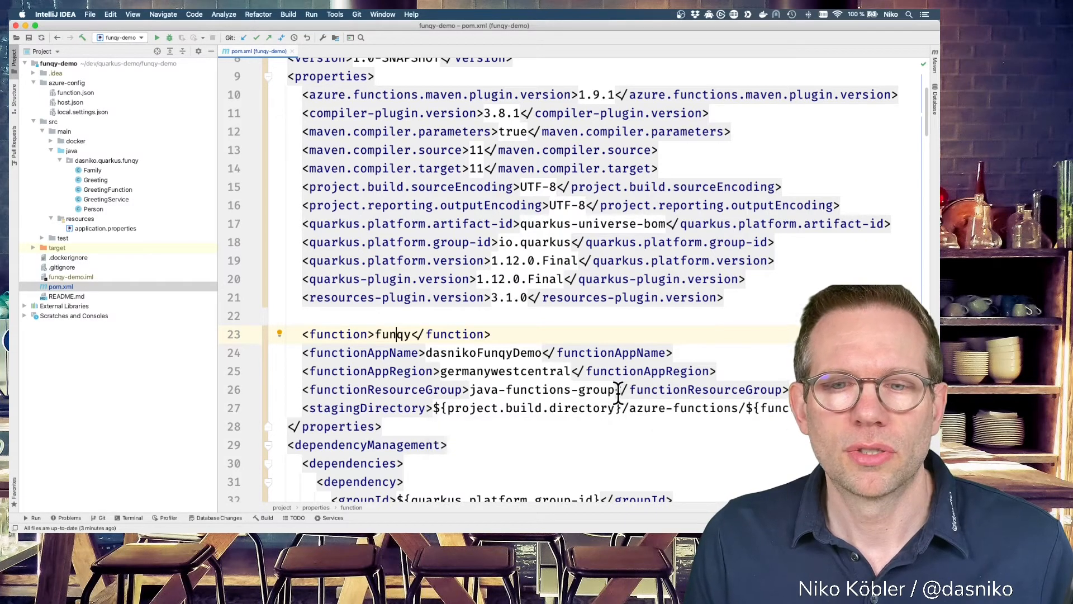
mouse_move(616, 389)
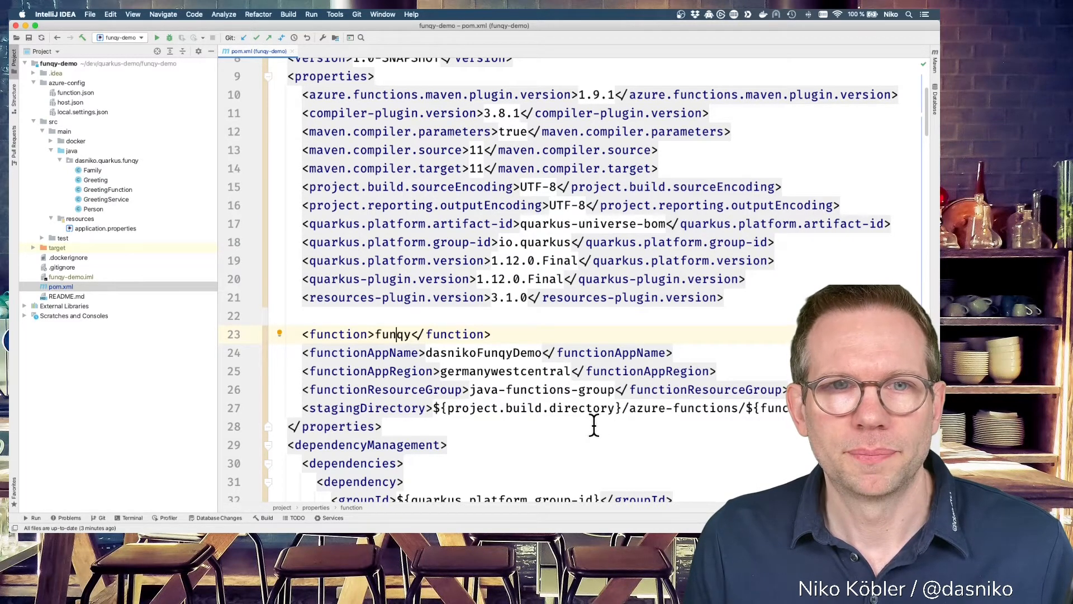
scroll("down", 3)
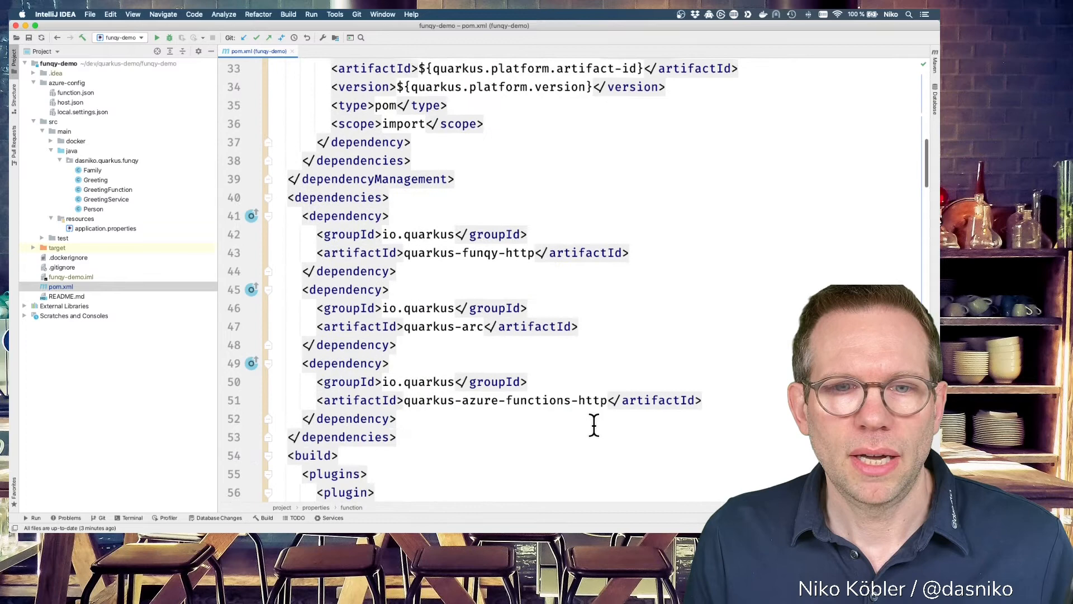
scroll("down", 3)
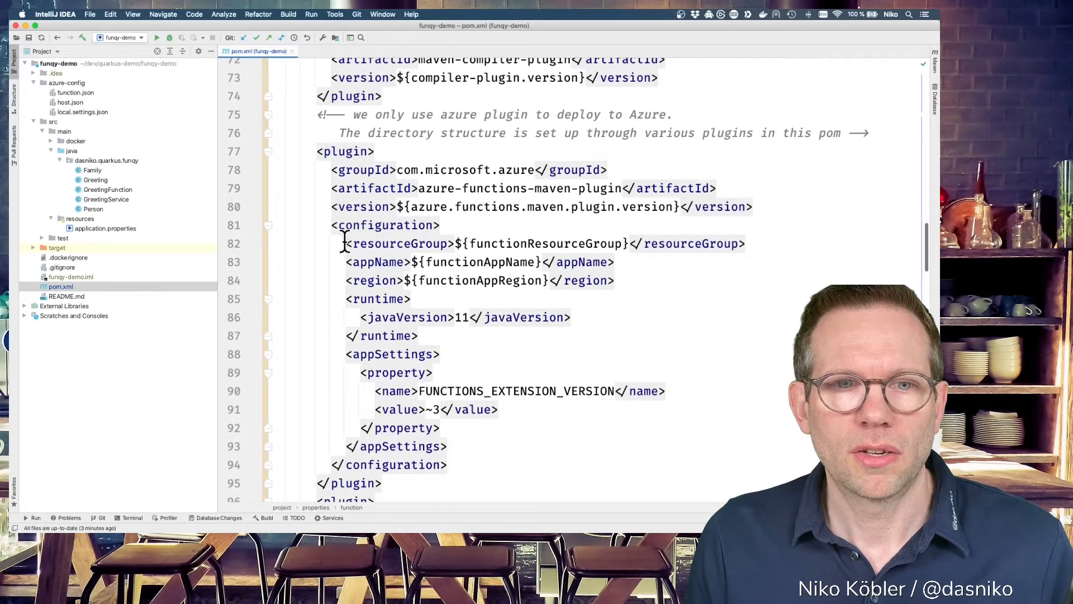
left_click(349, 243)
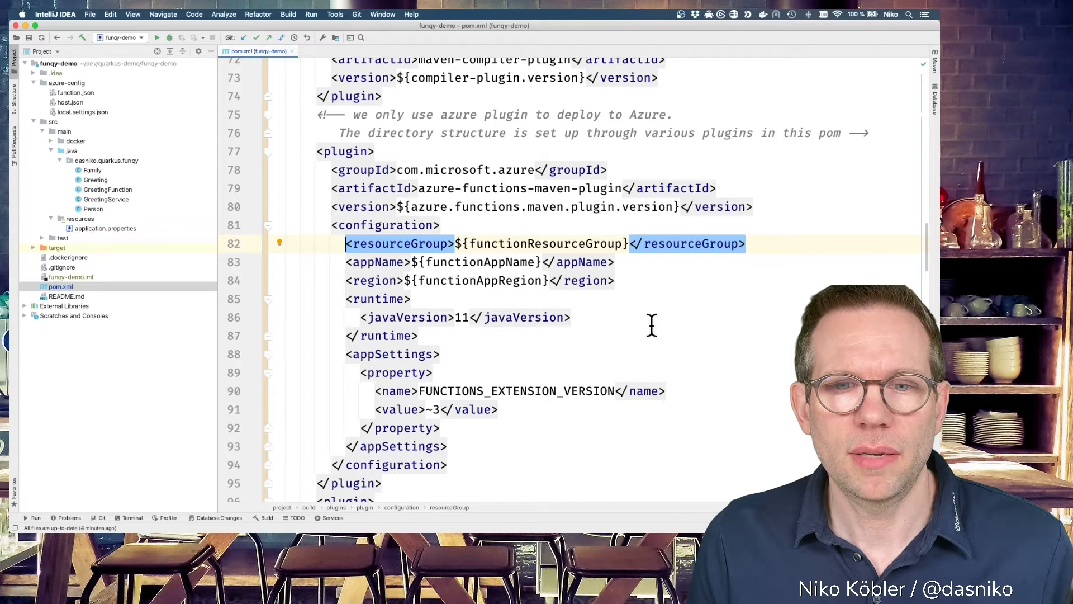
scroll("down", 3)
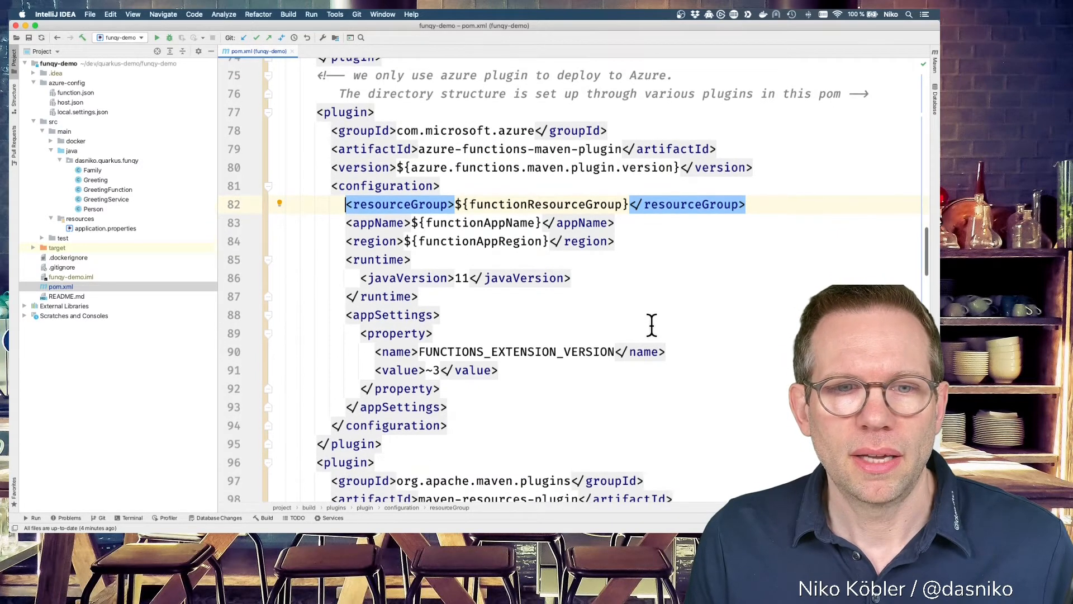
scroll("up", 3)
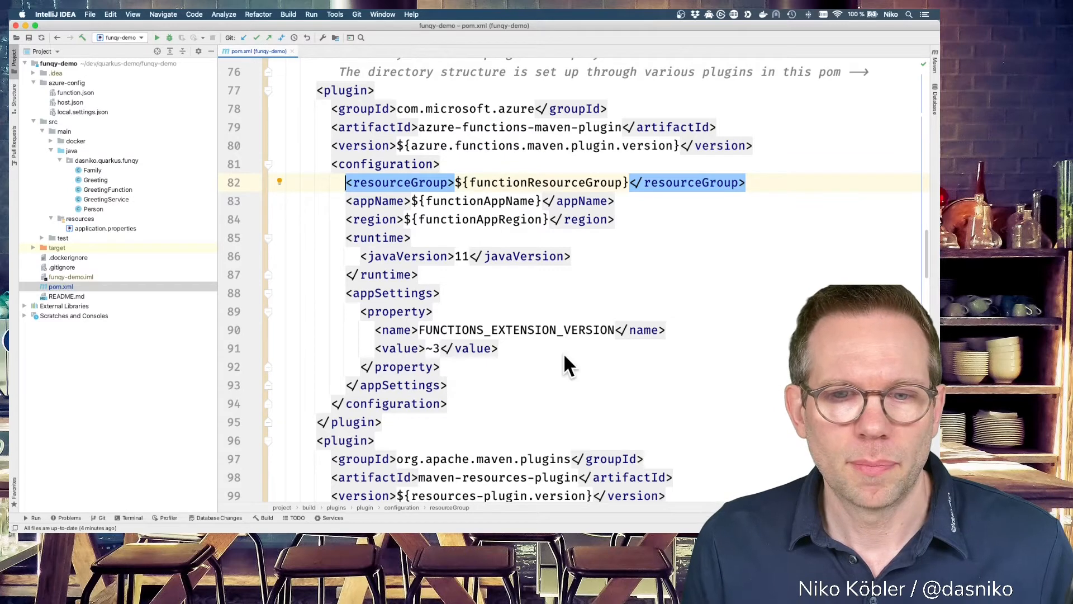
scroll("down", 3)
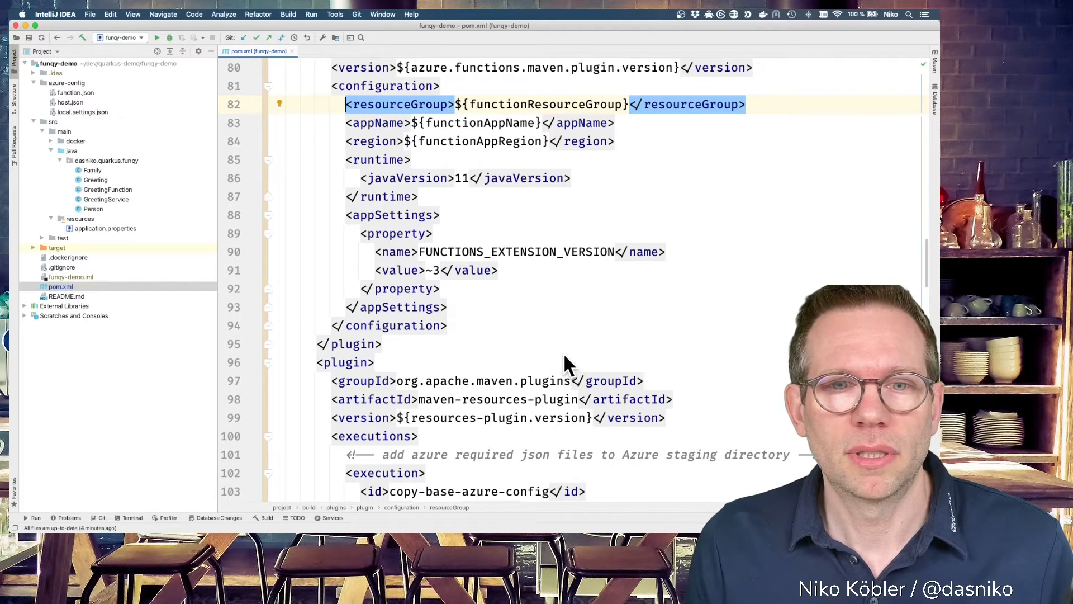
scroll("down", 3)
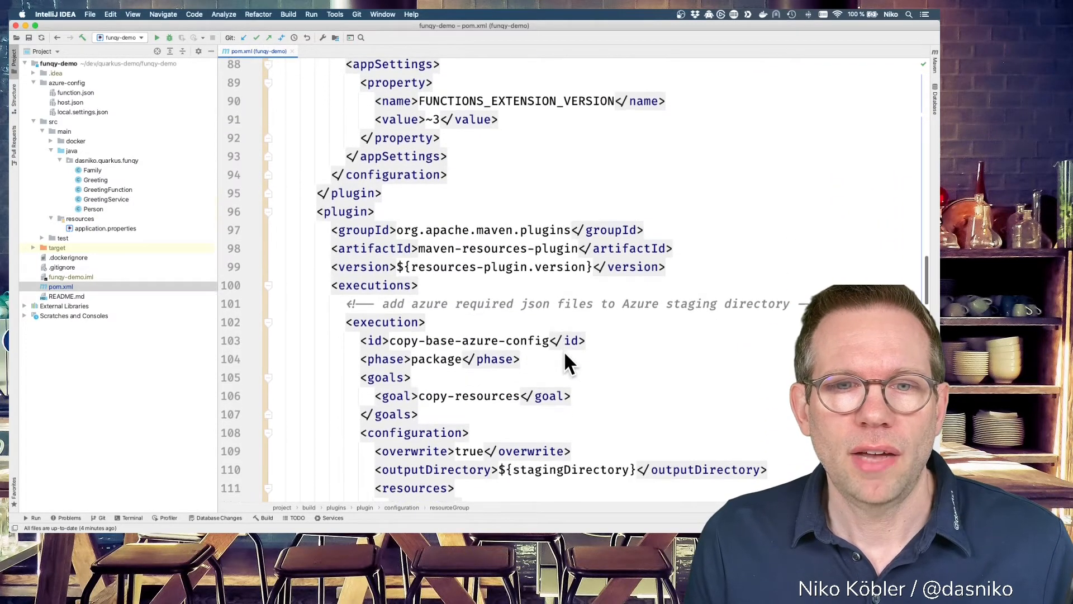
scroll("down", 3)
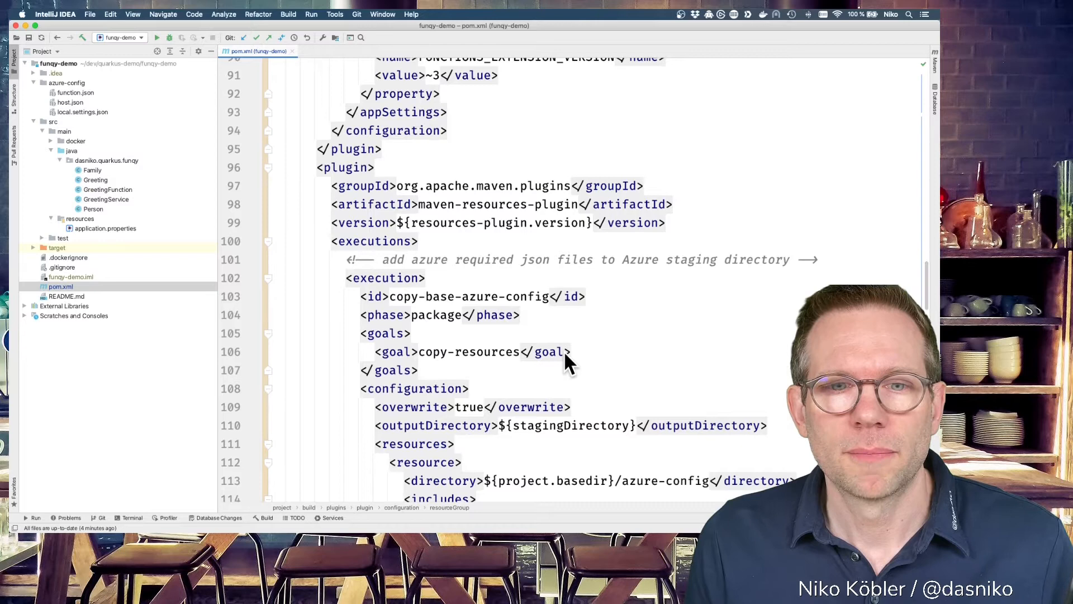
scroll("down", 3)
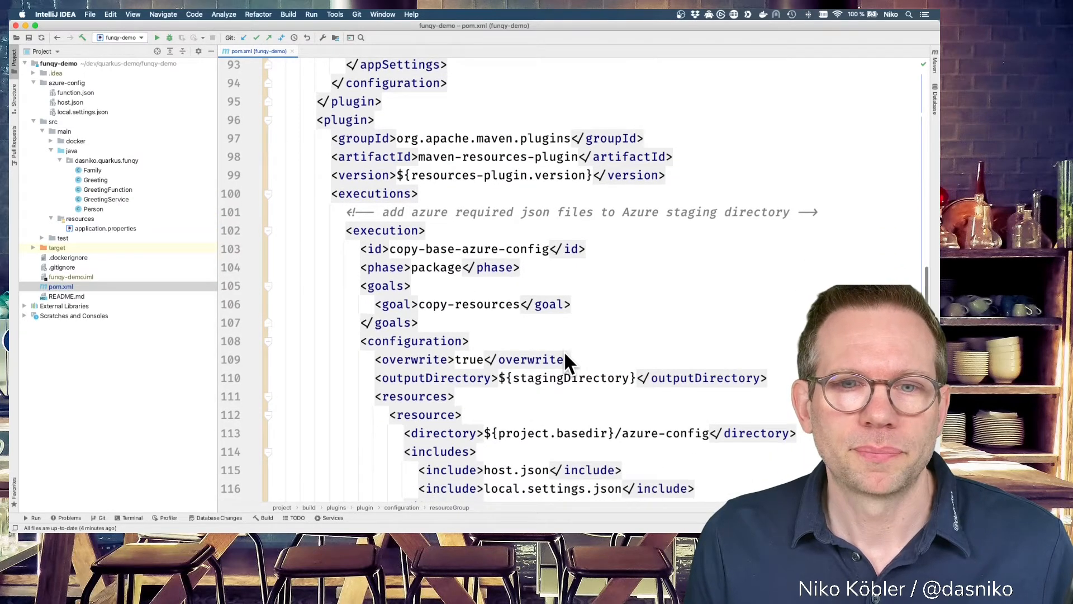
scroll("down", 3)
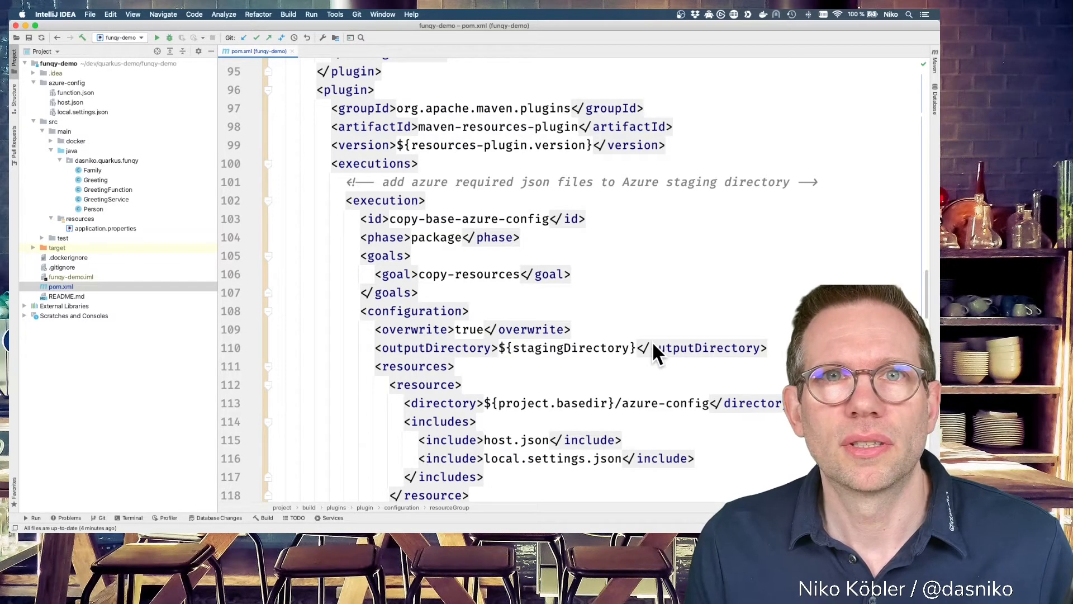
mouse_move(658, 349)
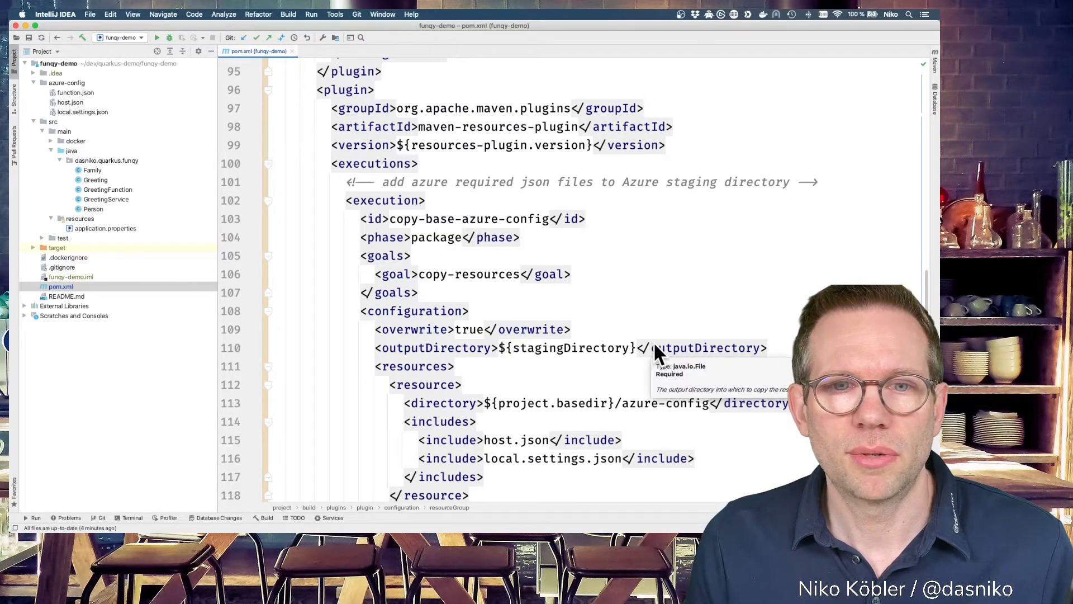
scroll("down", 3)
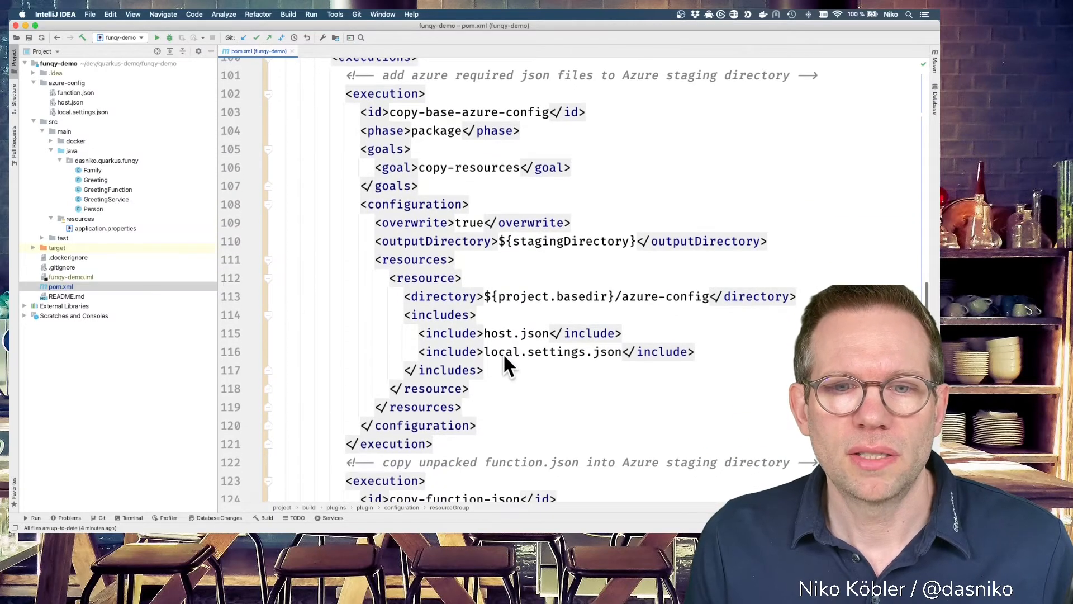
mouse_move(606, 351)
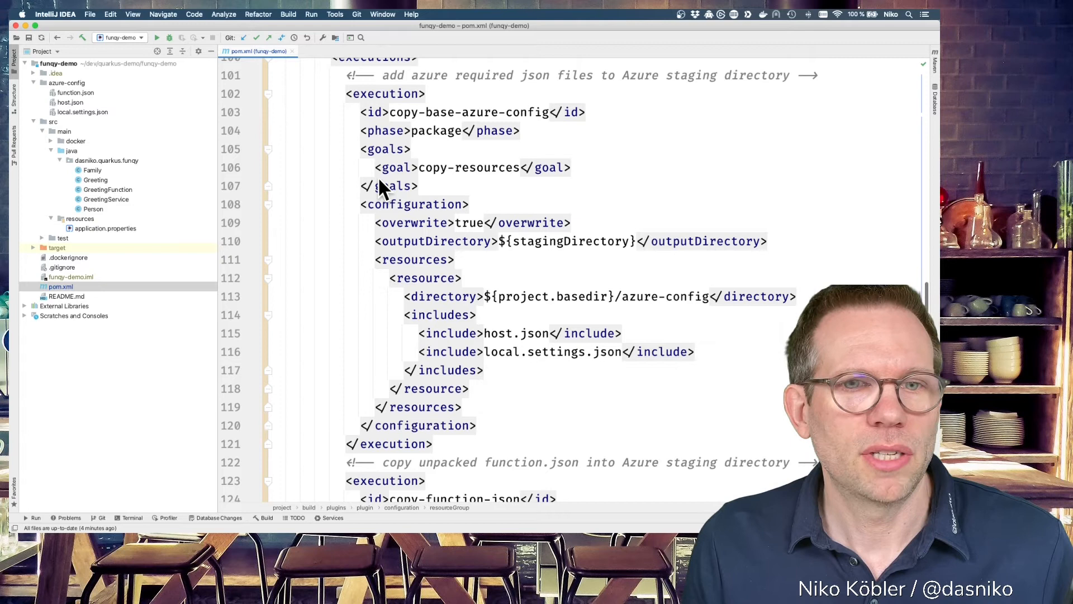
mouse_move(394, 185)
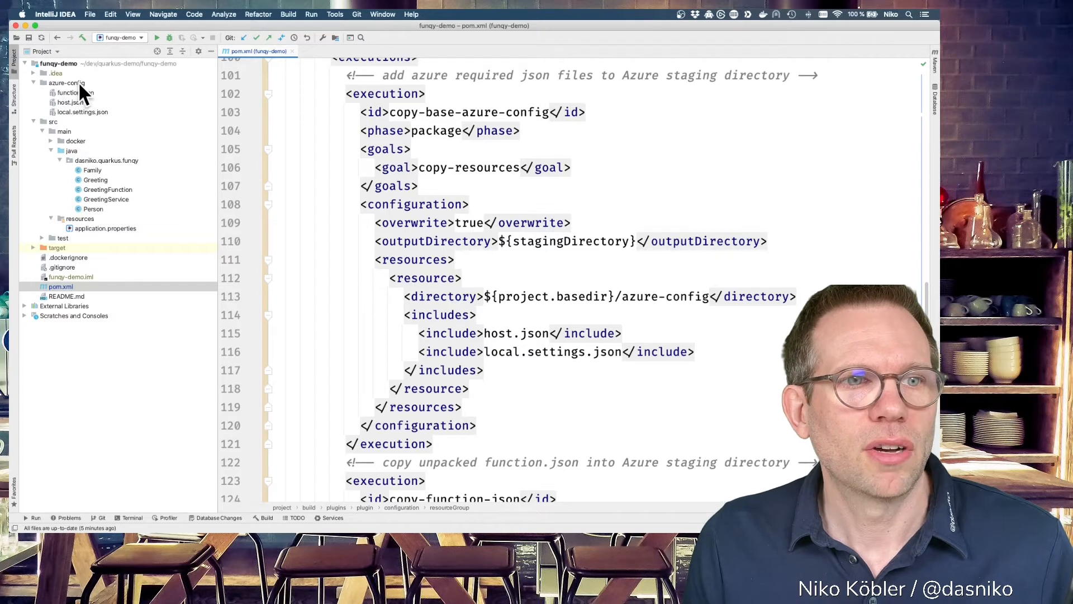
mouse_move(96, 103)
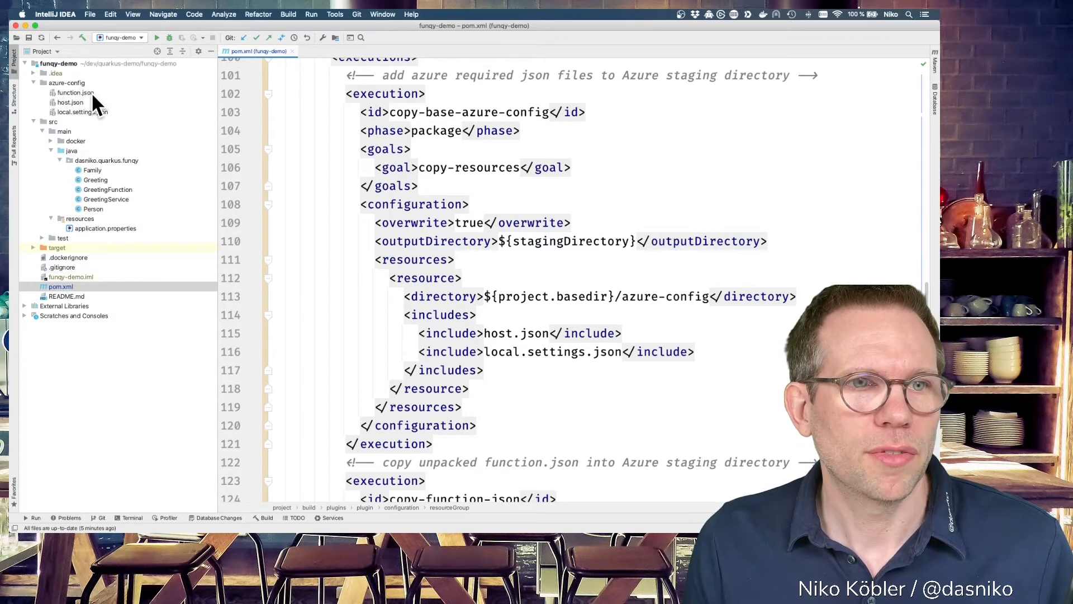
mouse_move(82, 120)
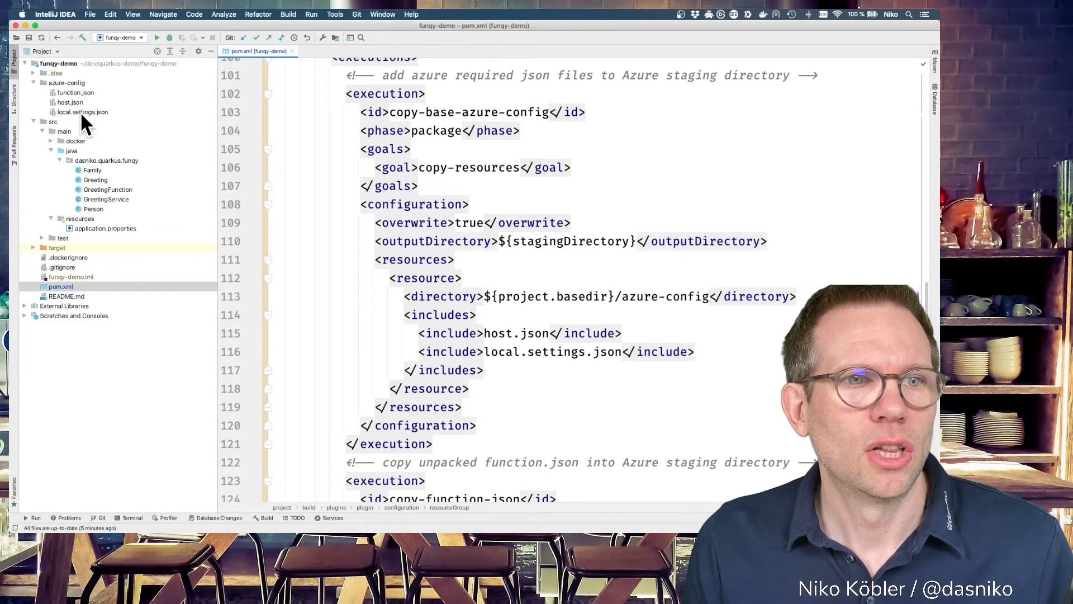
mouse_move(103, 123)
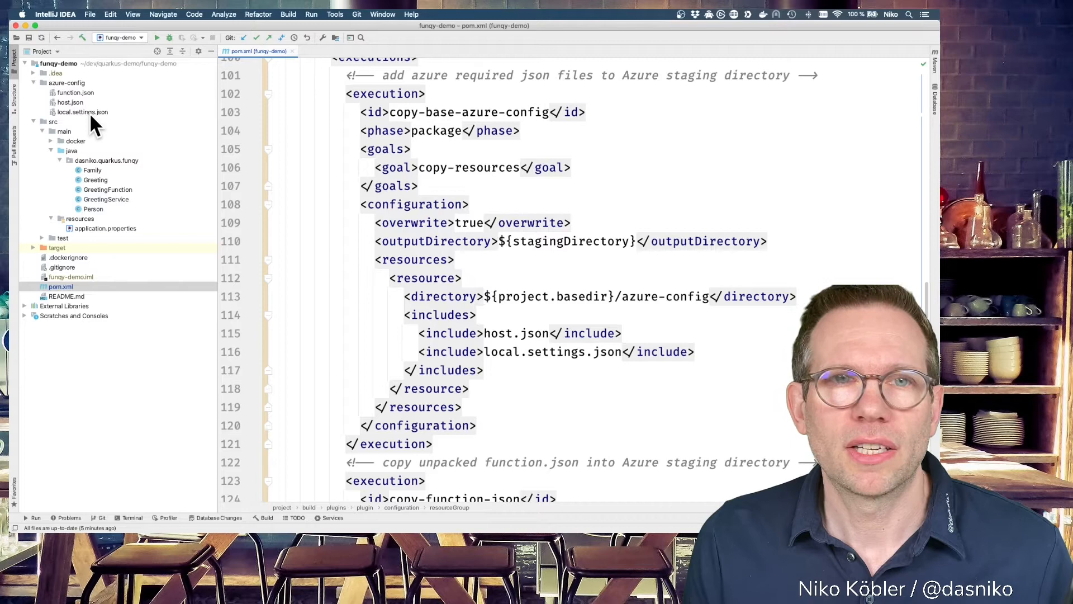
Open local.settings.json from the azure-config folder
double_click(82, 111)
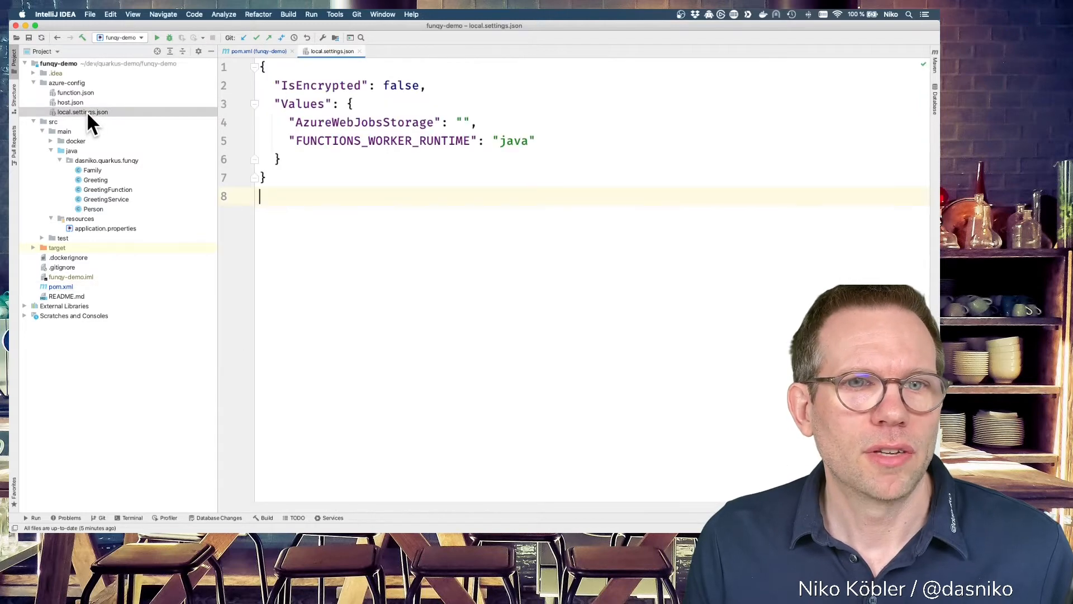
mouse_move(390, 210)
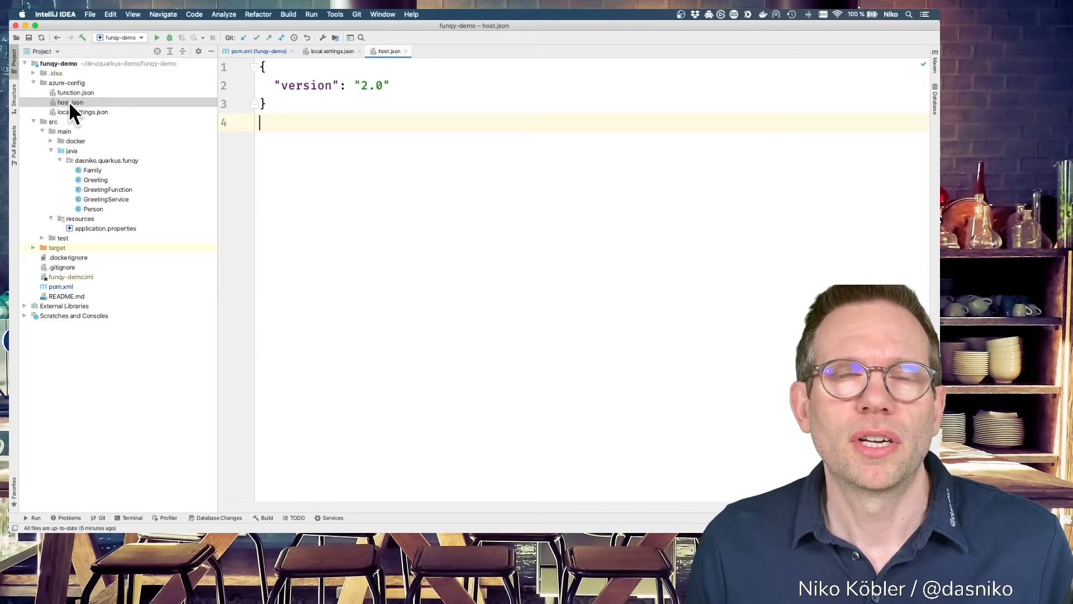
mouse_move(115, 113)
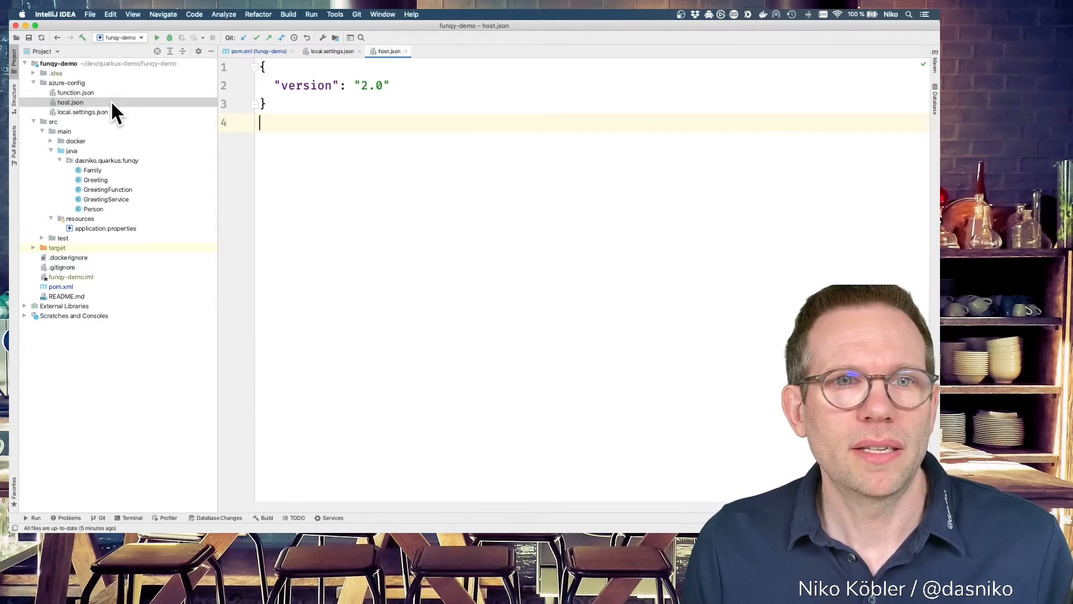
mouse_move(309, 104)
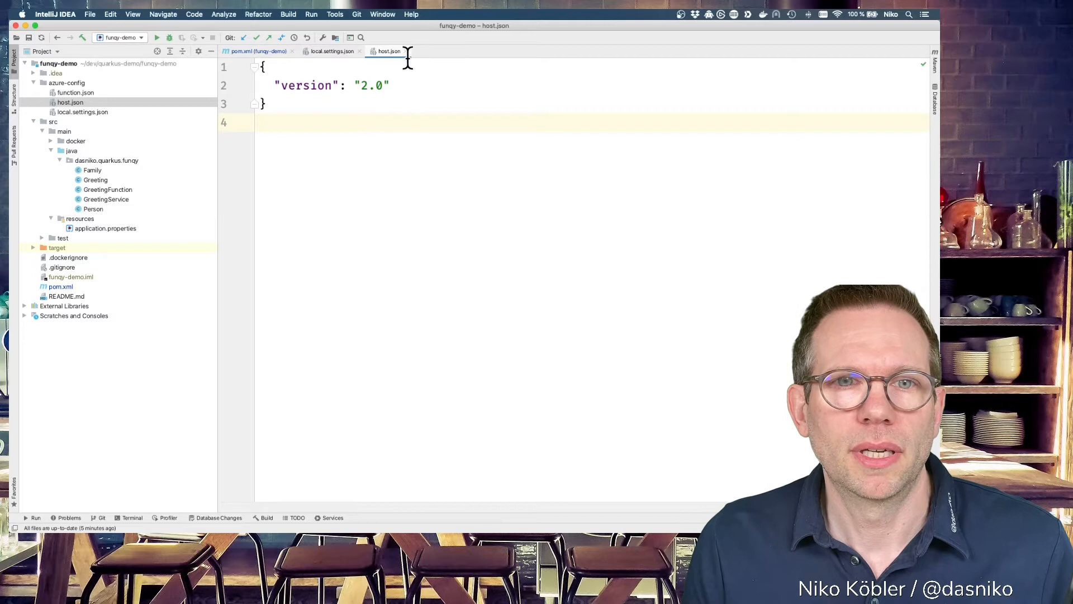
Close the host.json and local.settings.json editor tabs
left_click(331, 51)
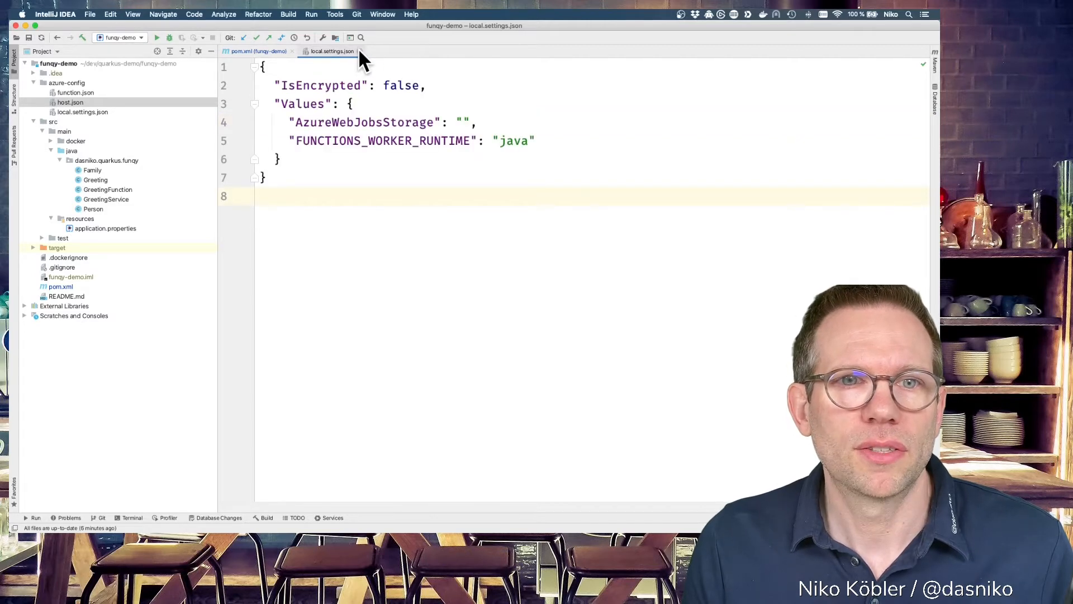
left_click(259, 51)
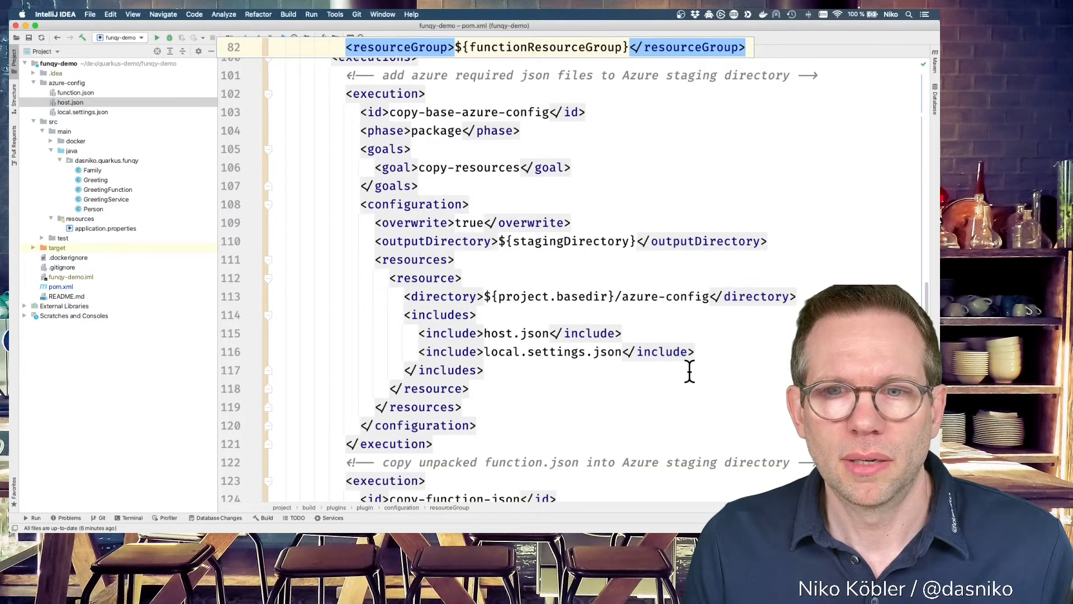
Scroll pom.xml down to the copy-function-json execution
scroll("down", 3)
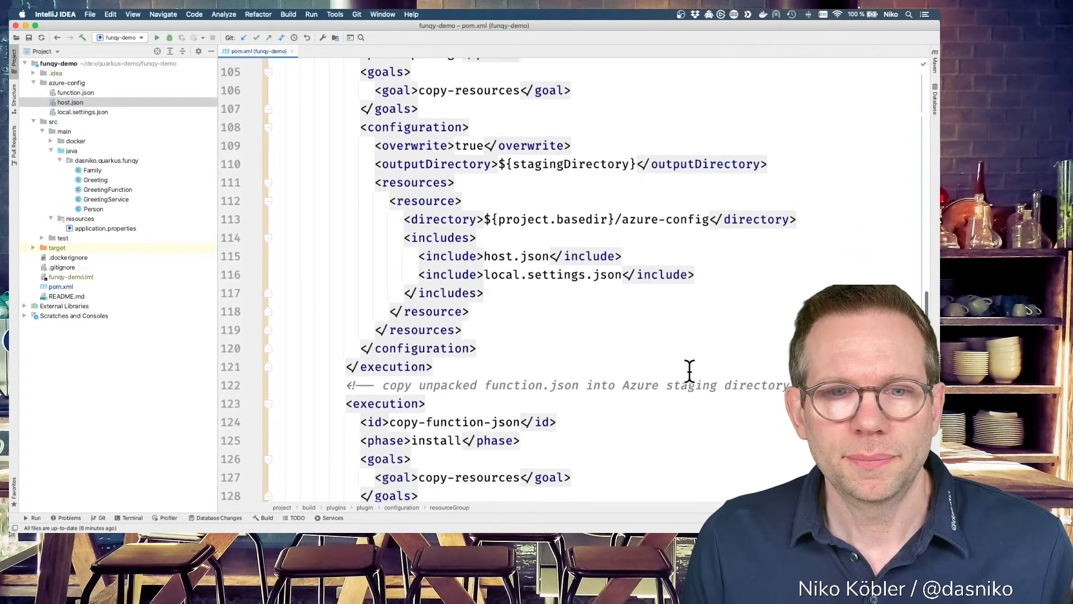
scroll("down", 3)
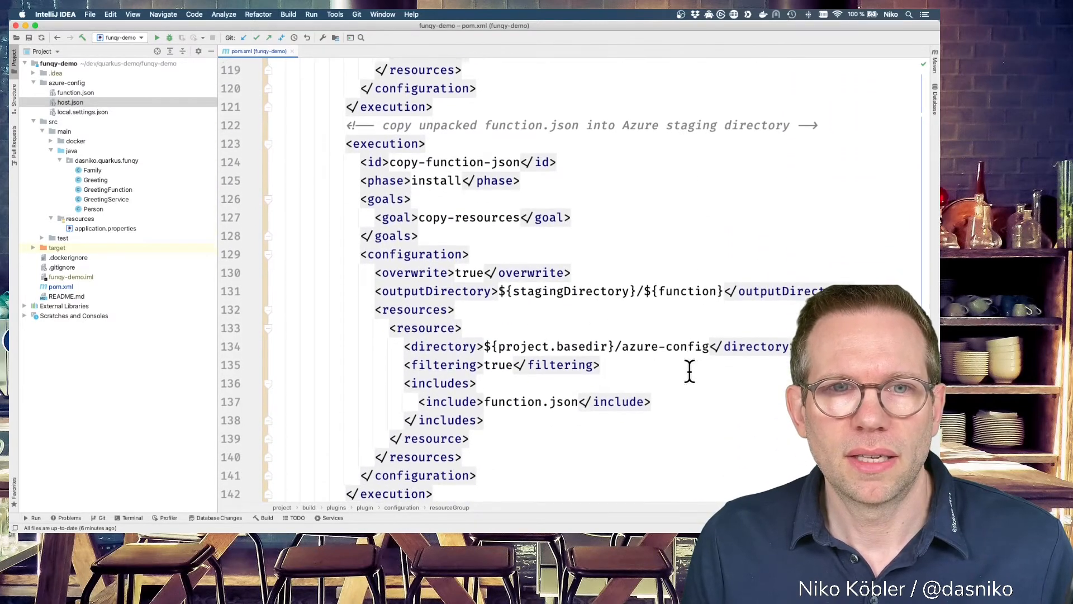
scroll("down", 3)
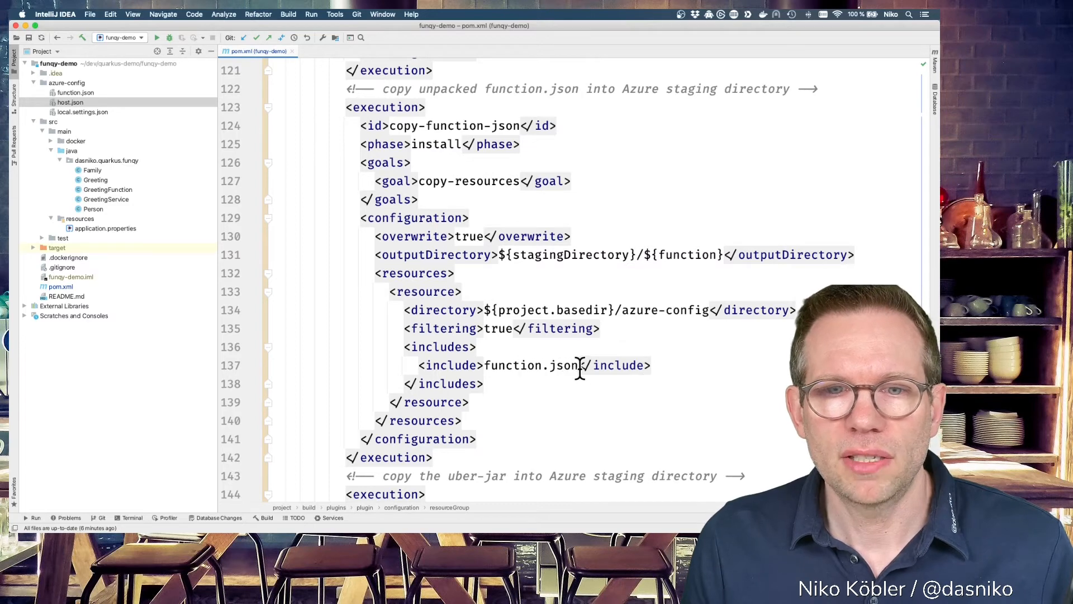
mouse_move(72, 102)
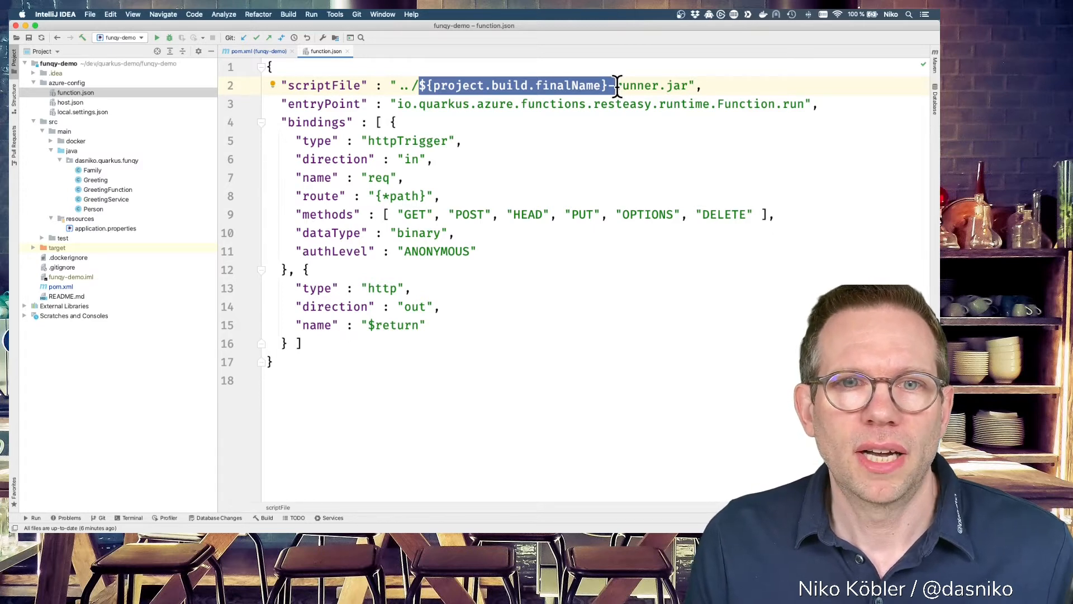
mouse_move(629, 141)
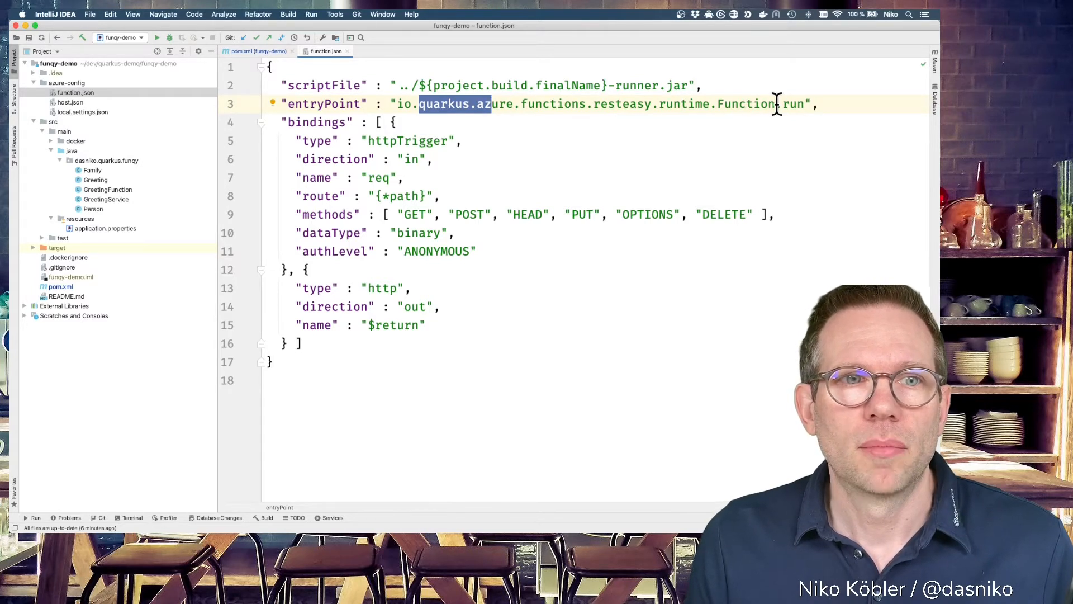
mouse_move(341, 103)
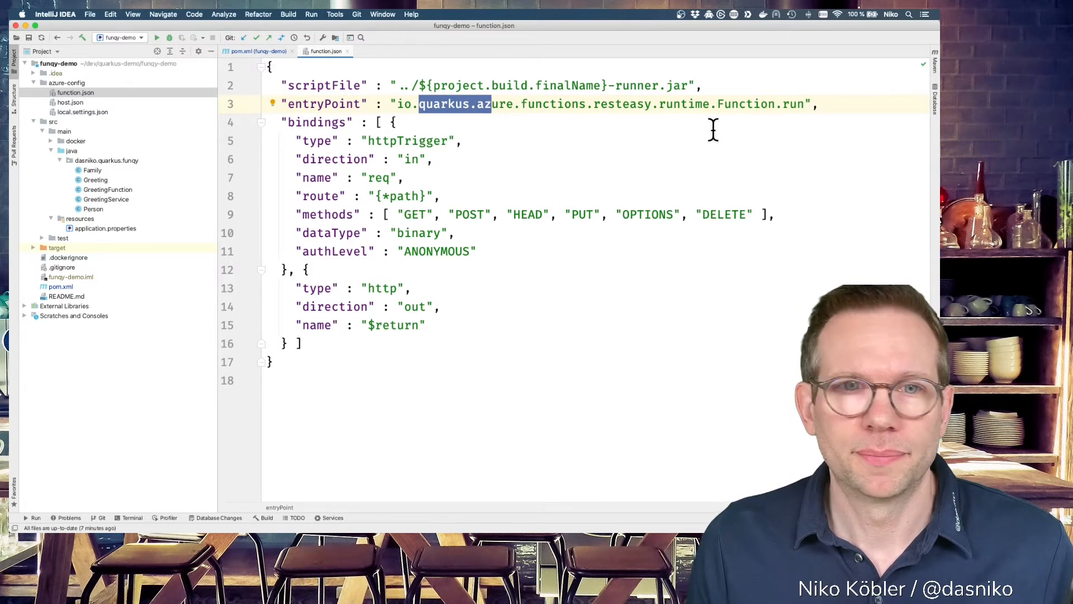
mouse_move(414, 143)
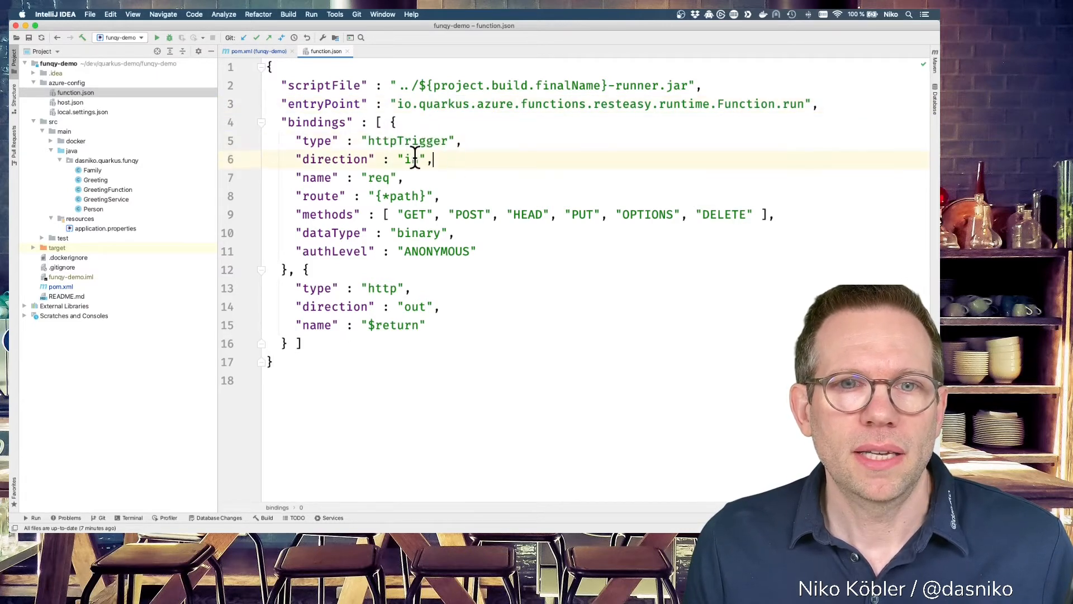
Highlight the binding's 'in' direction value, then close function.json
double_click(377, 177)
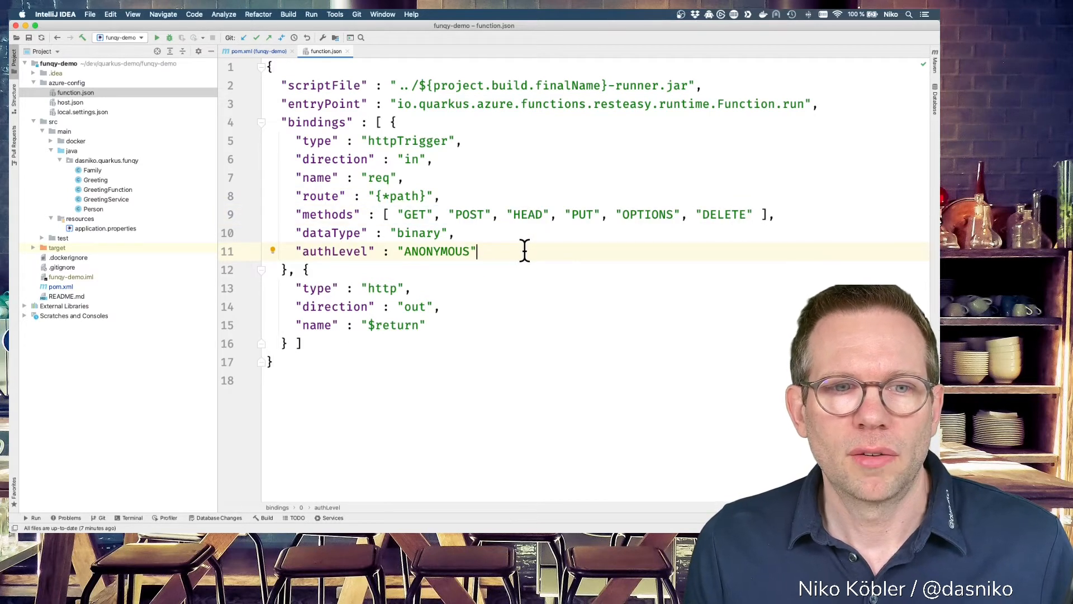
mouse_move(485, 307)
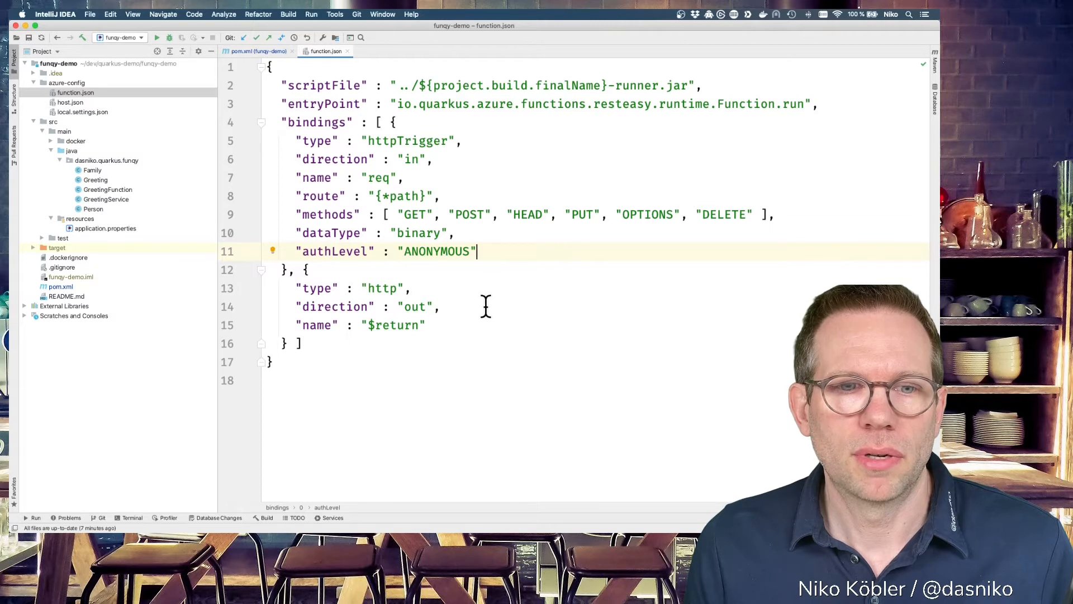
mouse_move(475, 327)
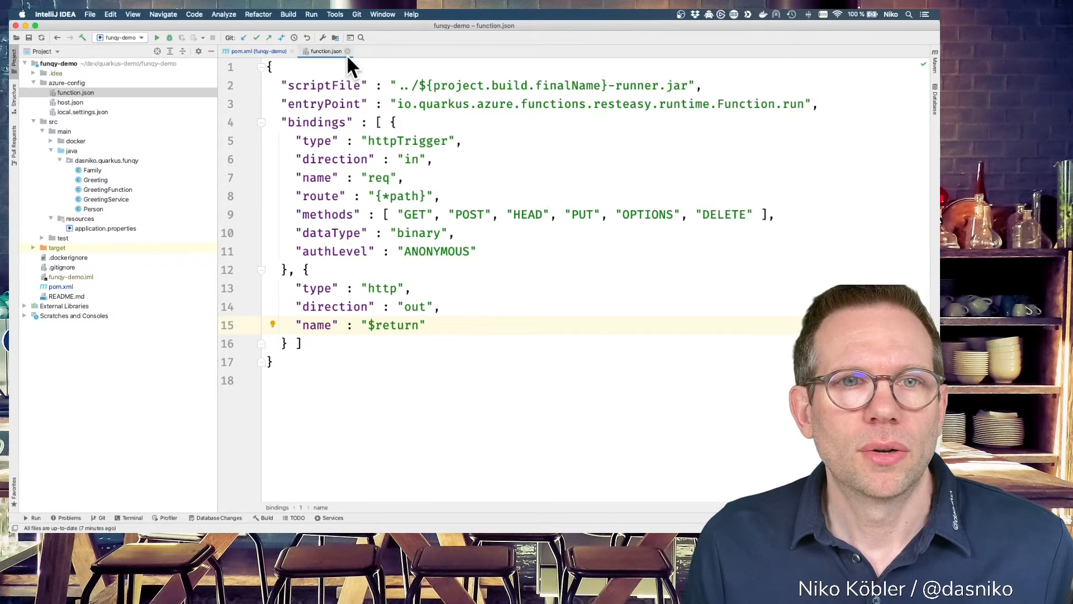
mouse_move(326, 52)
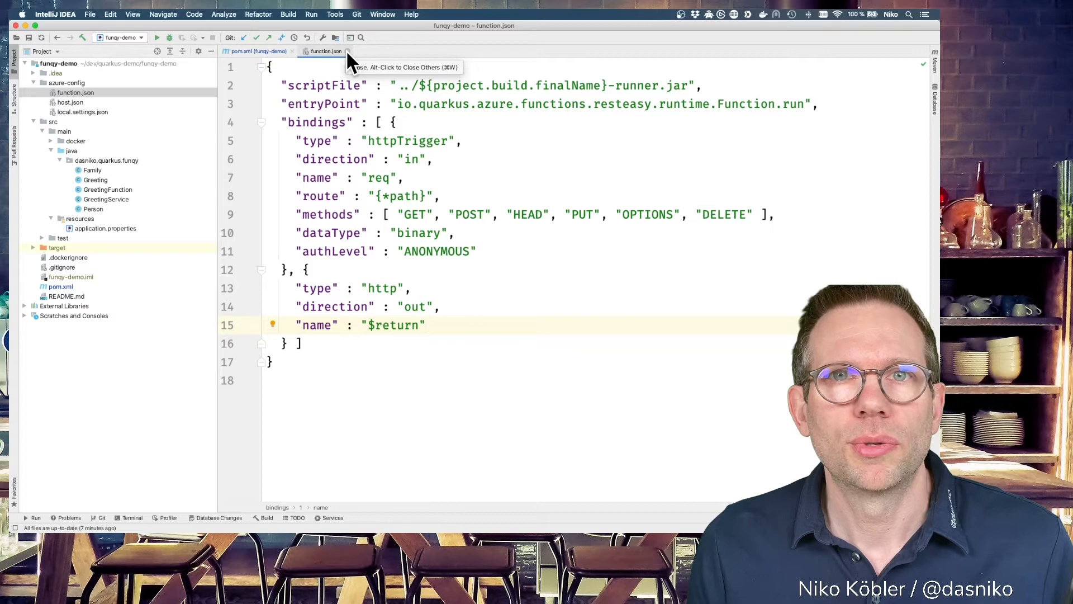
left_click(259, 51)
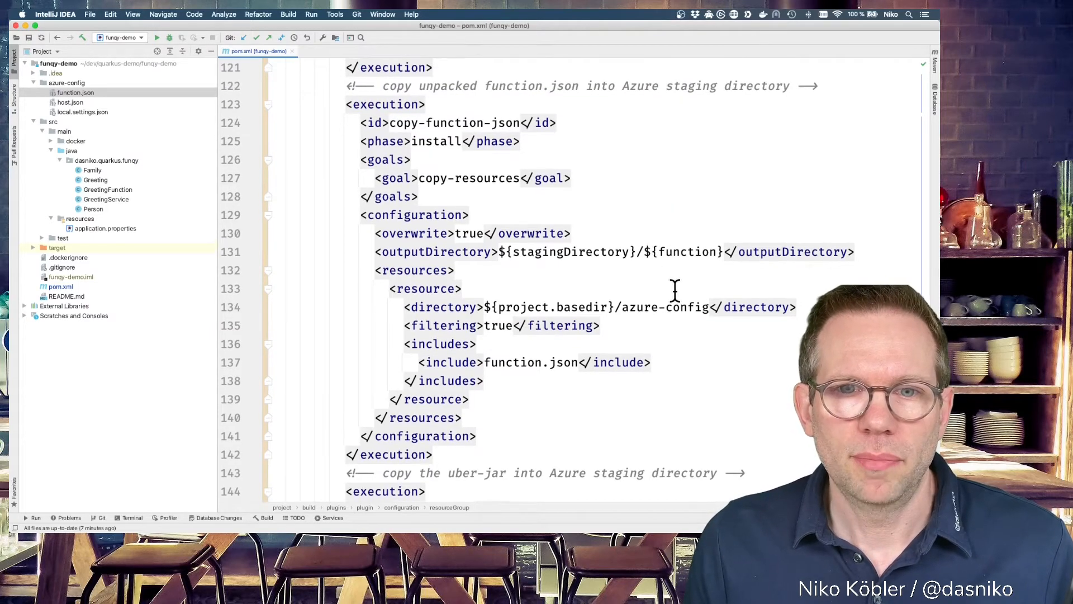
scroll("down", 3)
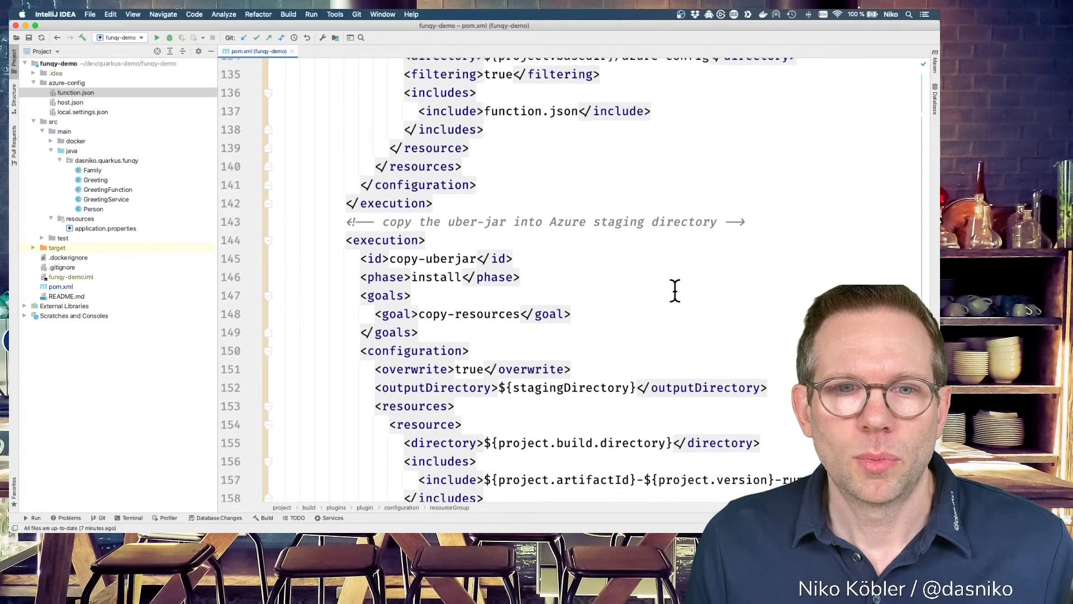
scroll("down", 3)
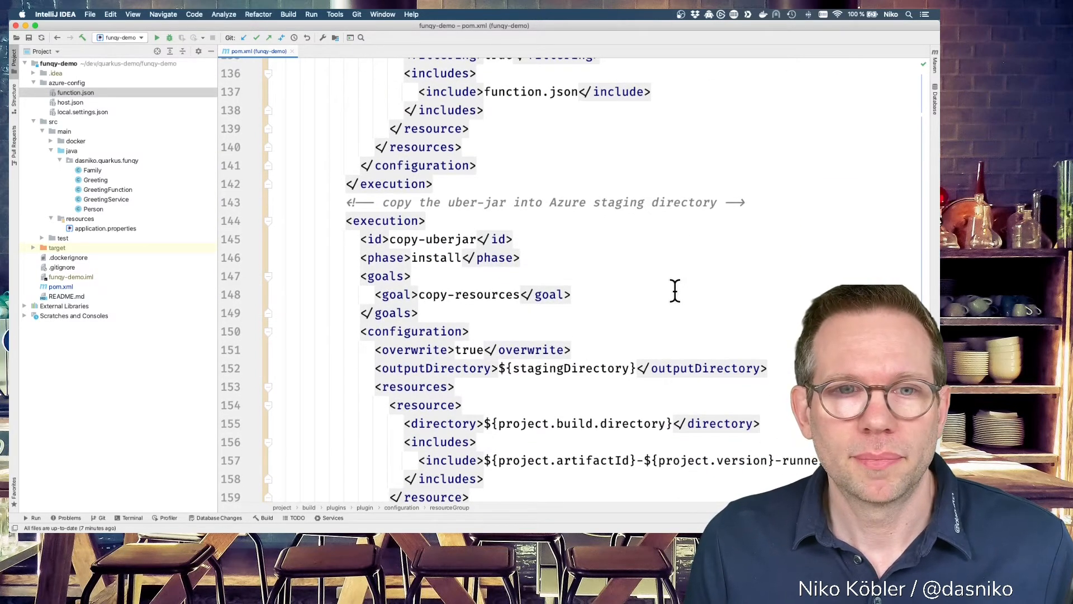
scroll("down", 3)
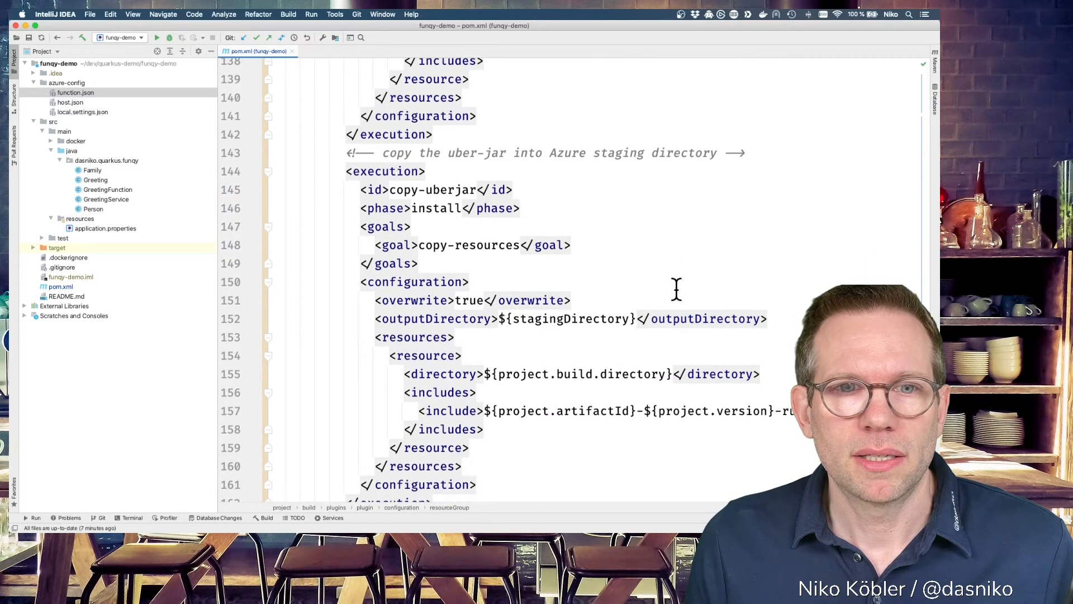
scroll("down", 3)
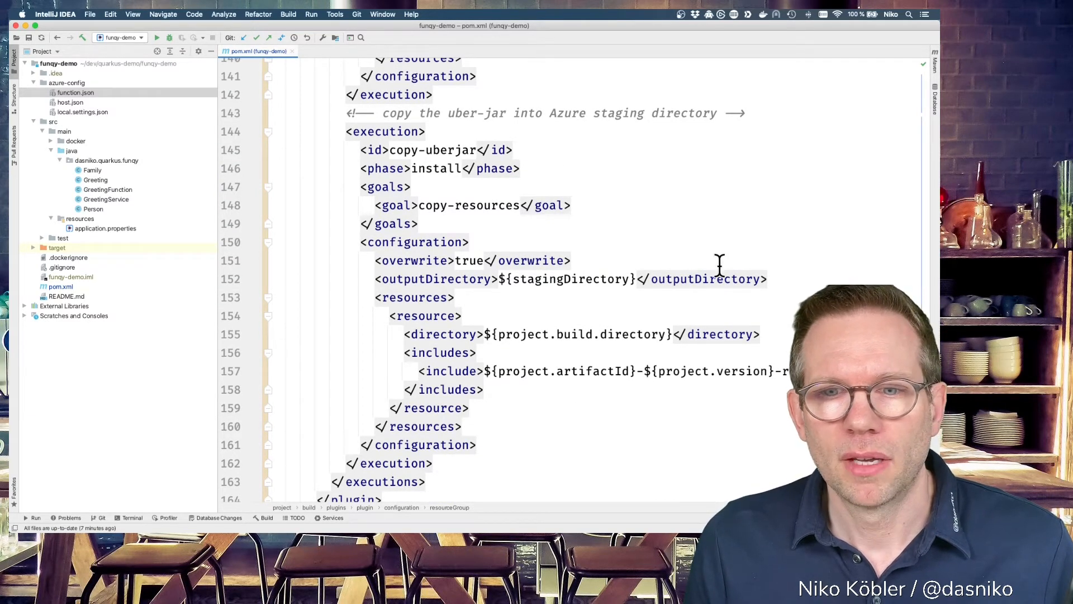
scroll("down", 3)
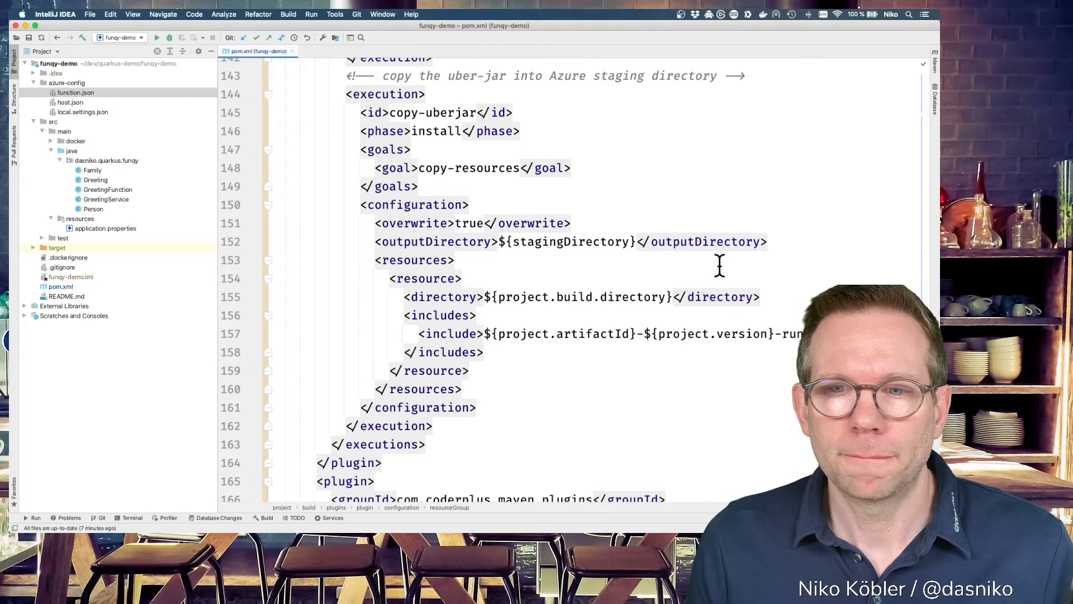
mouse_move(702, 333)
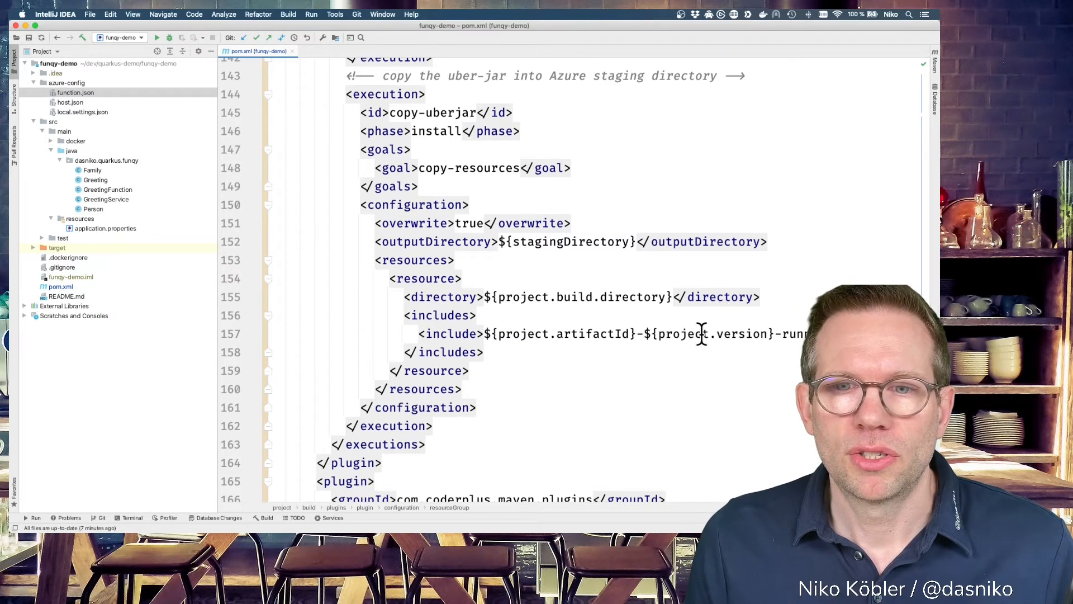
scroll("down", 3)
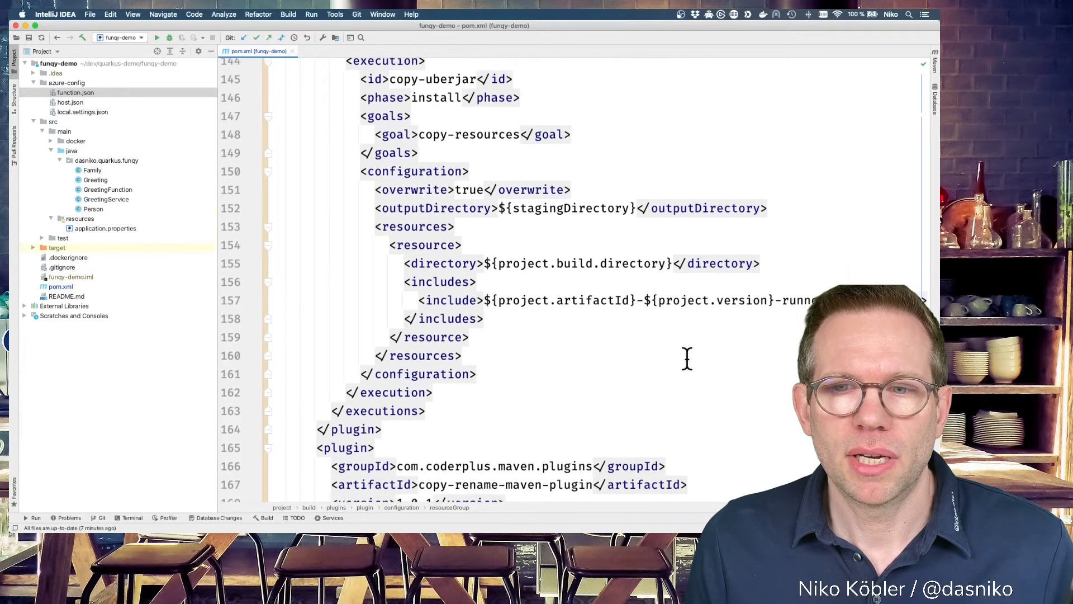
Scroll through pom.xml to the azure-functions-maven-plugin, then open application.properties
scroll("down", 3)
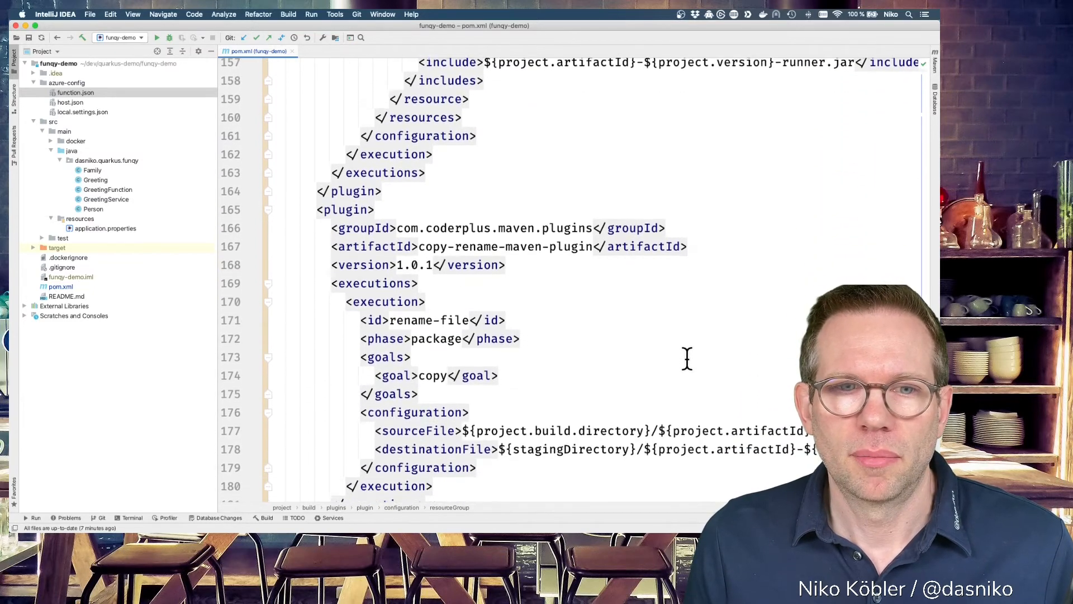
scroll("down", 3)
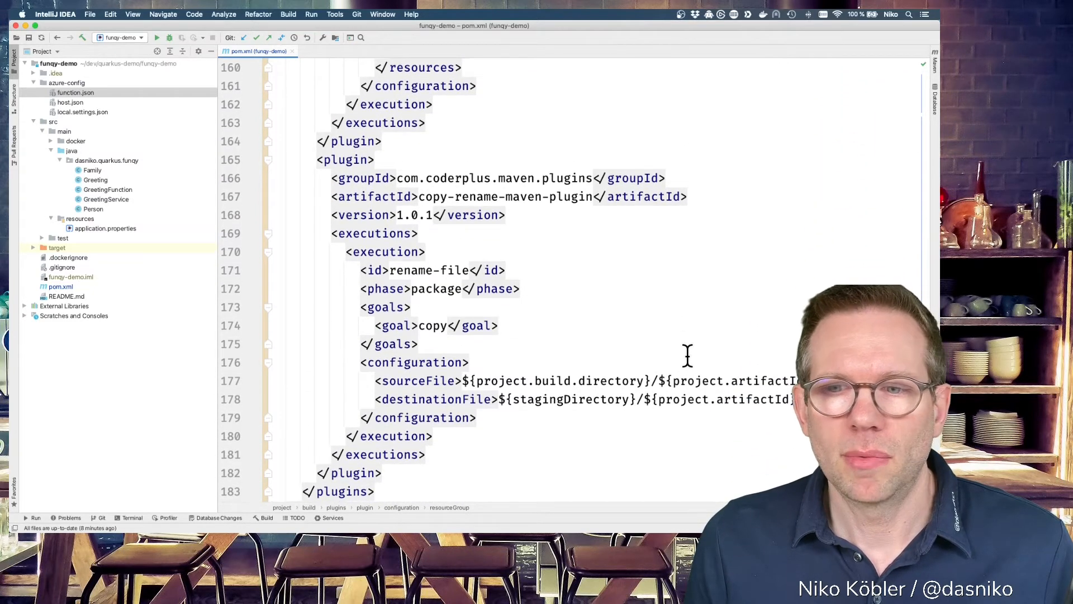
scroll("right", 3)
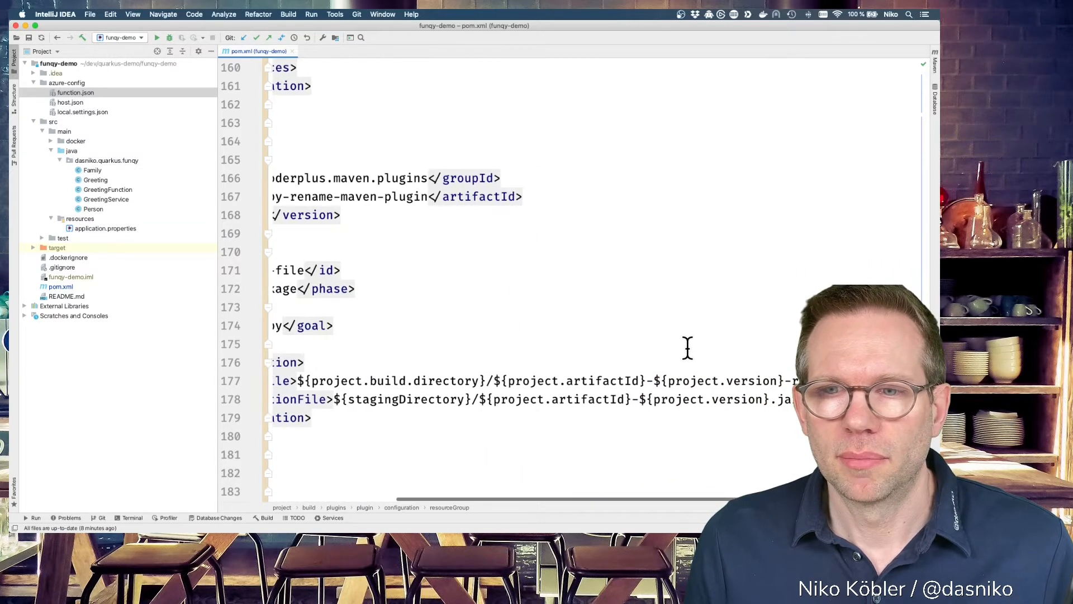
scroll("left", 3)
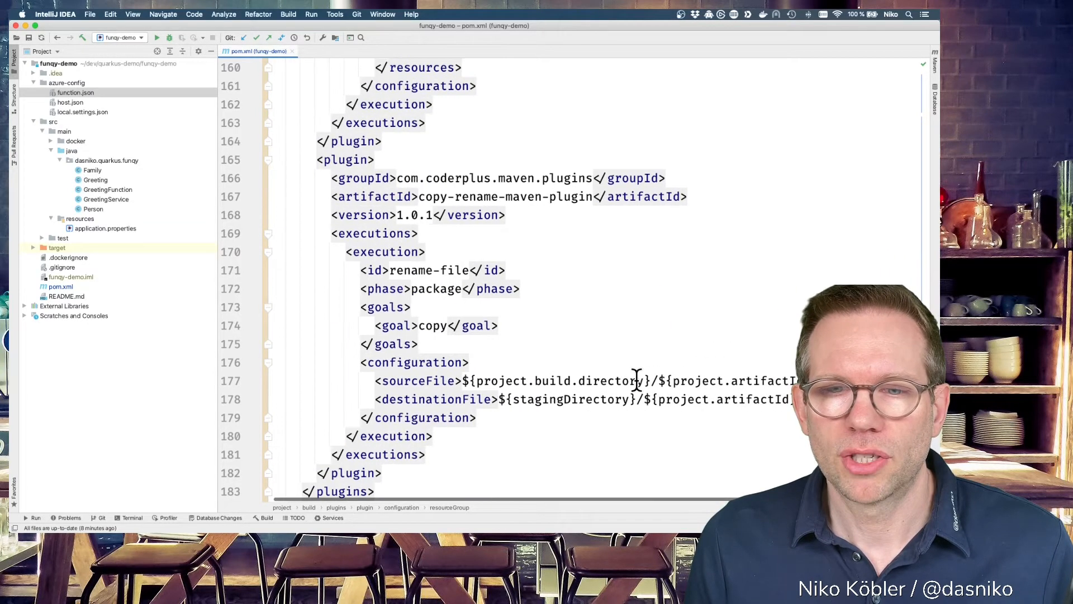
scroll("up", 3)
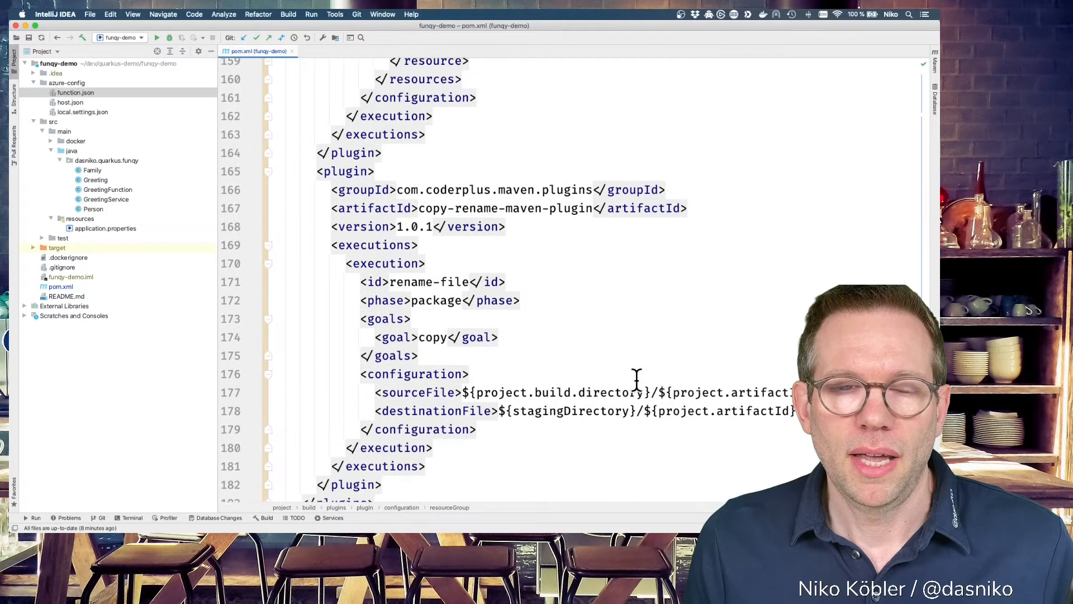
scroll("up", 3)
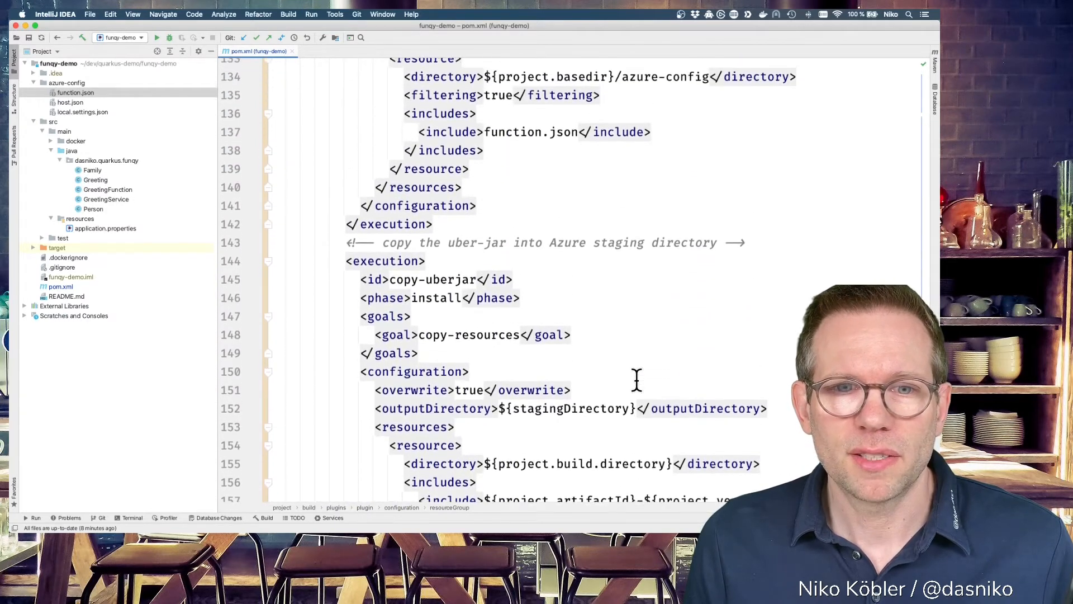
scroll("up", 3)
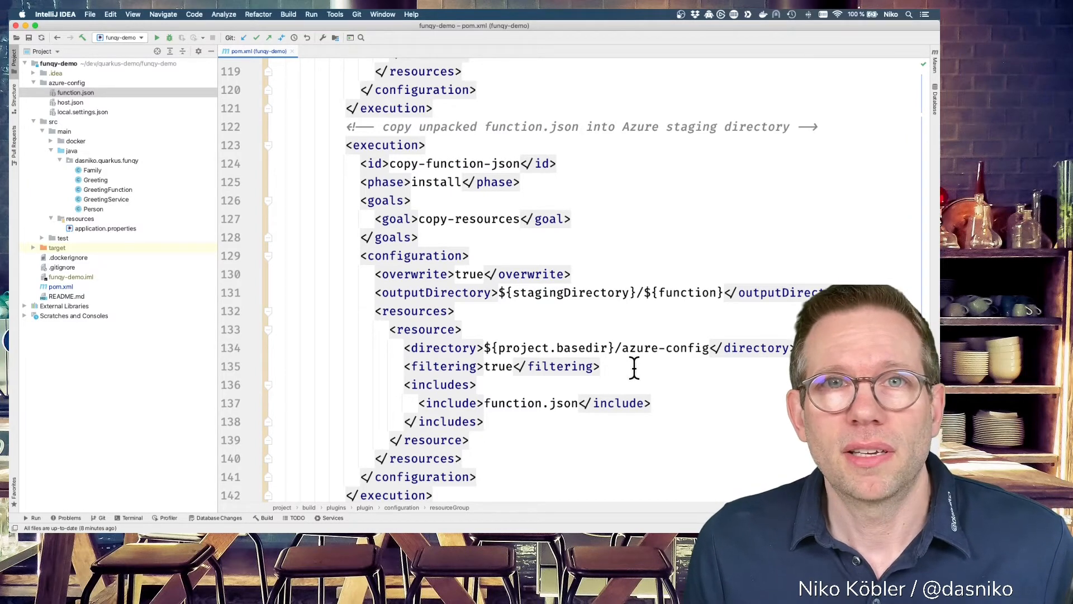
scroll("up", 3)
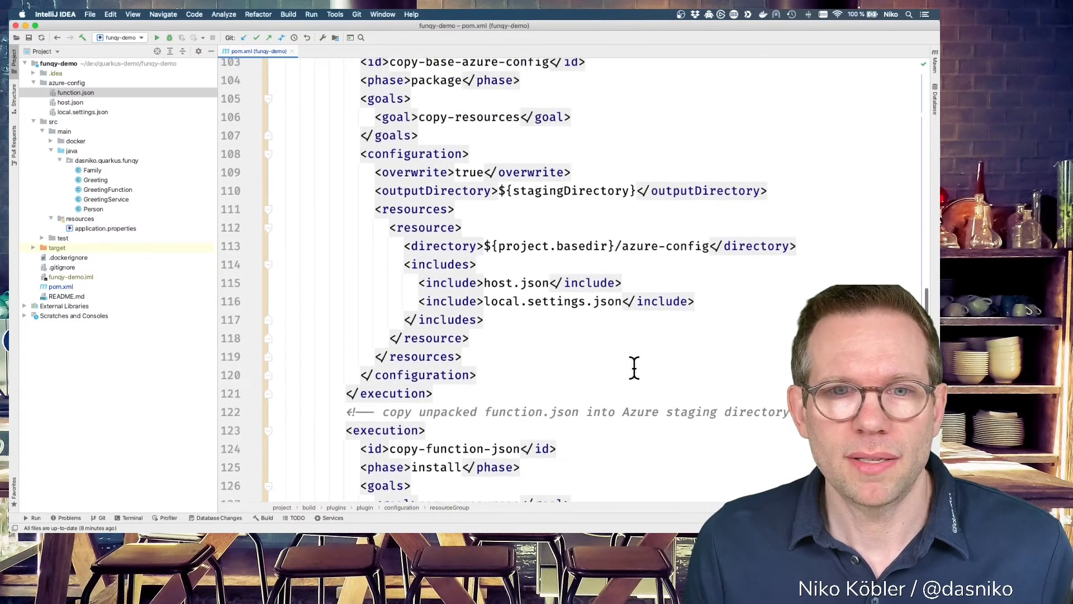
scroll("up", 3)
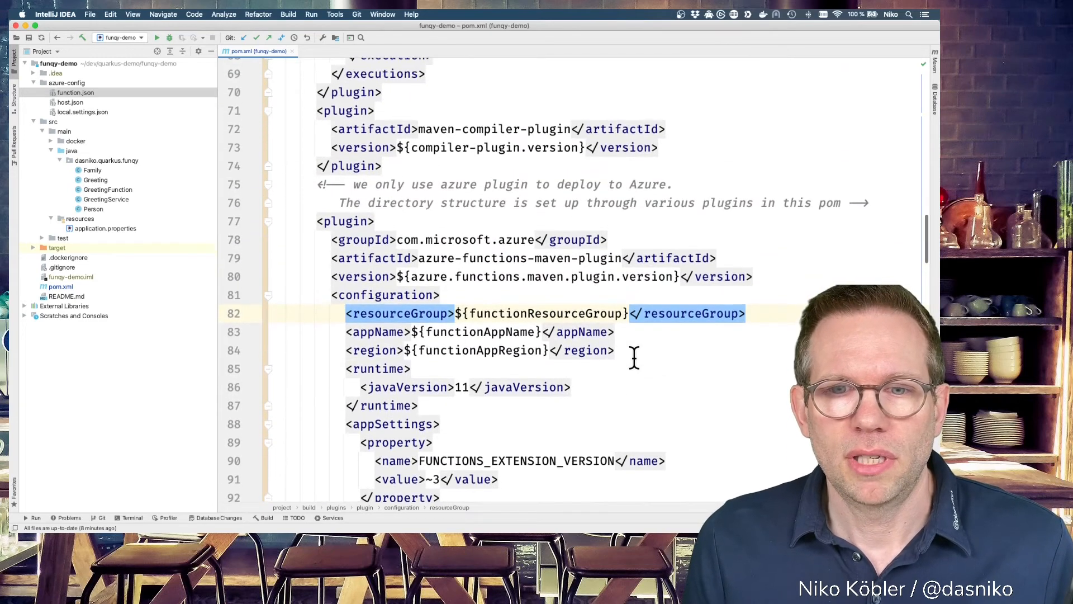
left_click(479, 350)
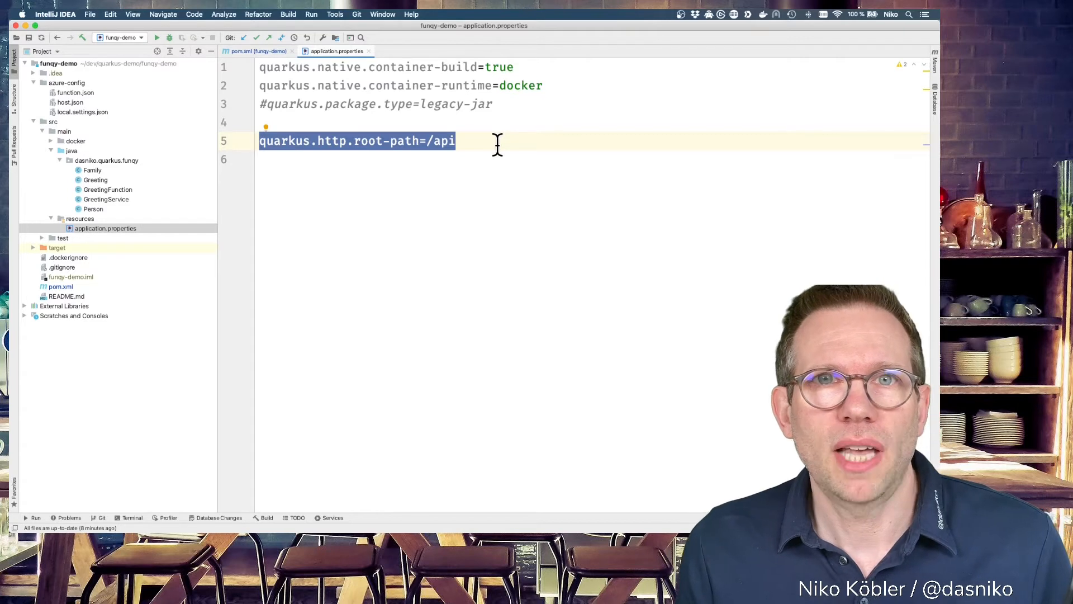
Bring up the iTerm2 terminal in the funqy-demo project folder
left_click(455, 140)
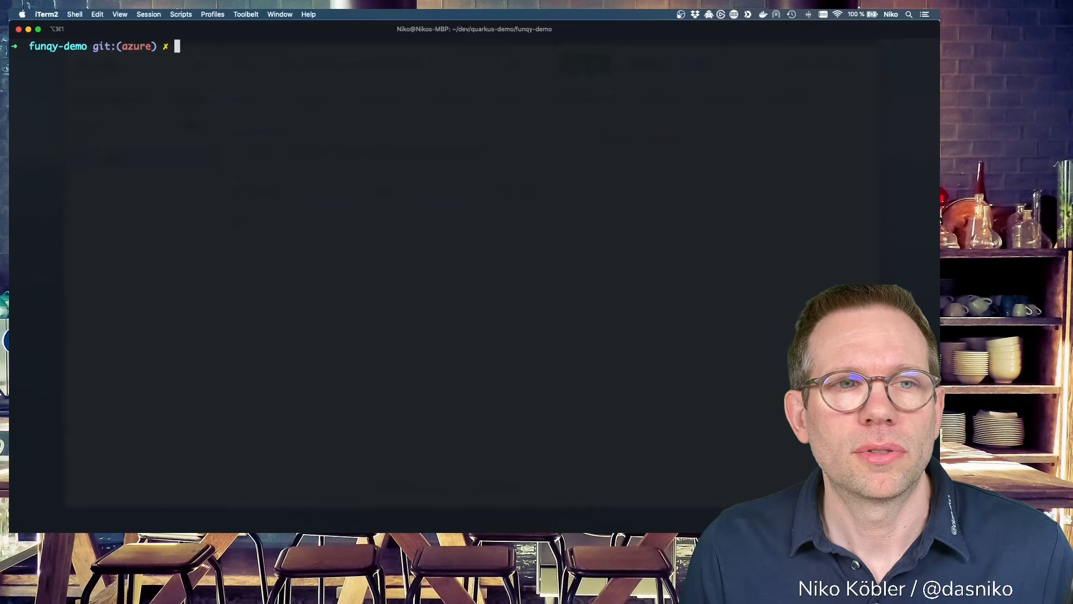
Run 'mvn clean install azure-functions:run' and follow the output until funqy is served at localhost:7071/api
type("mvn")
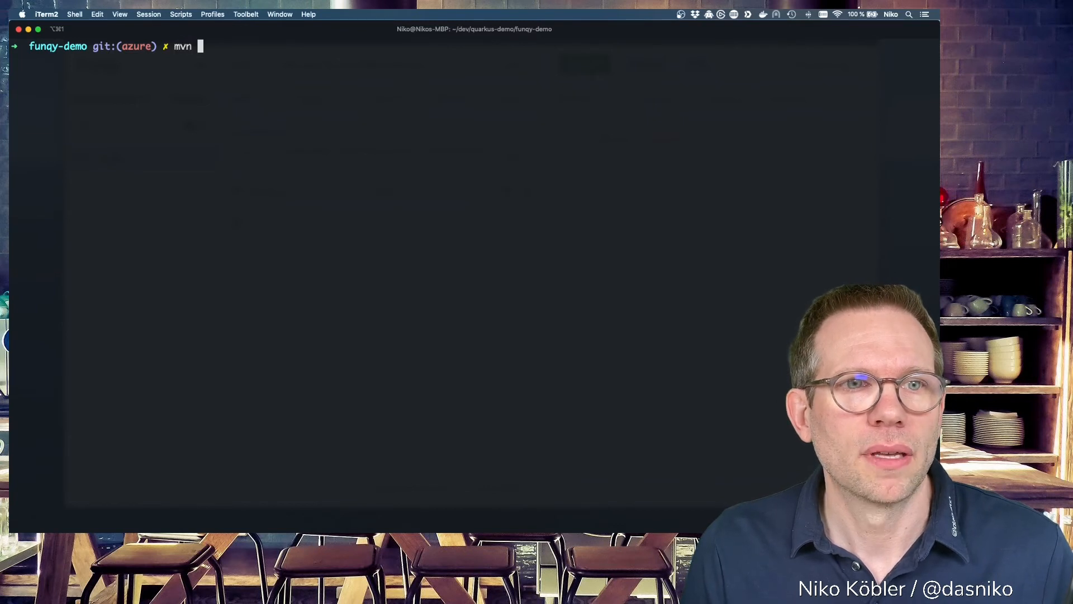
type("clean")
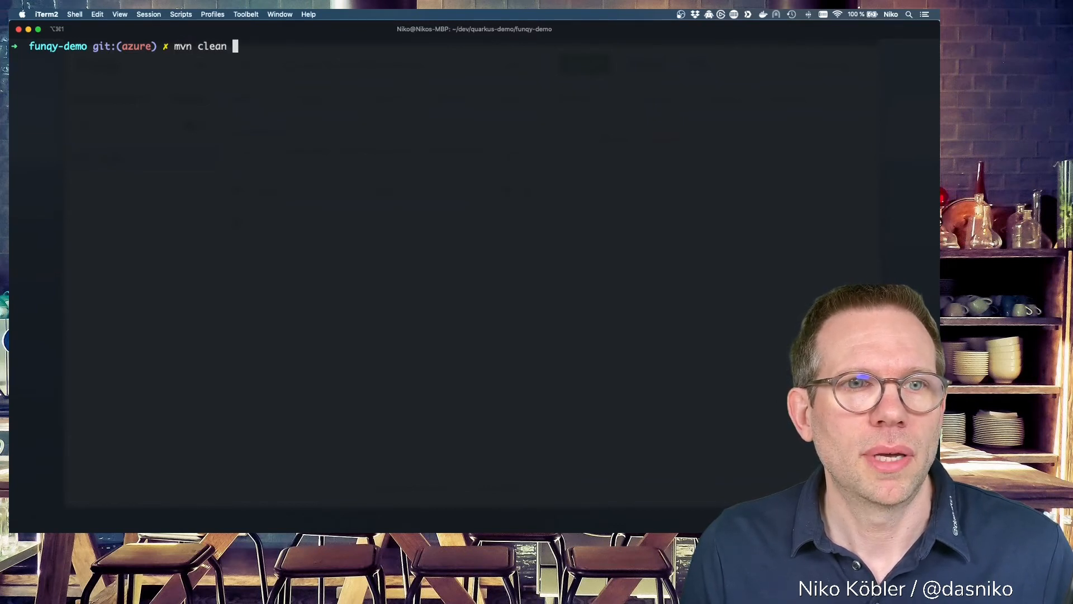
type("install azure-functions:run")
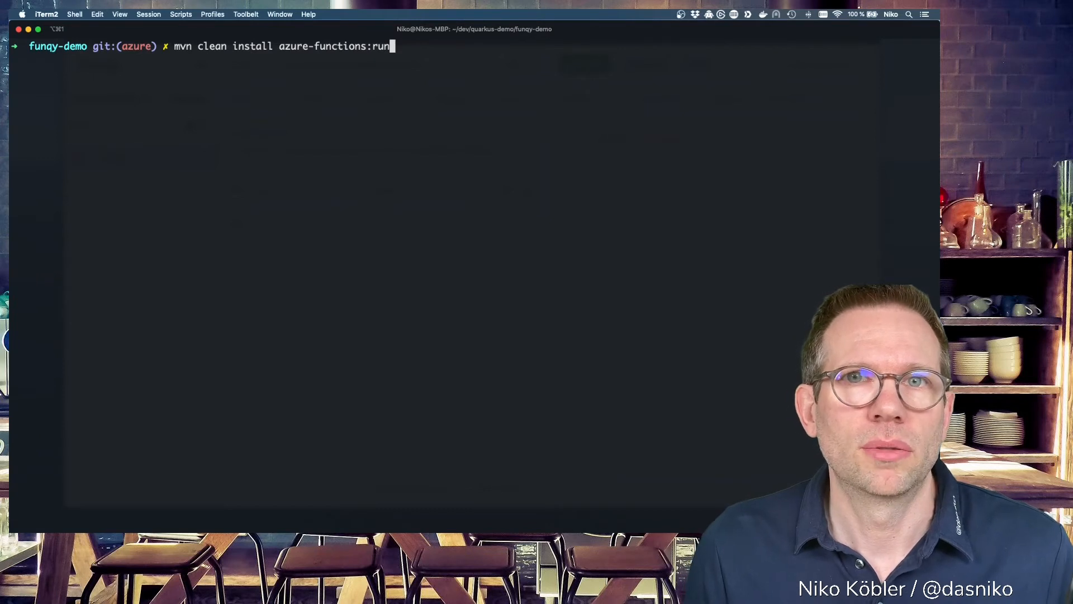
key("Return")
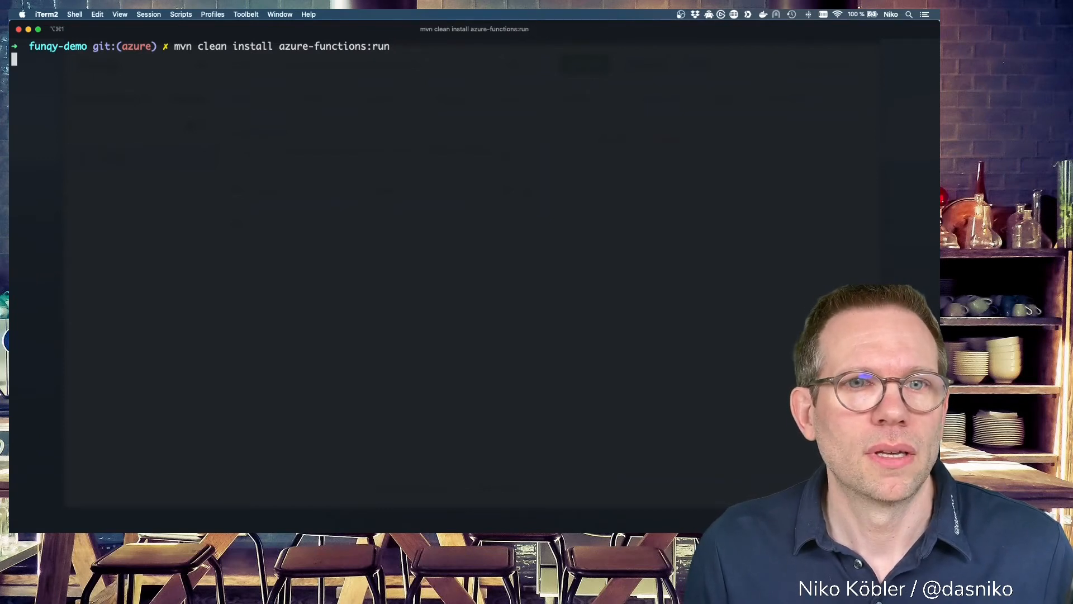
key("Return")
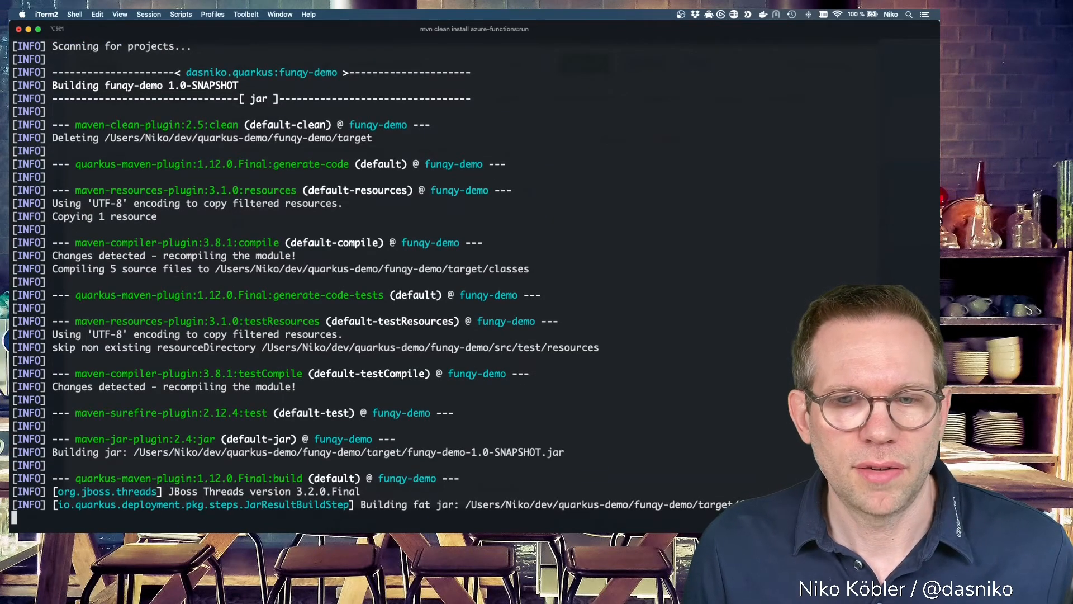
scroll("down", 3)
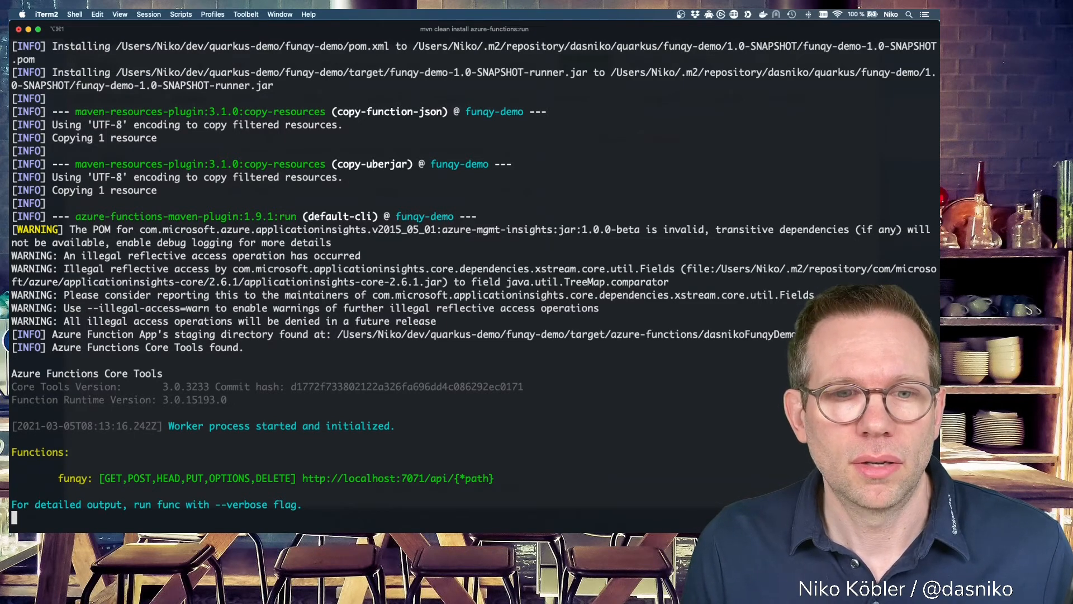
scroll("down", 3)
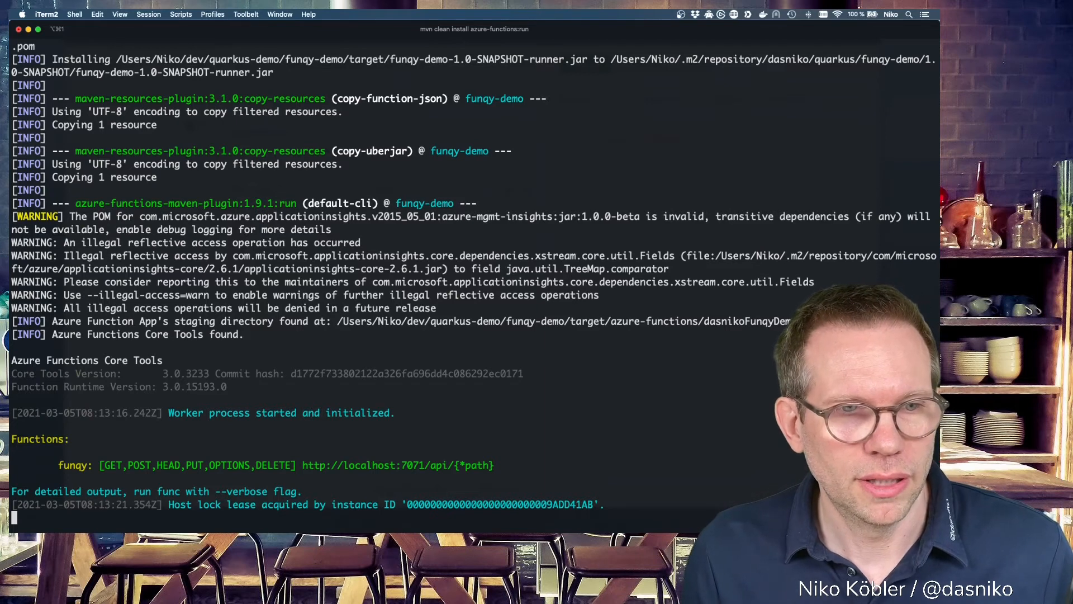
mouse_move(297, 404)
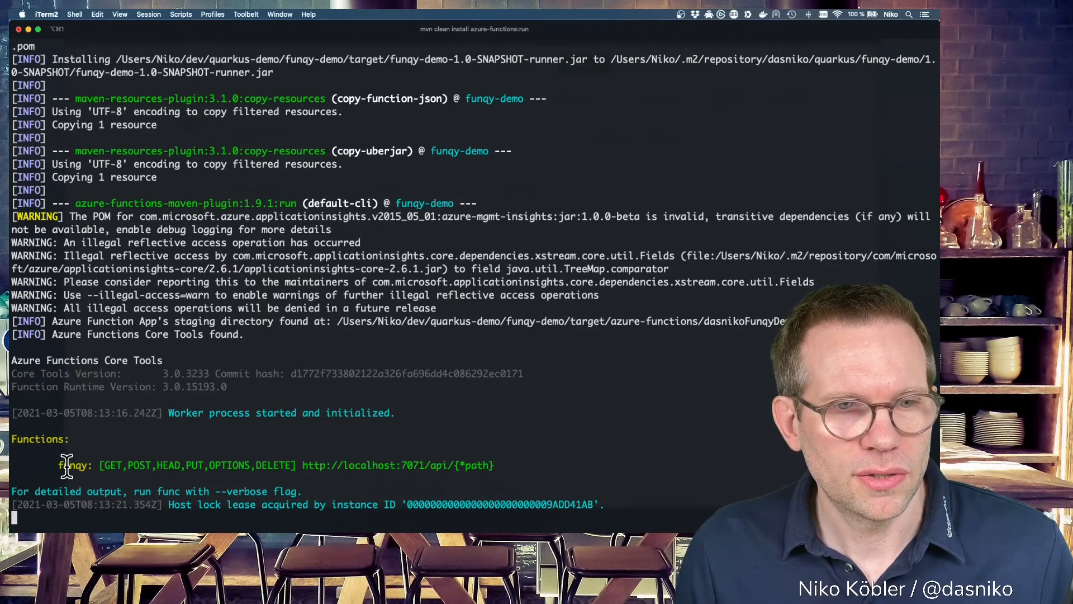
mouse_move(311, 465)
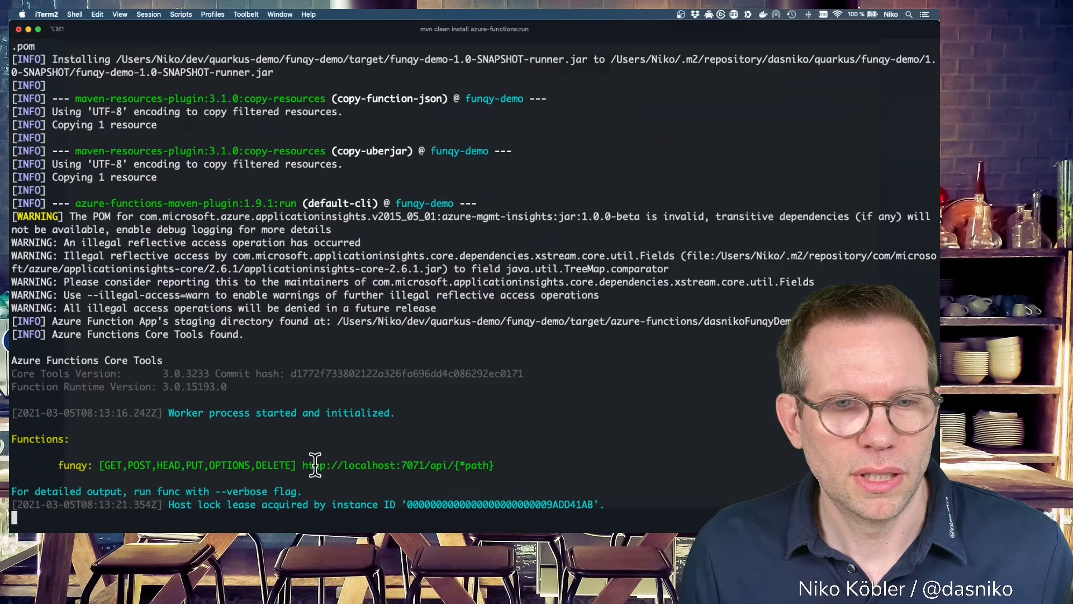
mouse_move(396, 465)
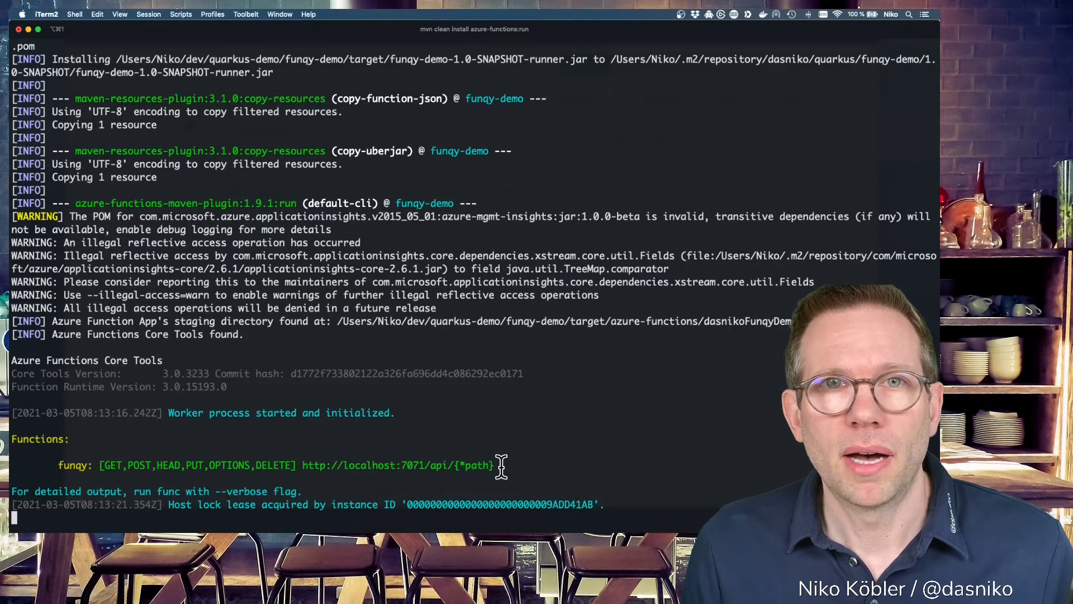
mouse_move(533, 468)
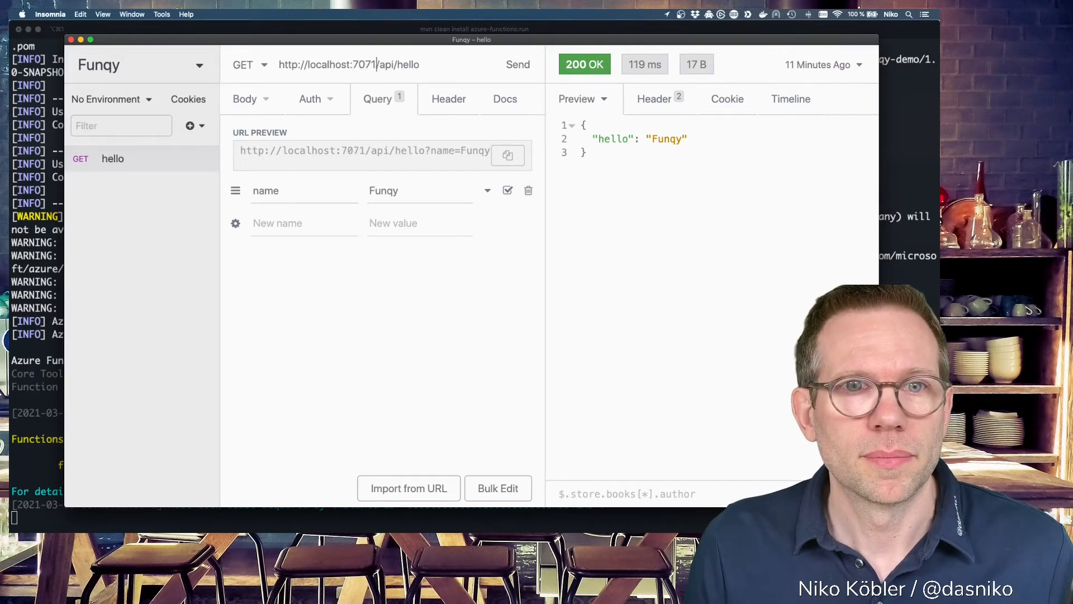
mouse_move(404, 177)
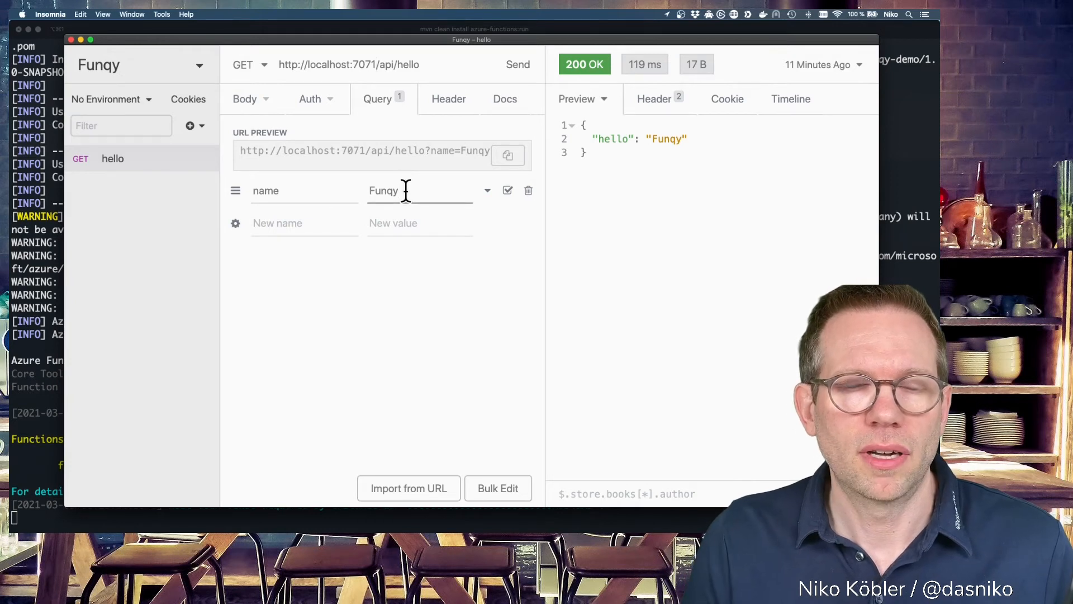
Set the name parameter to 'Azure Functions Local' and send the localhost:7071 hello request
type("Local")
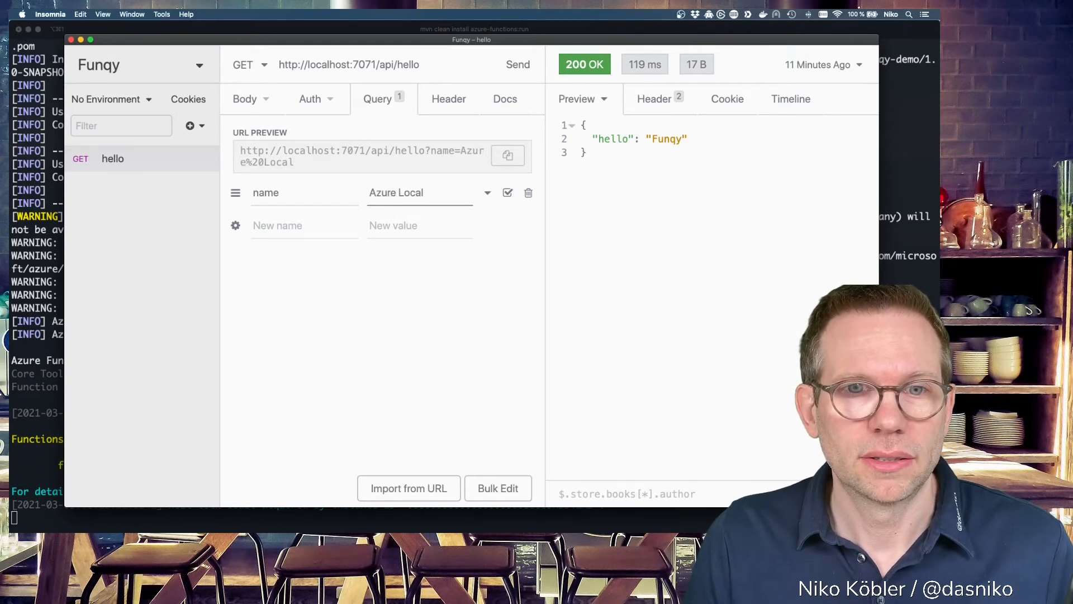
type("Functions")
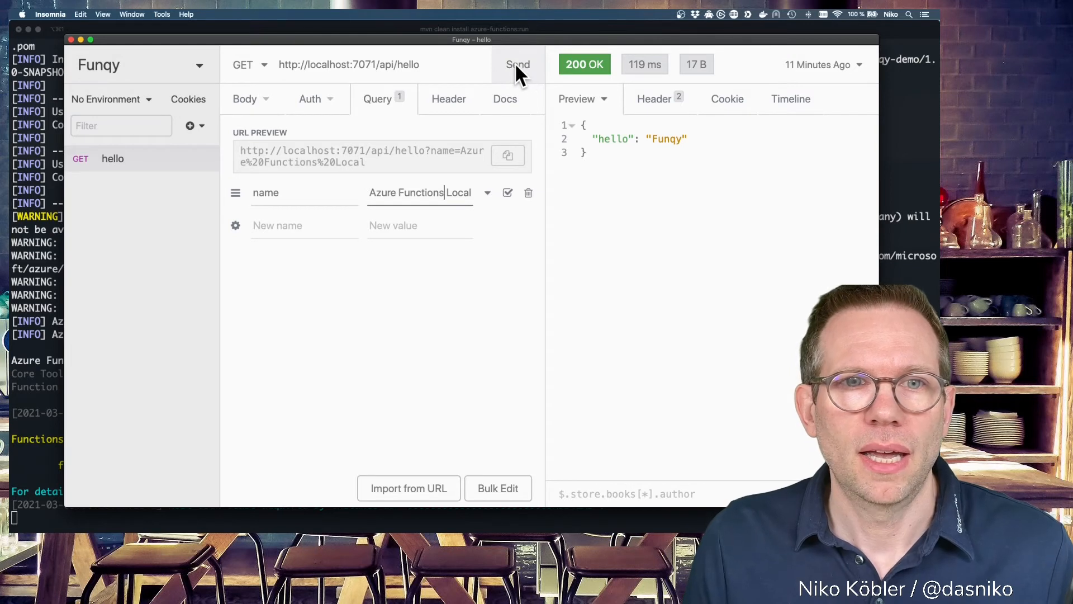
left_click(518, 65)
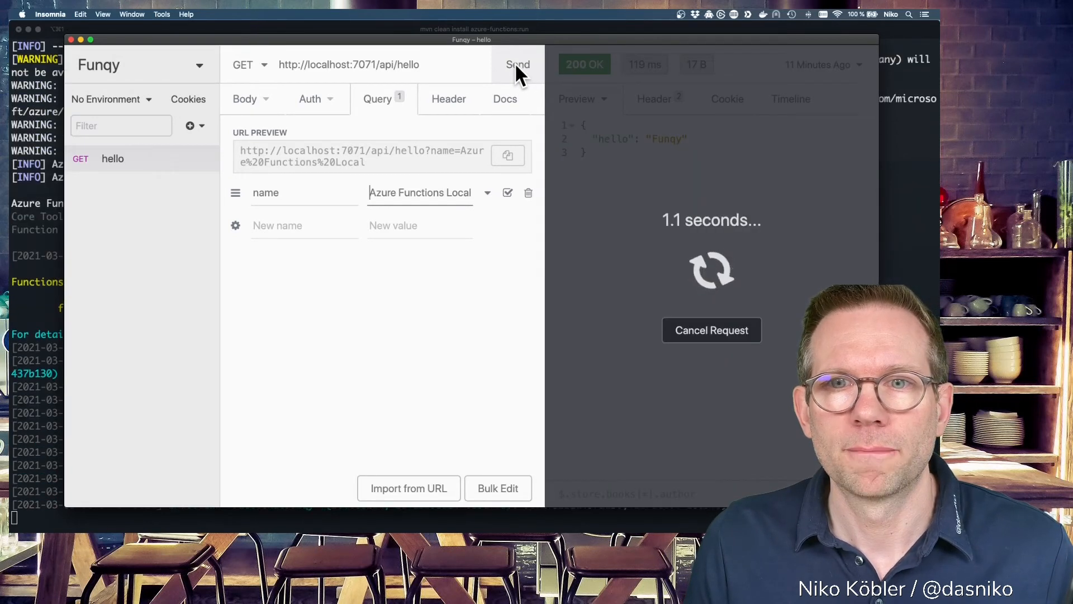
left_click(518, 65)
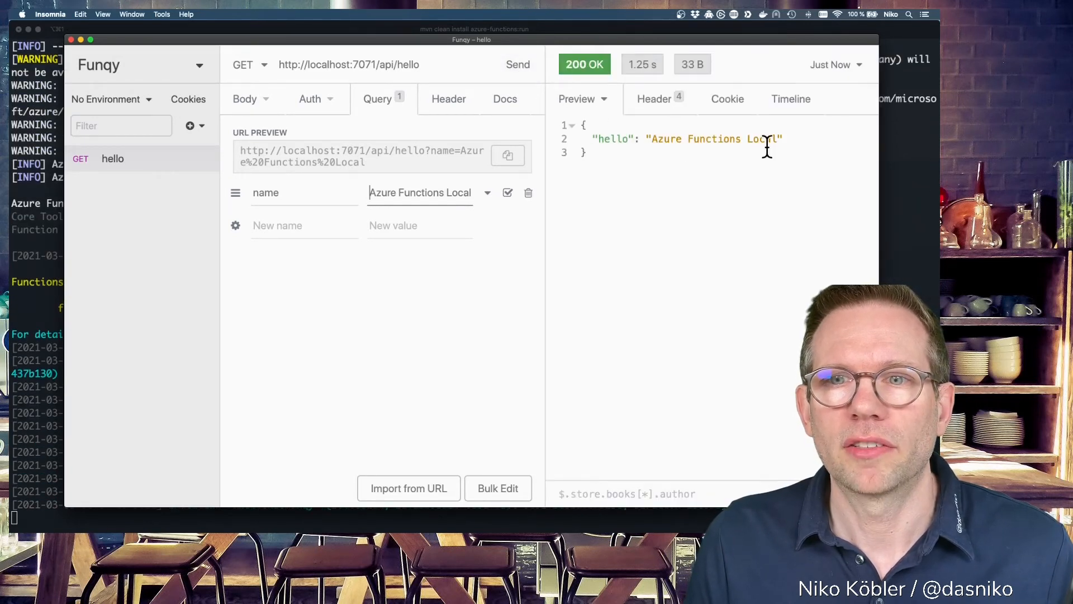
mouse_move(643, 48)
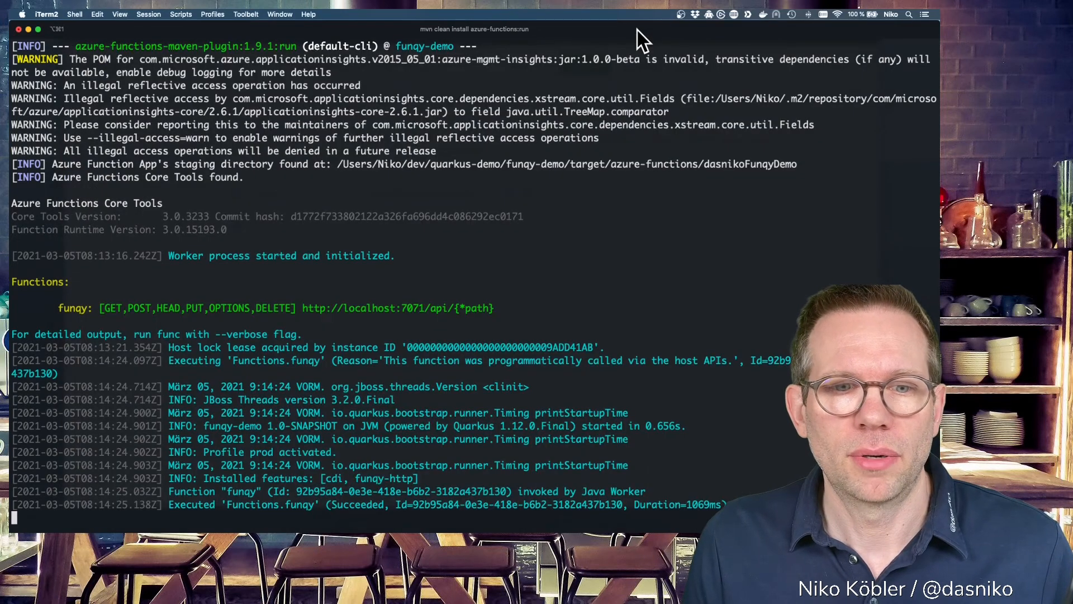
mouse_move(733, 376)
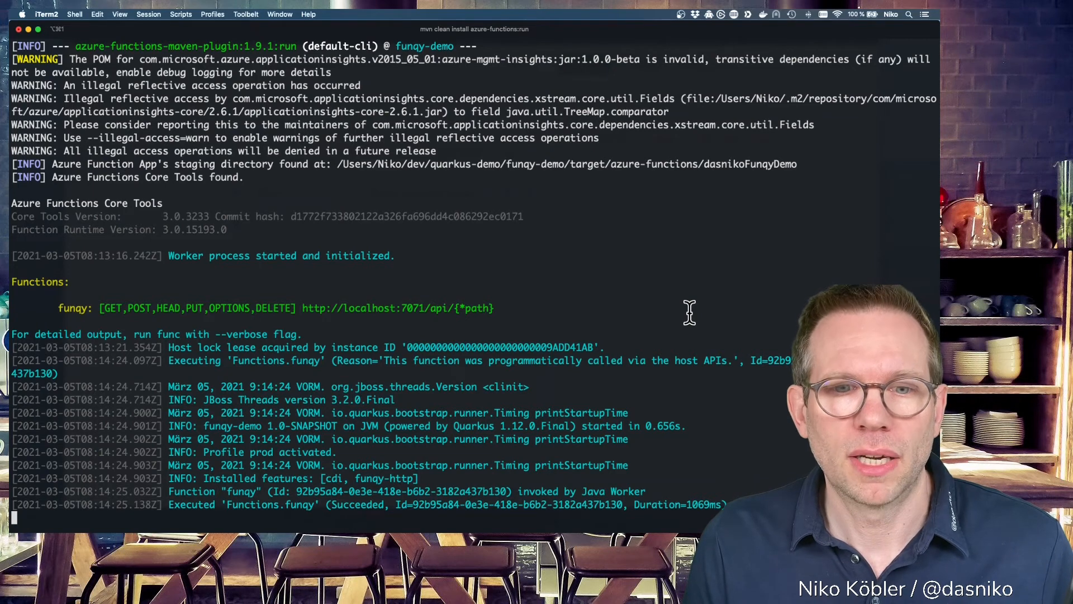
Stop the mvn azure-functions:run process with Ctrl+C
key("ctrl+c")
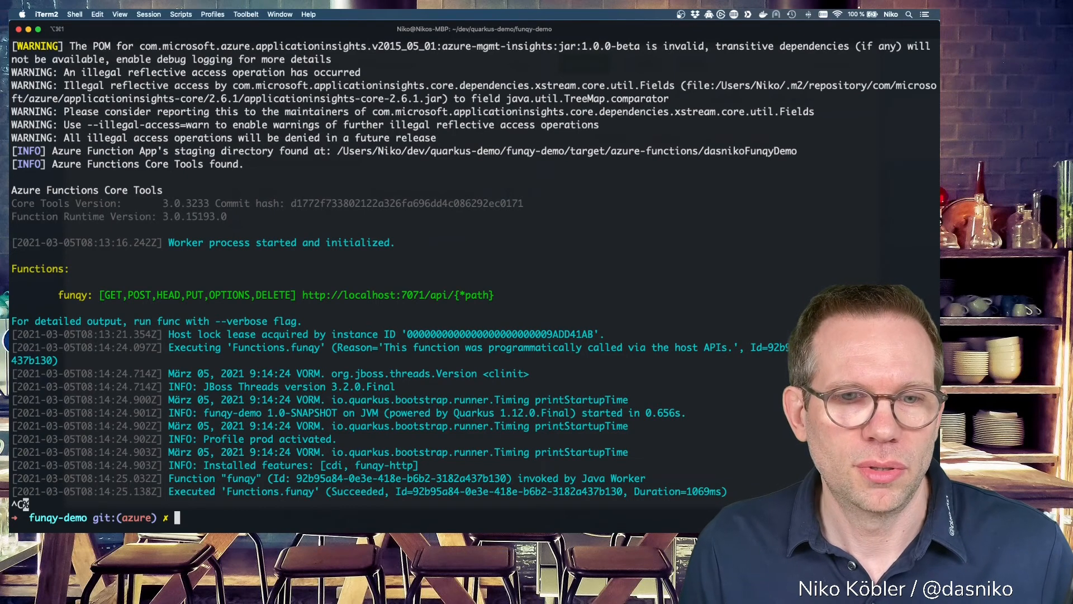
Run 'mvn clean install azure-functions:deploy' and follow the deployment output
type("mvn clean install azure-functions:run")
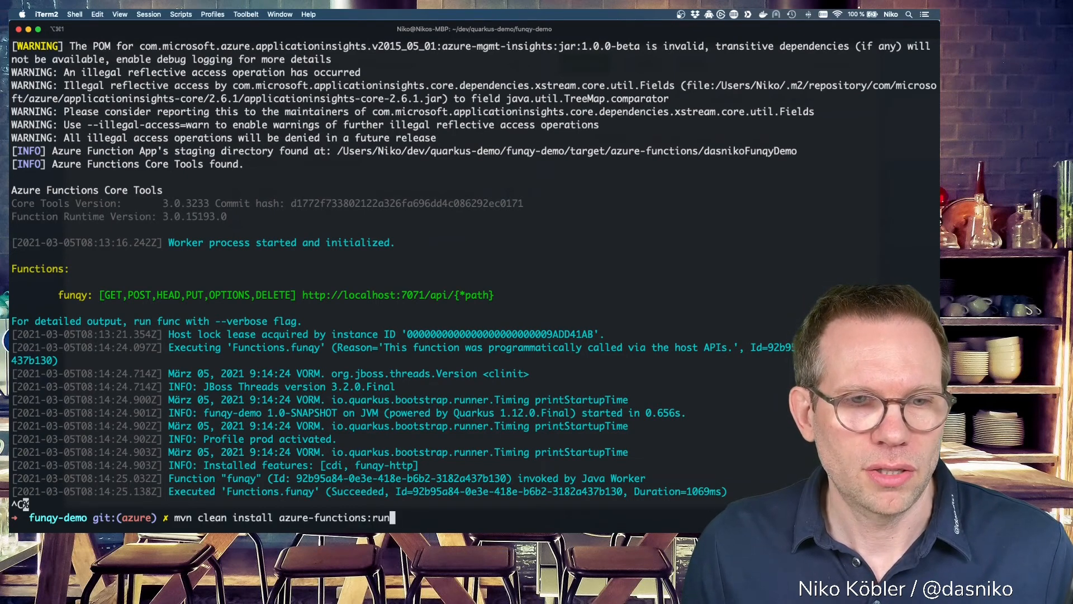
key("Backspace")
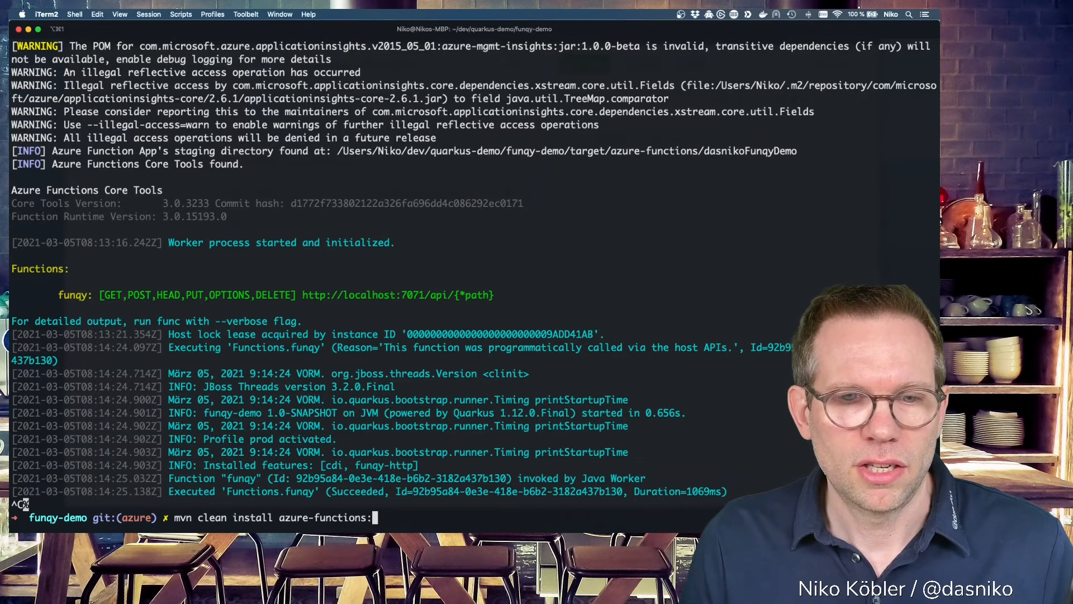
type("deploy")
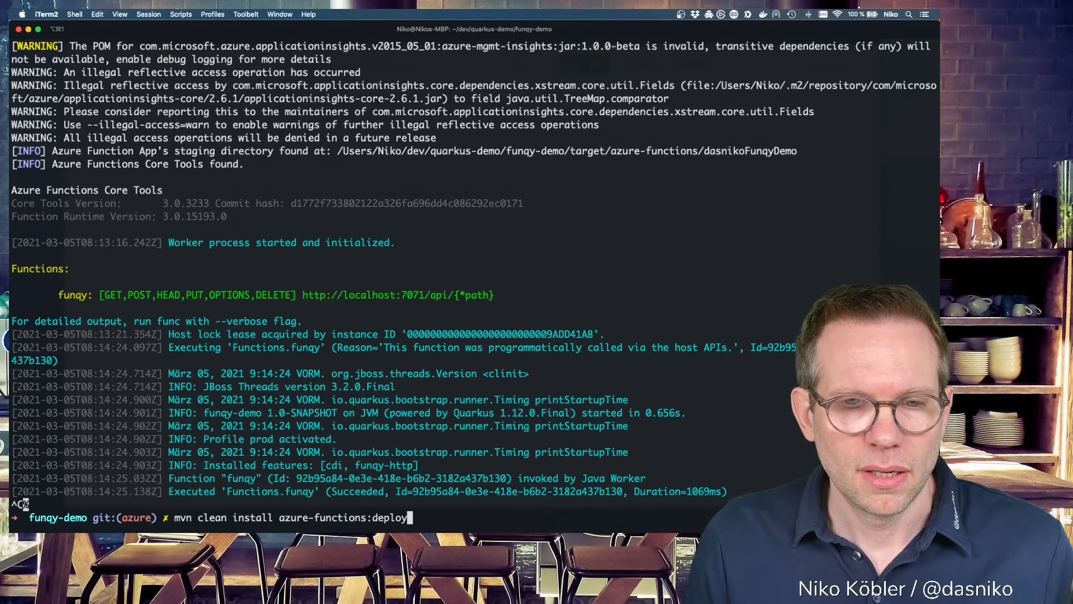
key("Return")
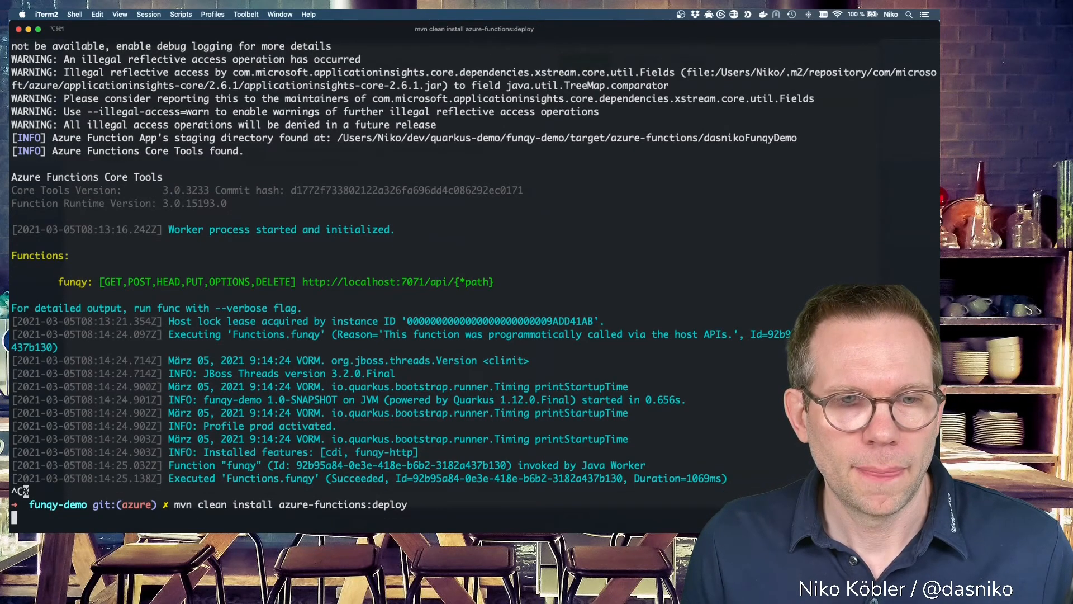
key("Return")
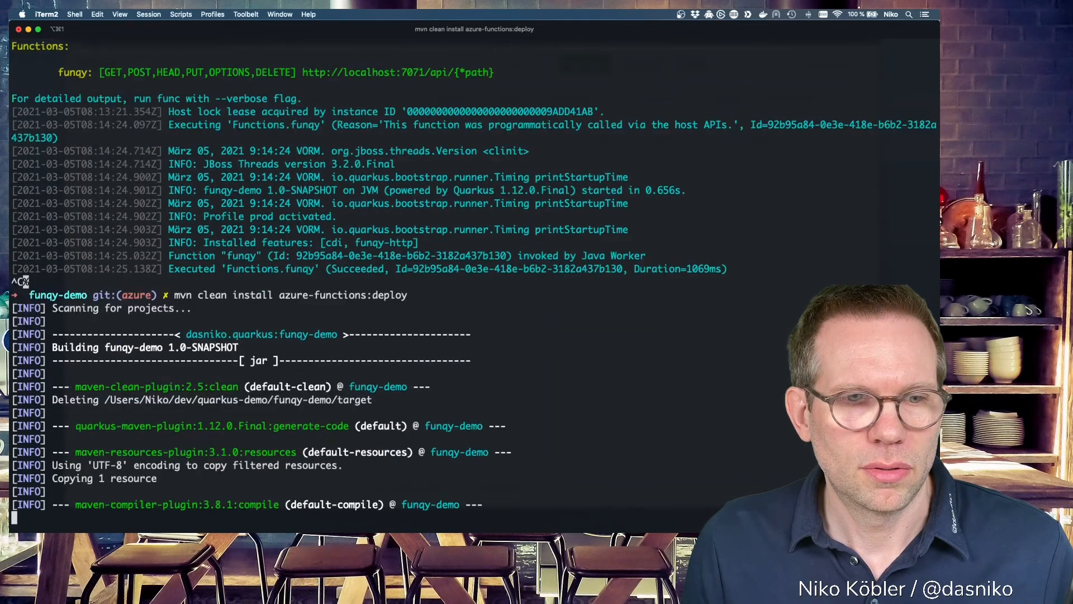
scroll("down", 3)
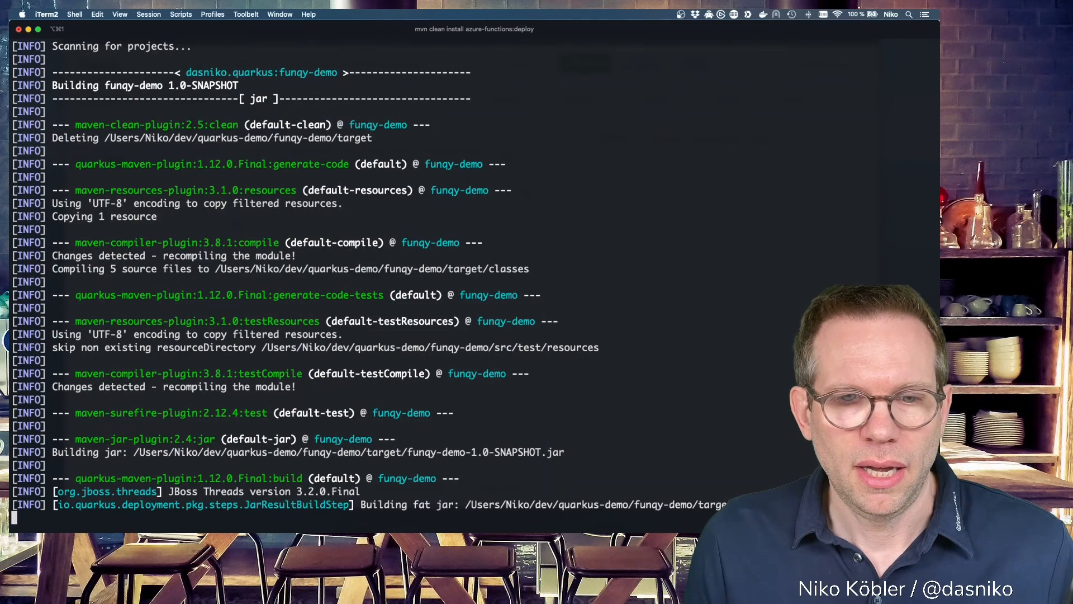
scroll("down", 3)
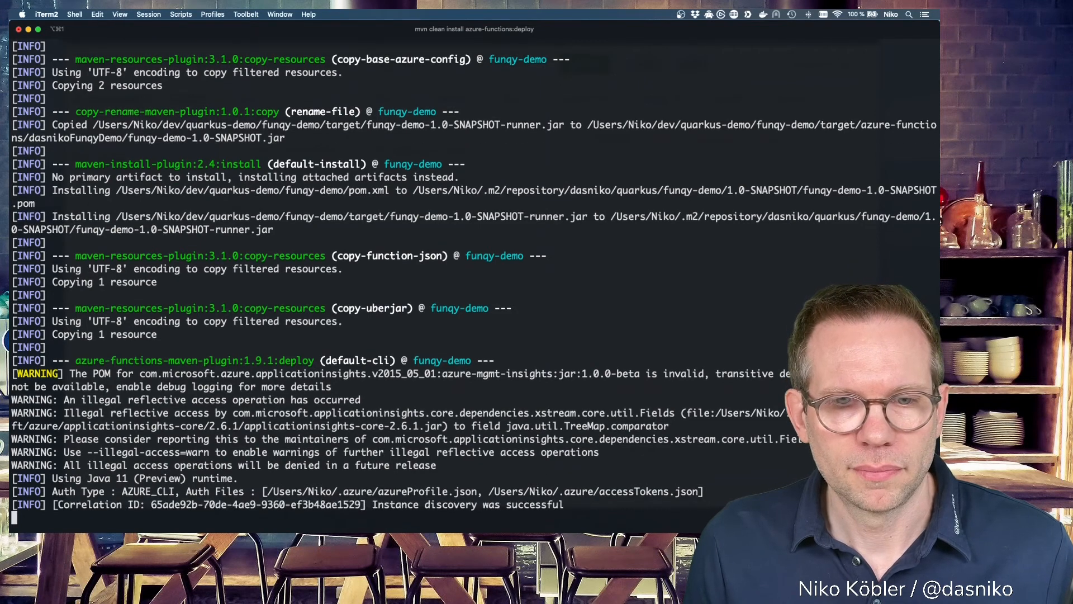
scroll("down", 3)
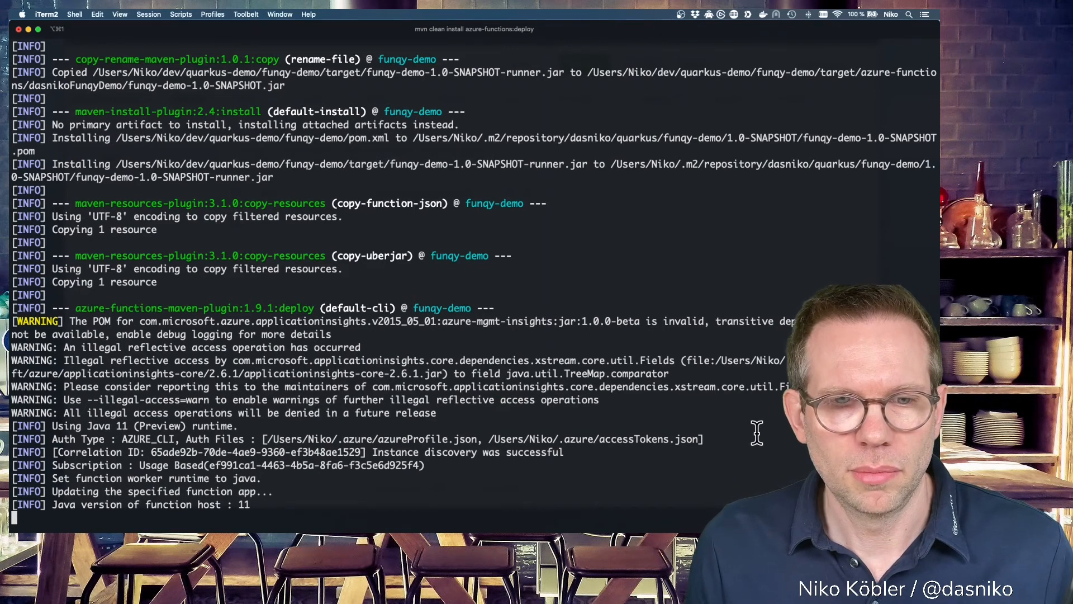
mouse_move(521, 510)
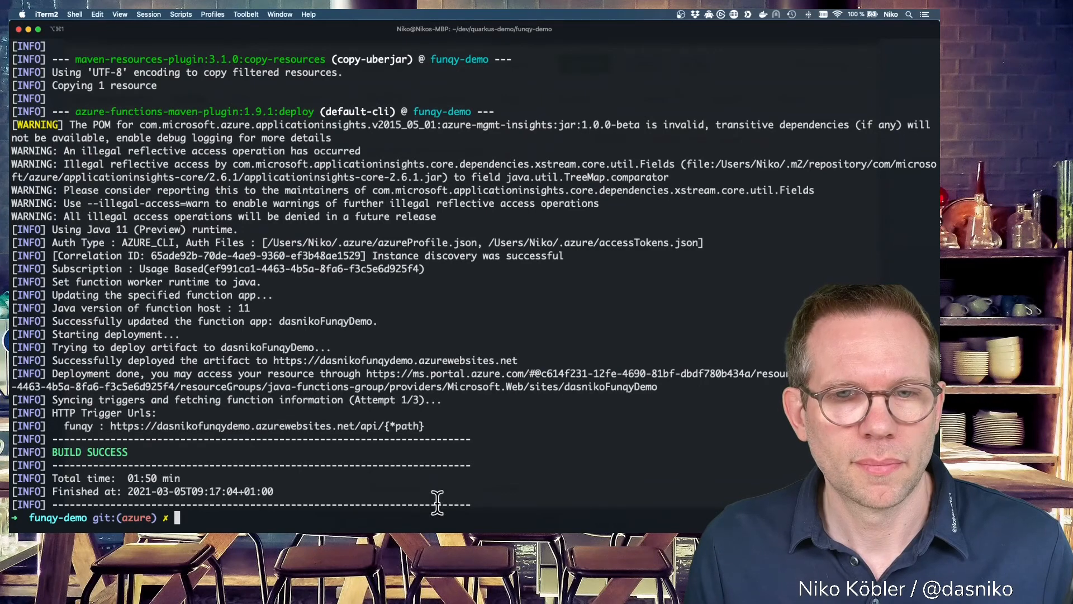
mouse_move(432, 503)
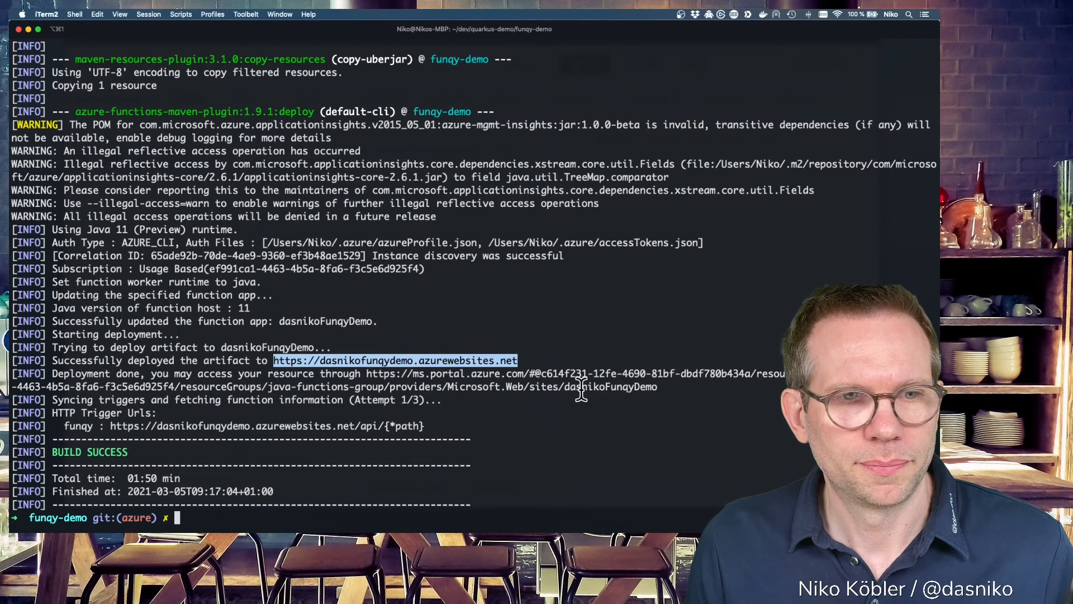
mouse_move(103, 426)
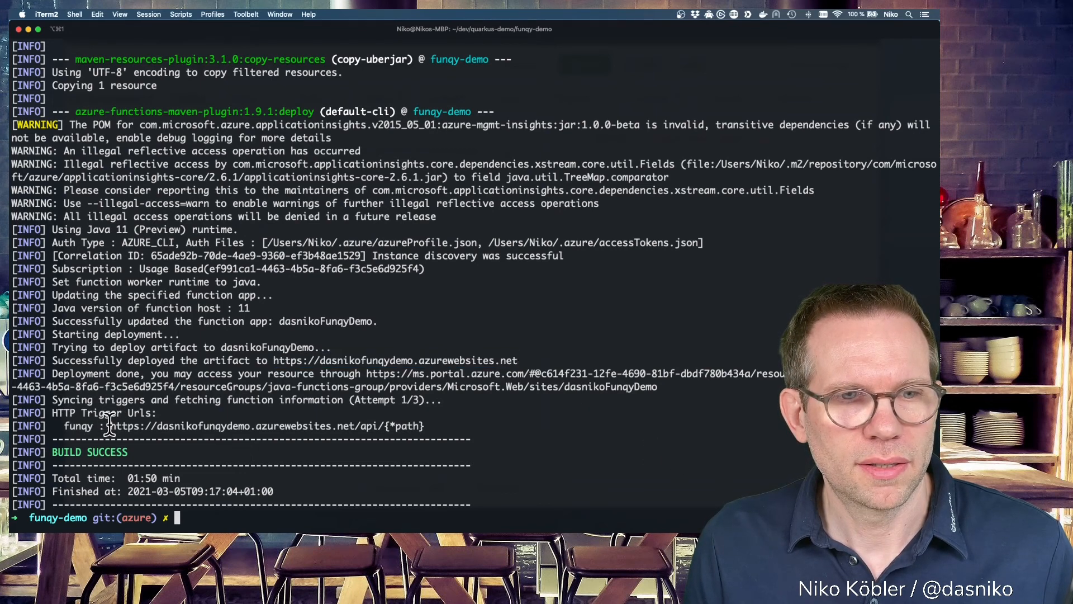
double_click(233, 426)
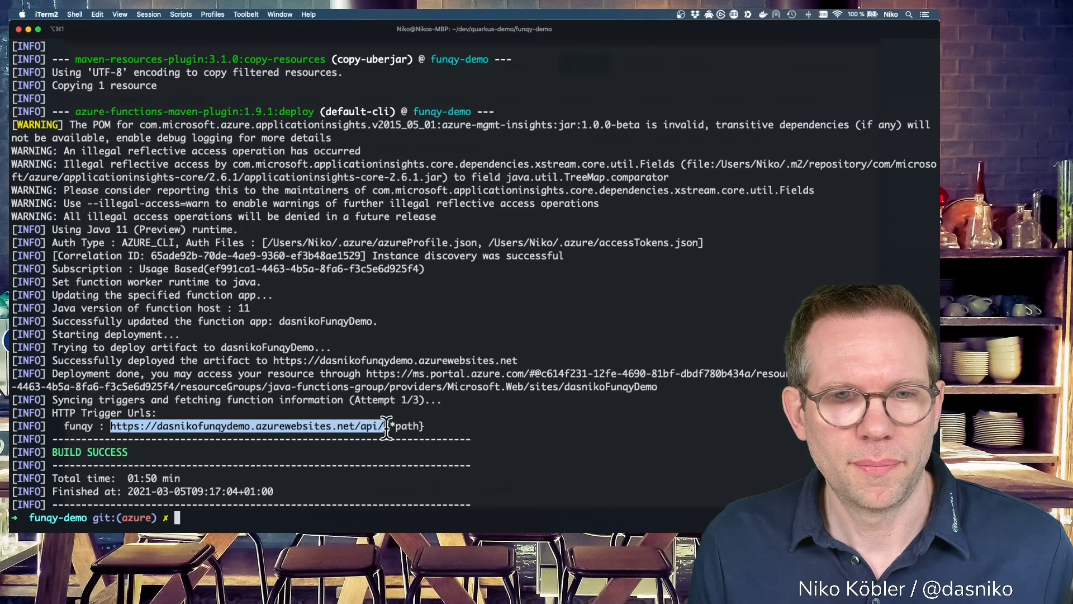
mouse_move(189, 426)
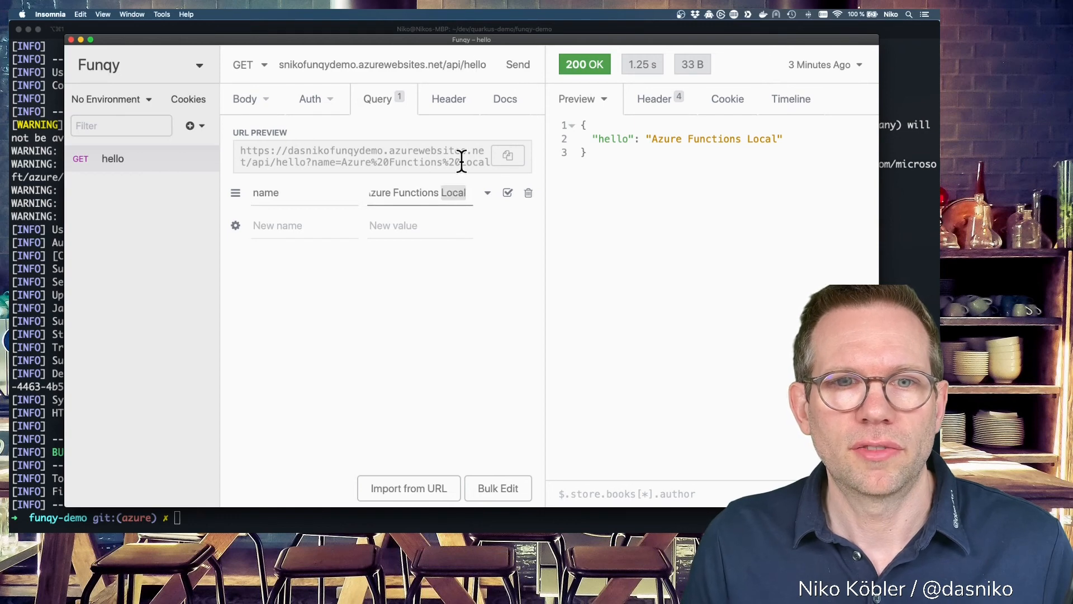
Set the name to 'Azure Functions in the Cloud' and send the request to dasnikofunqydemo.azurewebsites.net
type("in the")
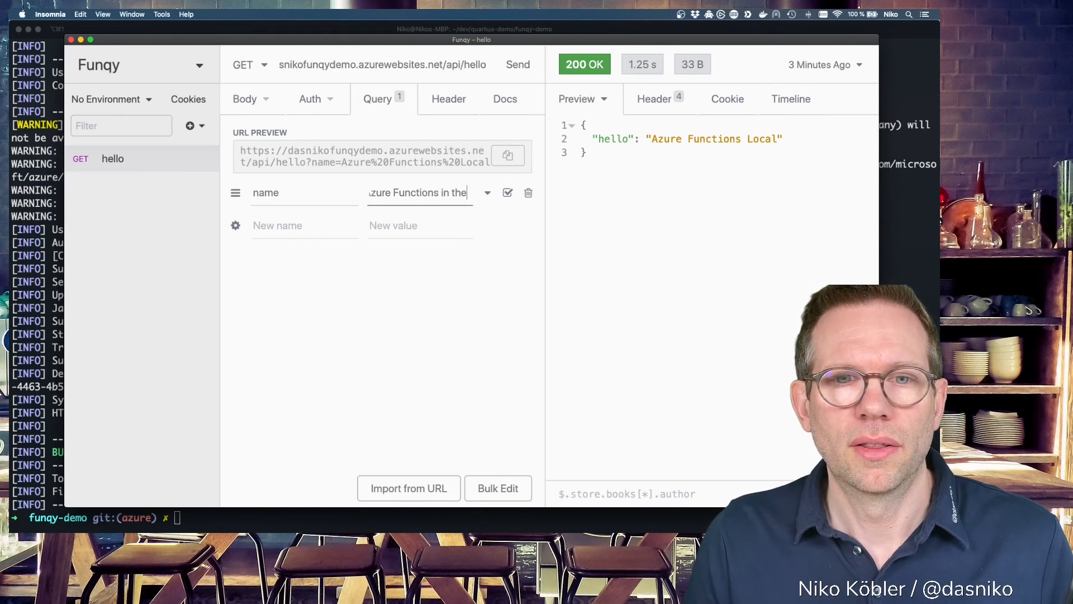
type("Cloud")
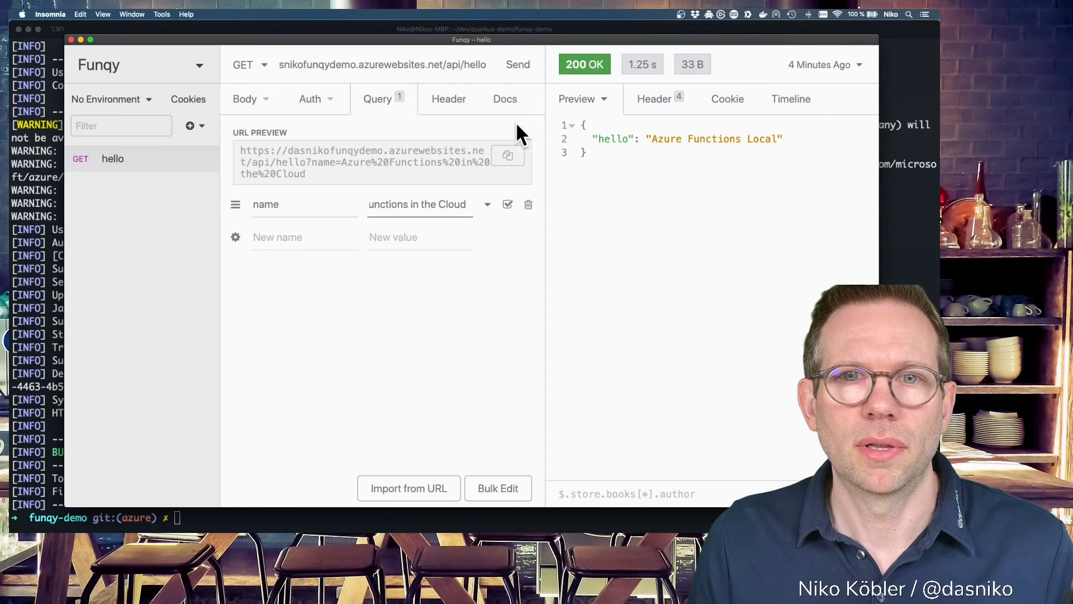
left_click(518, 64)
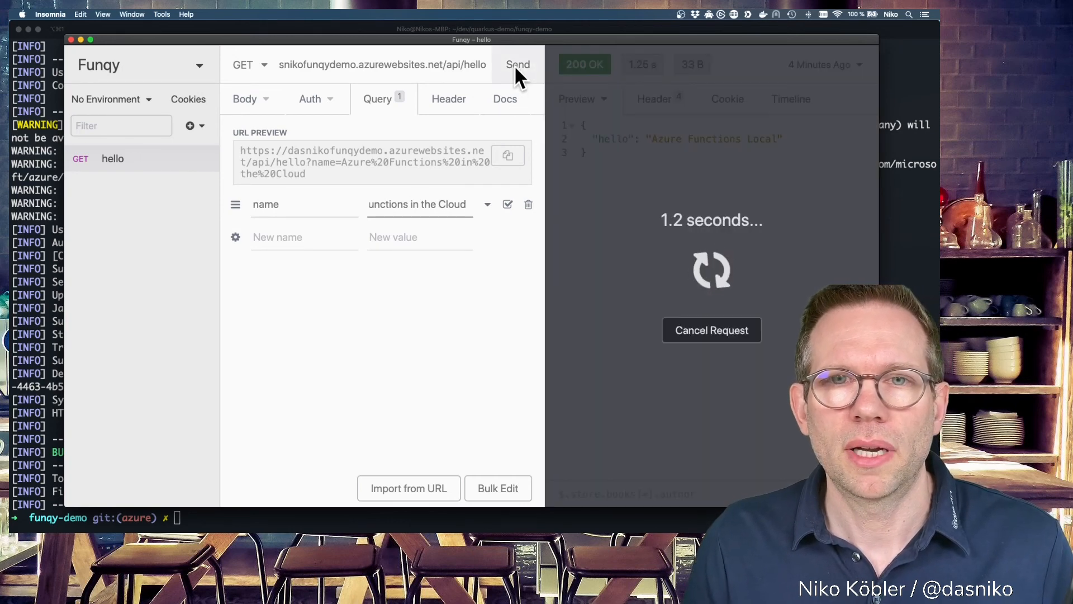
left_click(518, 64)
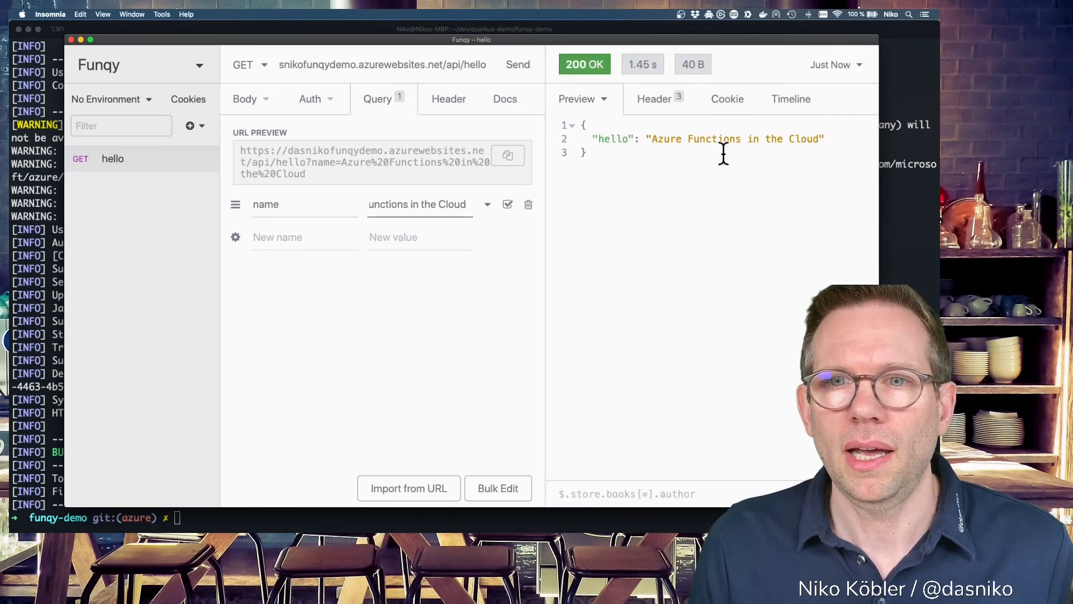
mouse_move(726, 164)
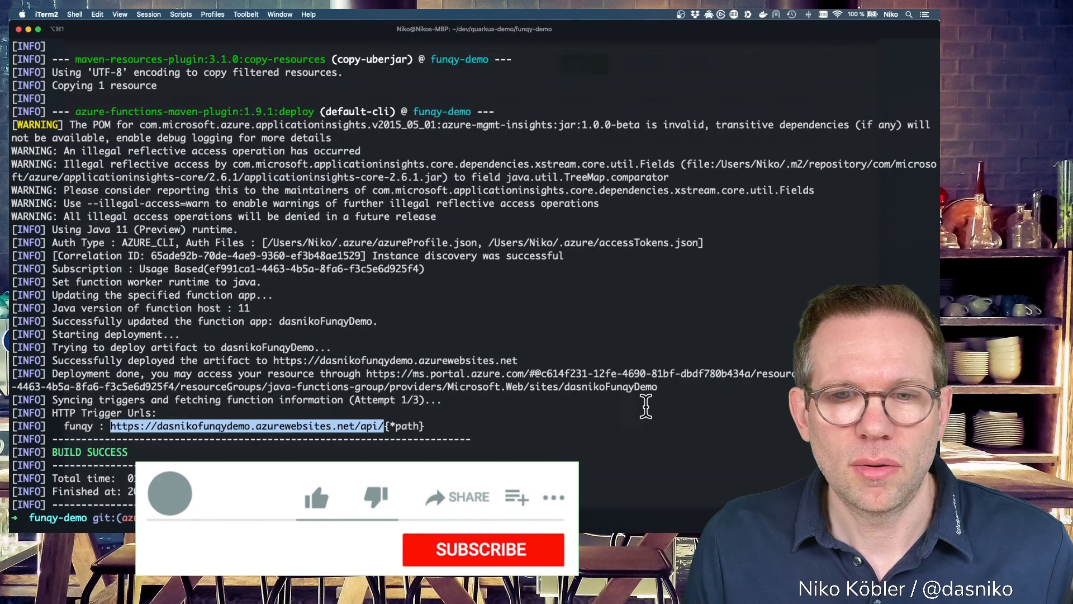
left_click(316, 497)
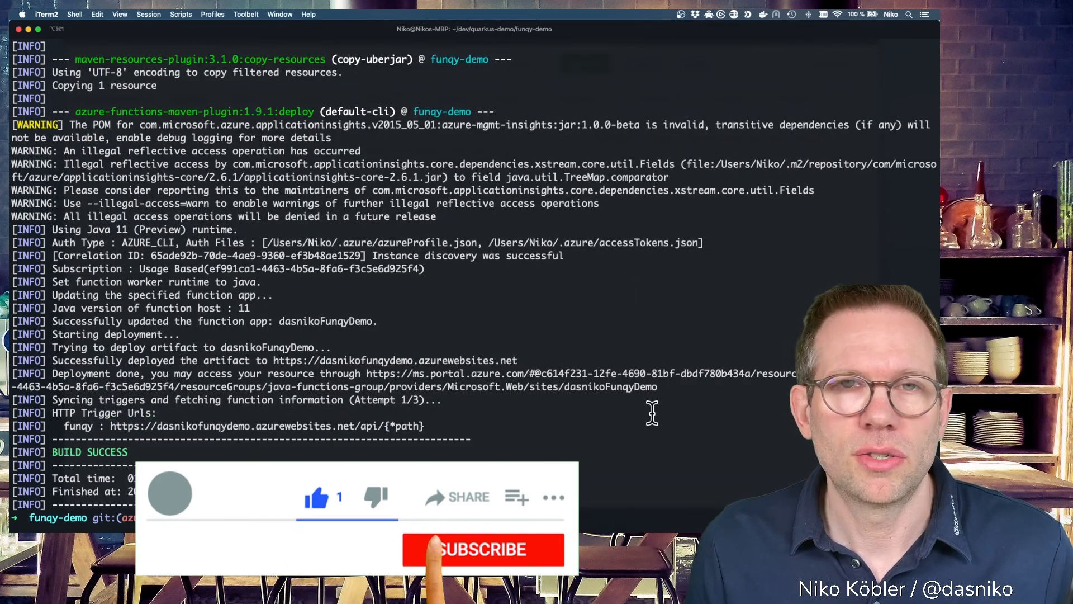
left_click(482, 548)
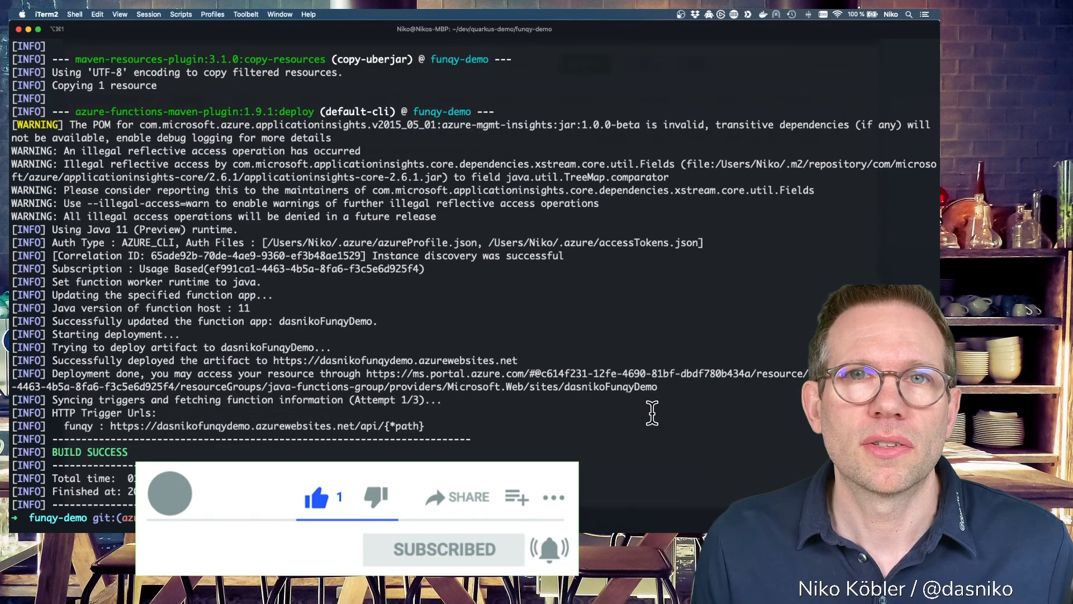